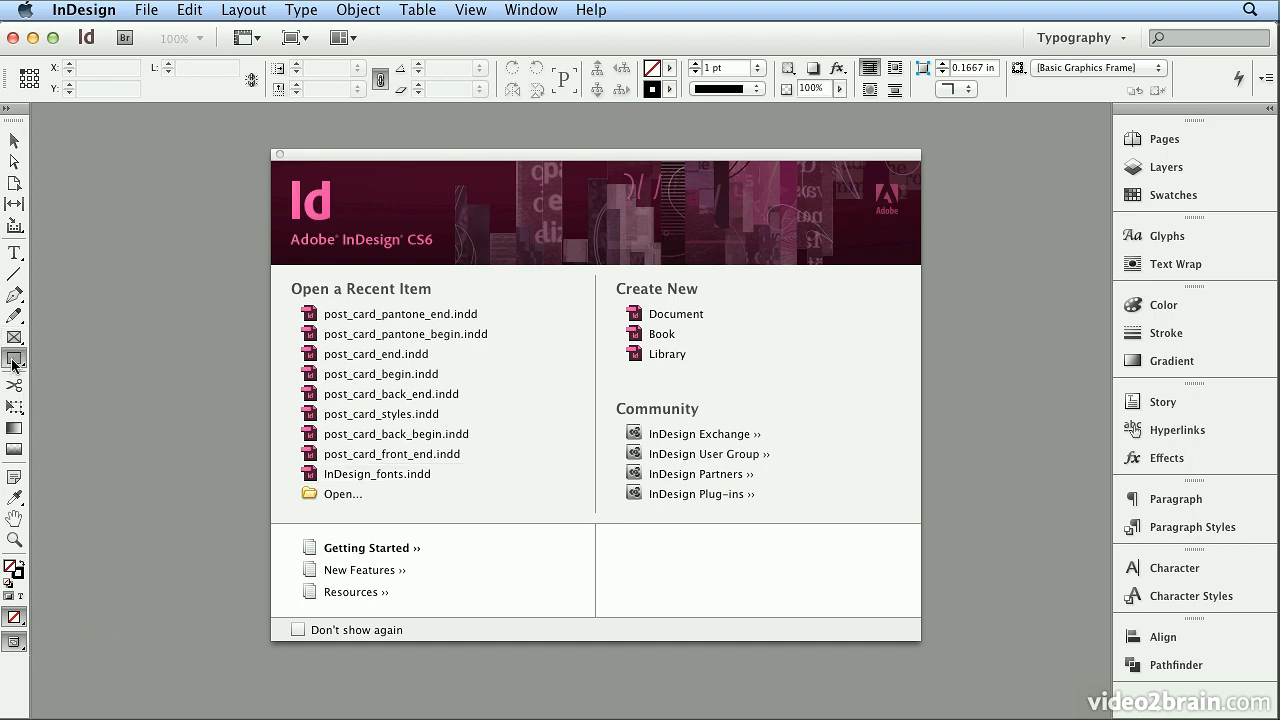
Start a new document sized 5 × 7 inches with 0.125 in bleed all round
left_click(16, 356)
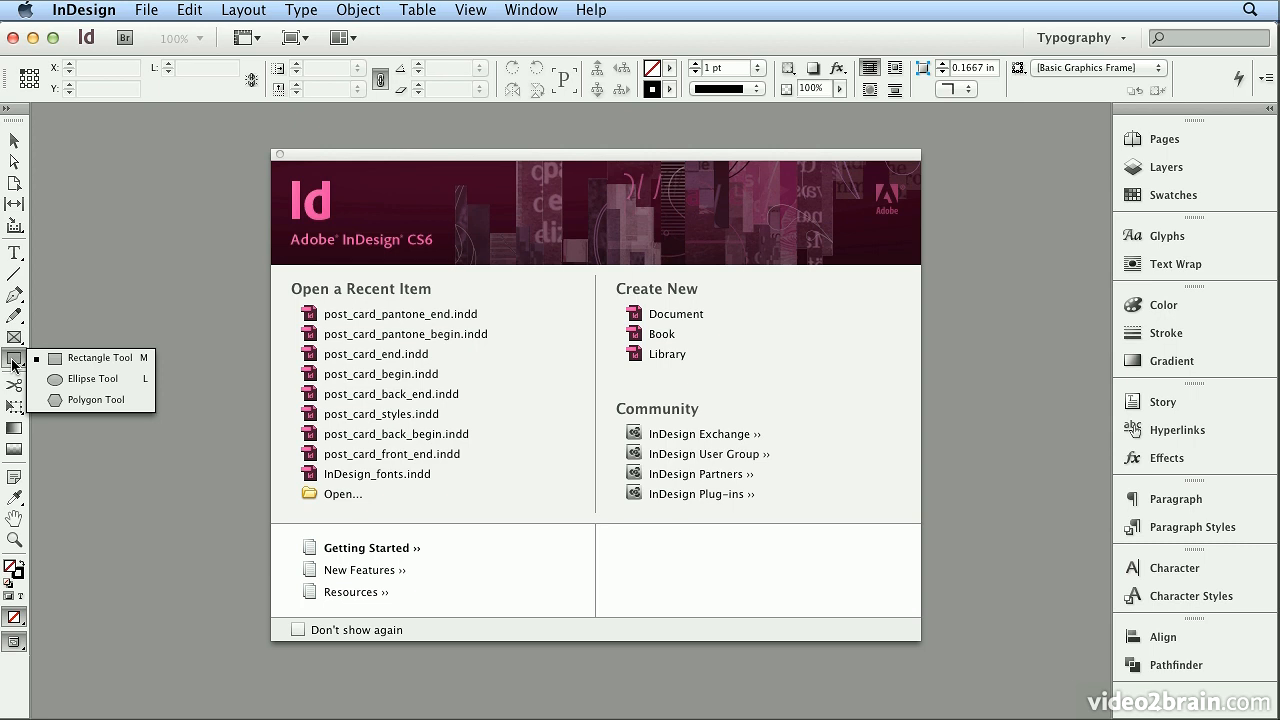
mouse_move(16, 280)
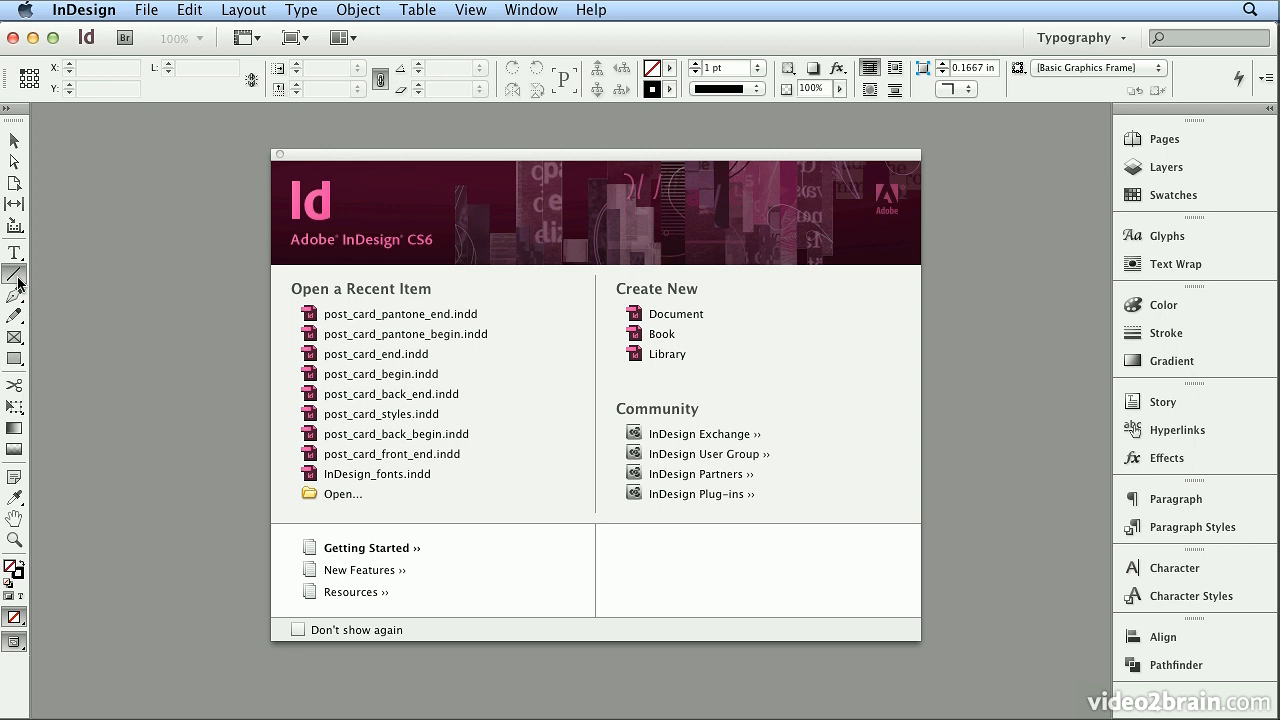
mouse_move(14, 144)
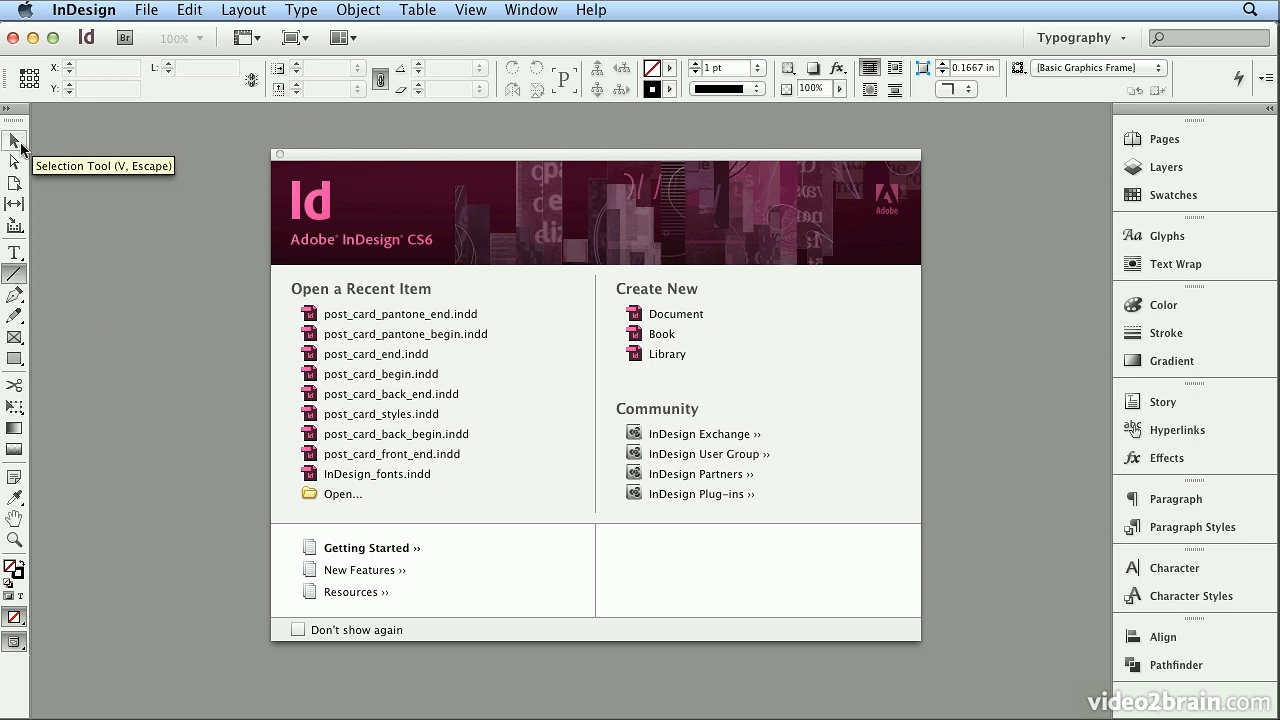
left_click(144, 10)
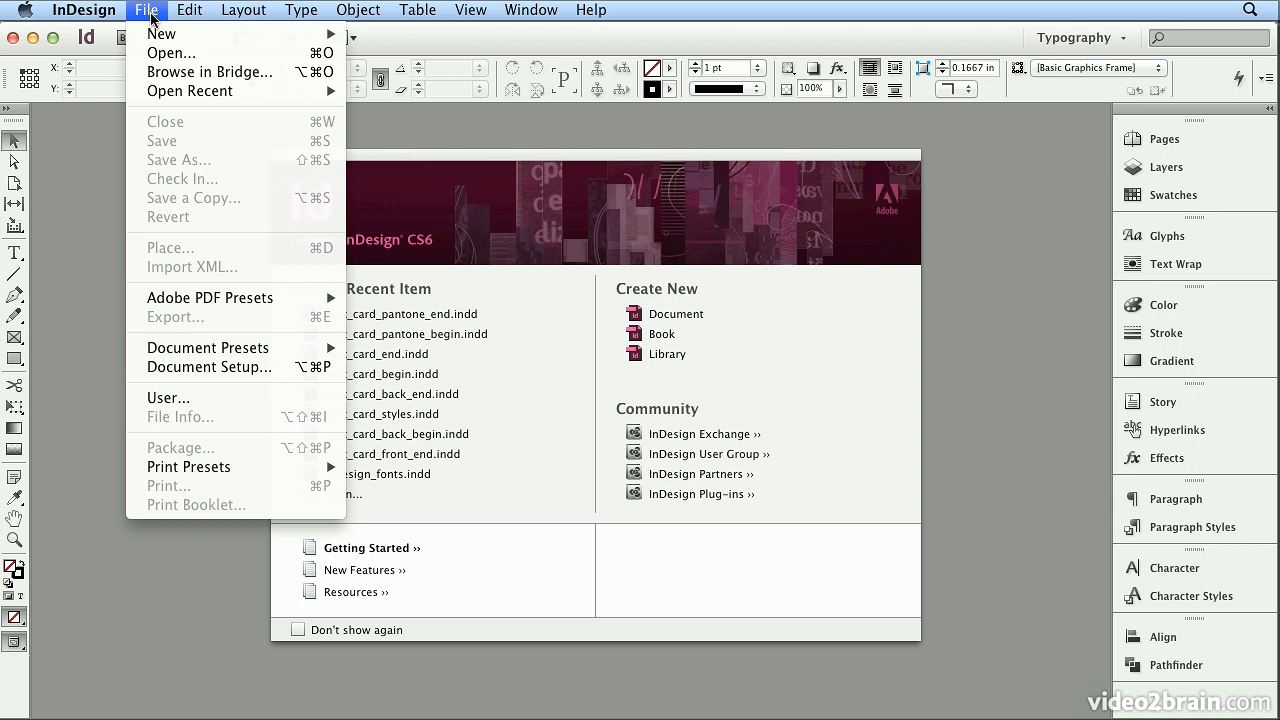
mouse_move(162, 32)
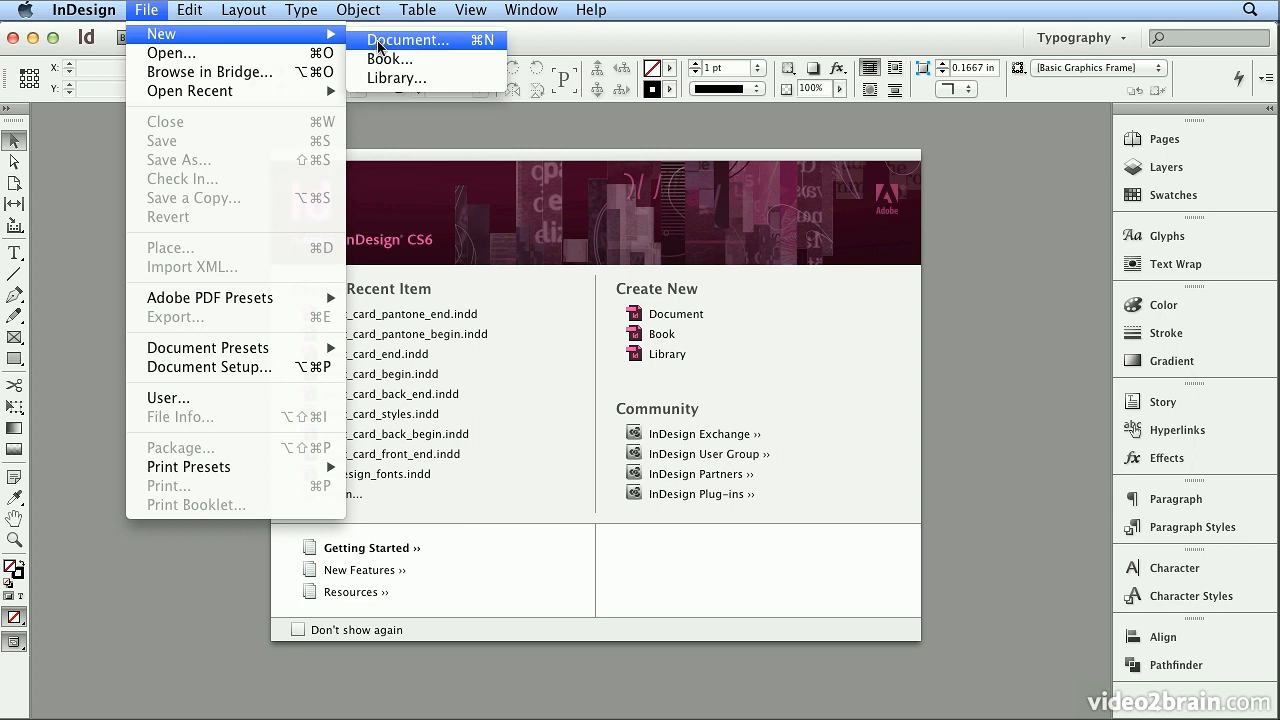
left_click(418, 40)
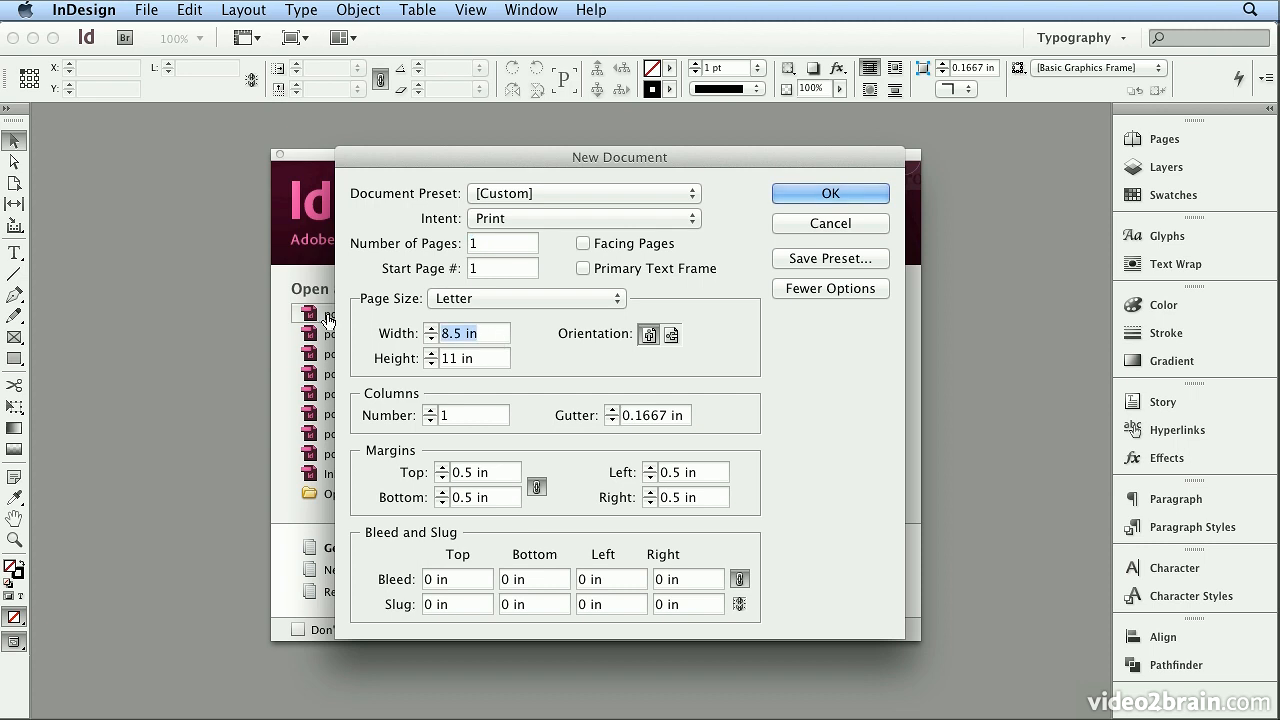
type("5")
left_click(474, 358)
type("7")
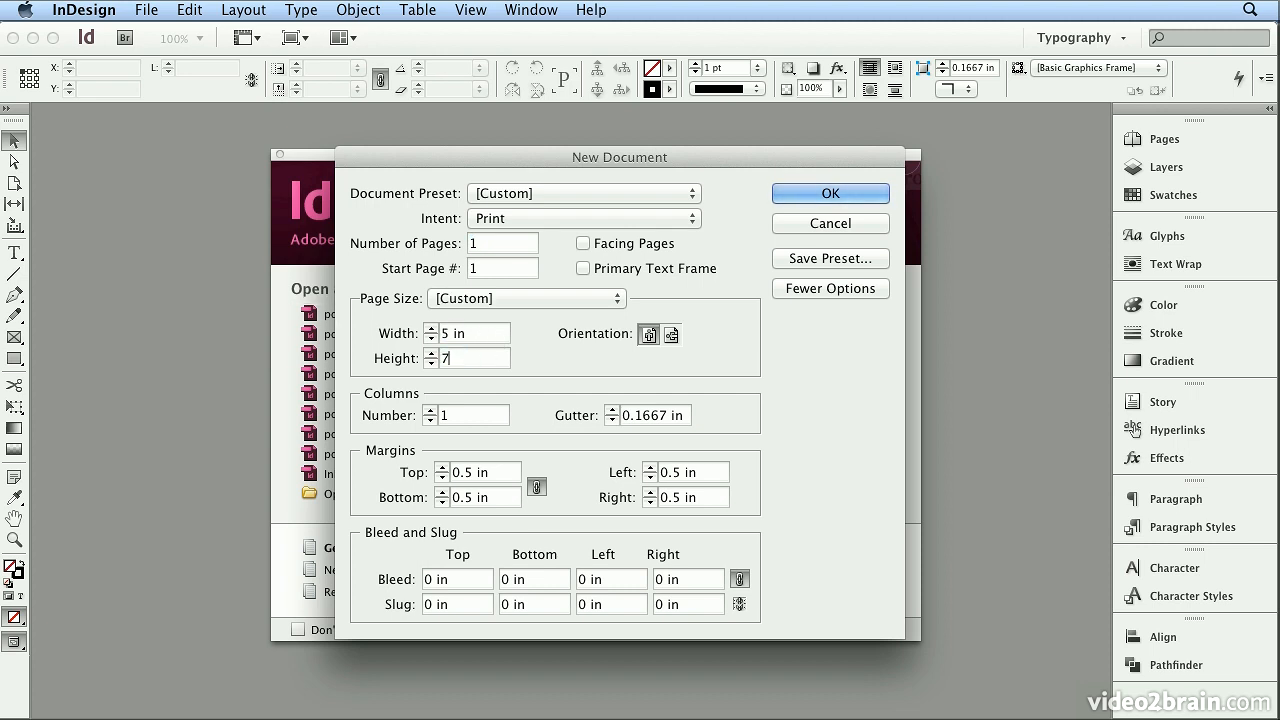
mouse_move(594, 432)
type("0.125")
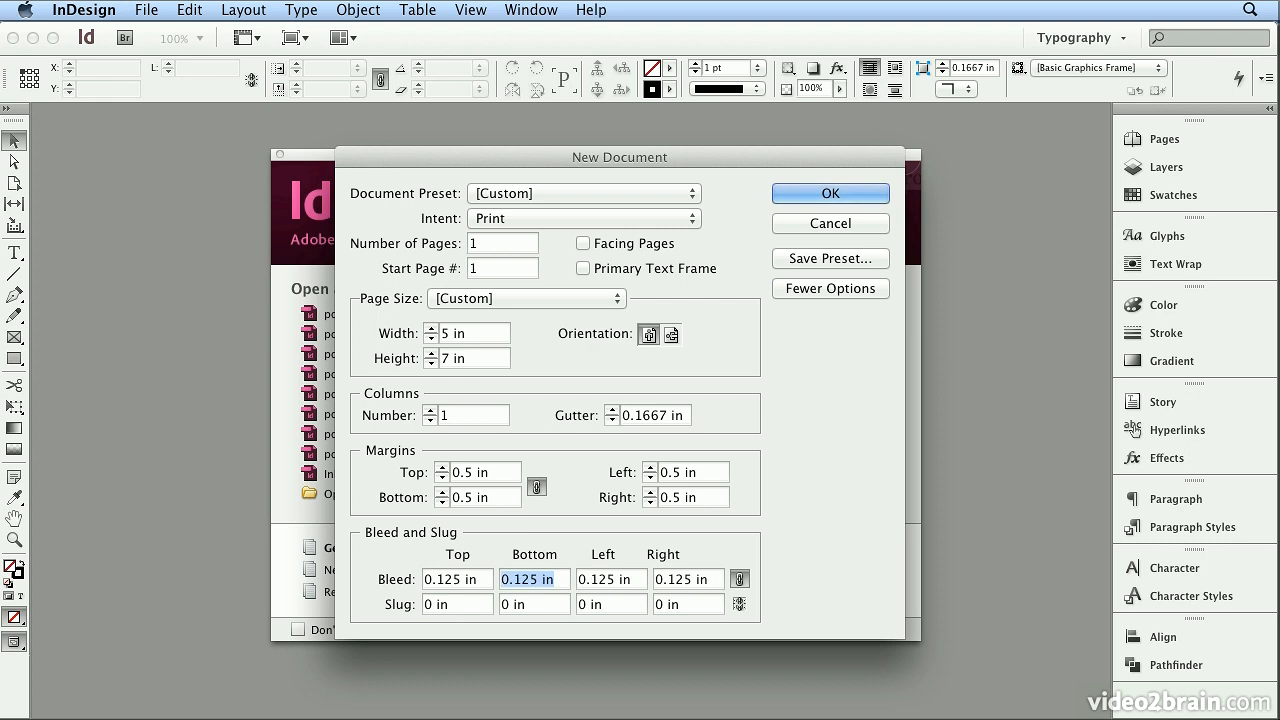
Set the bottom slug to 1 in
left_click(532, 604)
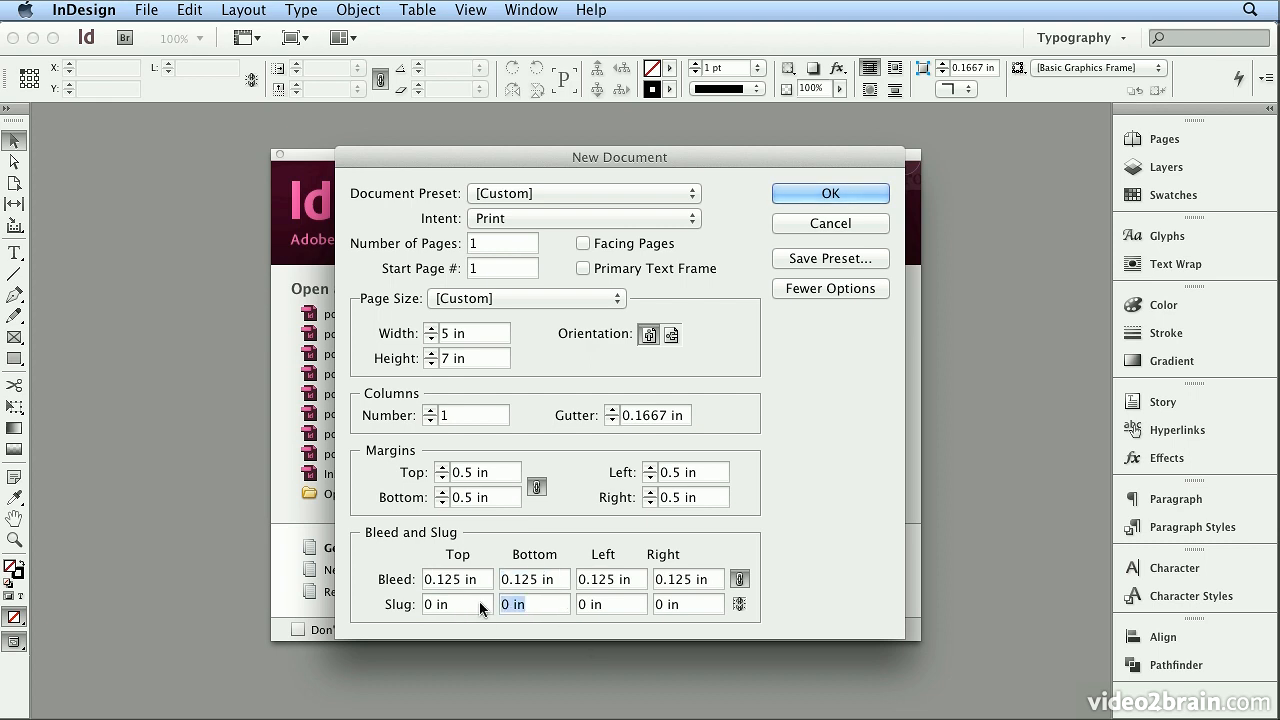
type("1")
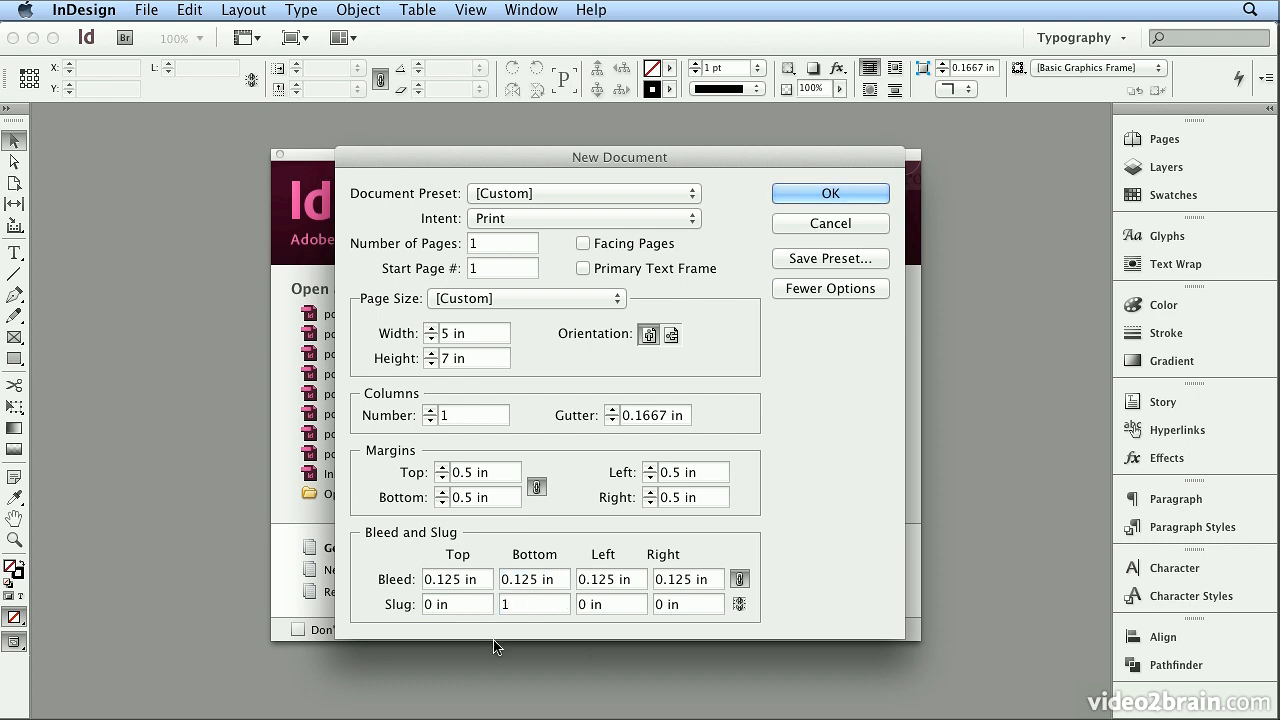
Save the page settings as a preset named "5 x 7 - half inch"
left_click(830, 258)
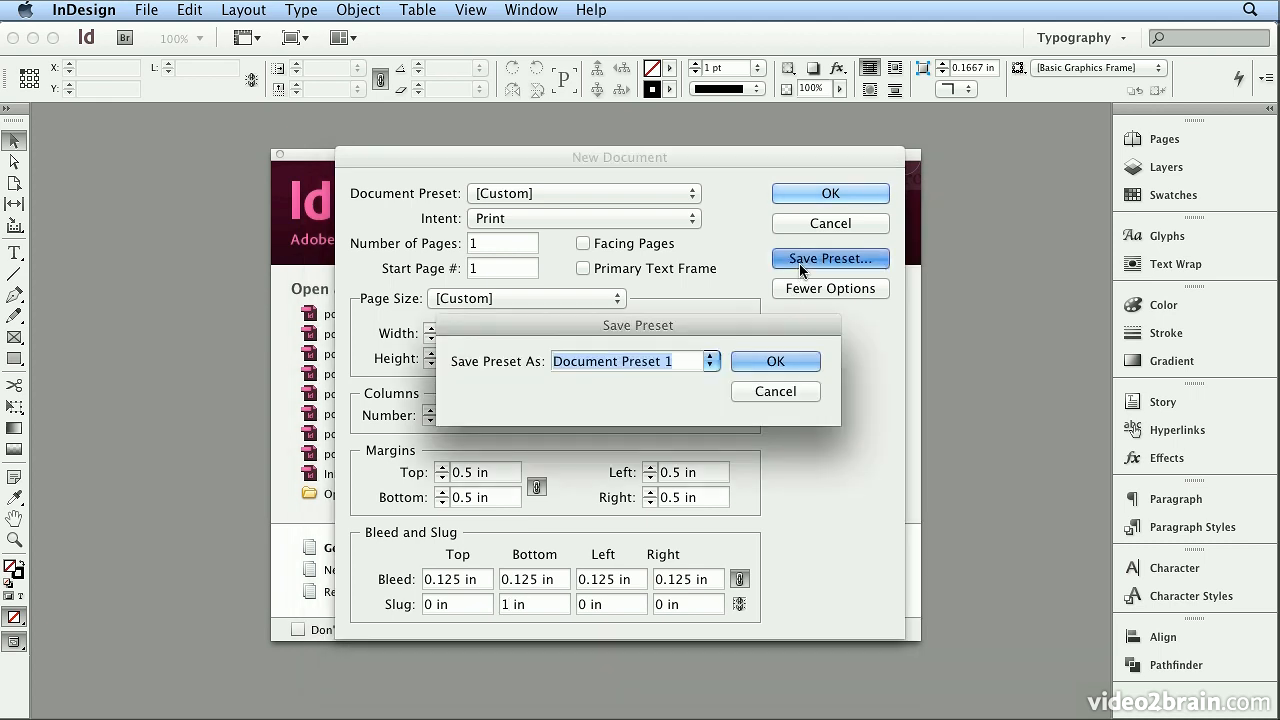
type("5 x 7 - h")
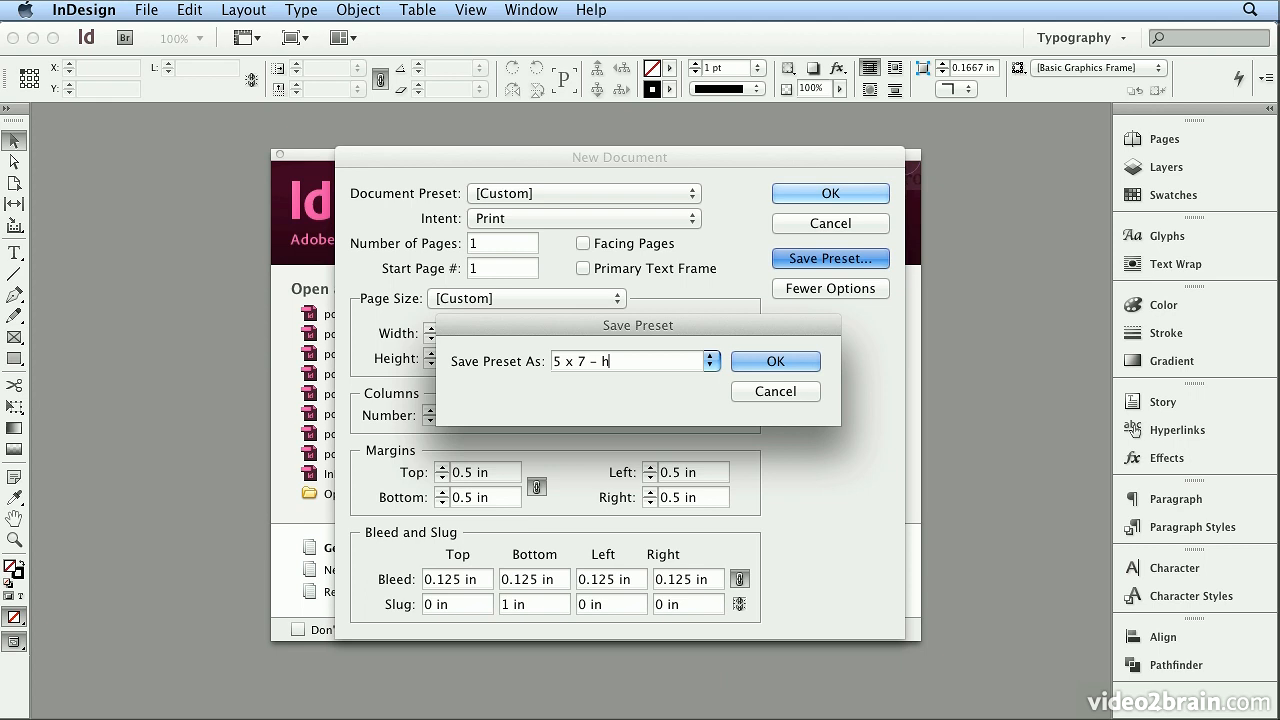
type("alf inch")
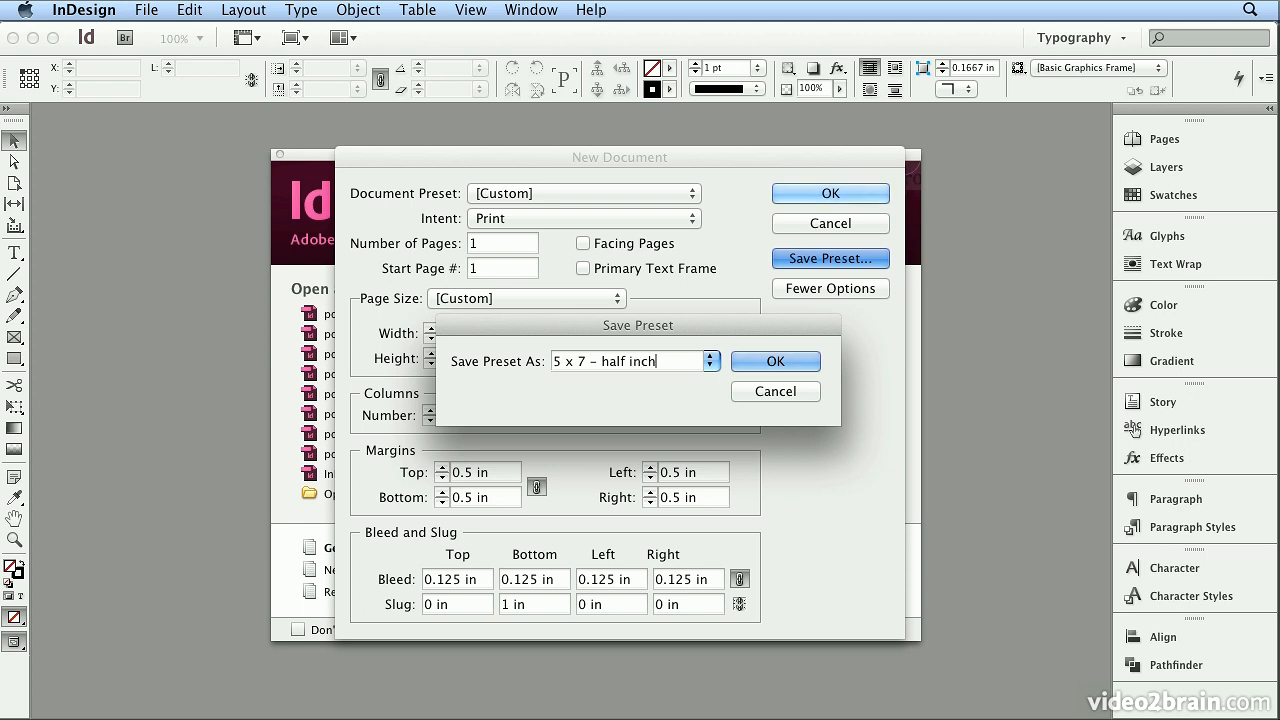
left_click(776, 362)
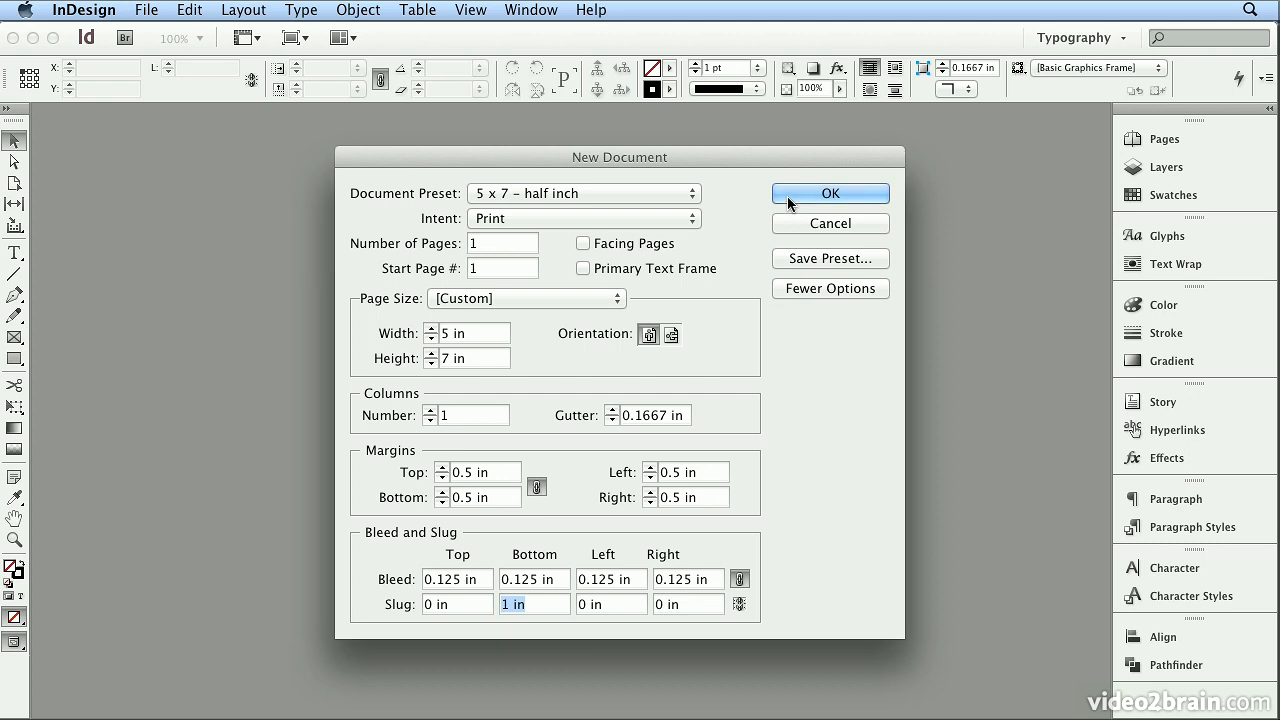
Create the document and draw a small 0.44 × 0.1 in mouth ellipse at top centre
left_click(830, 192)
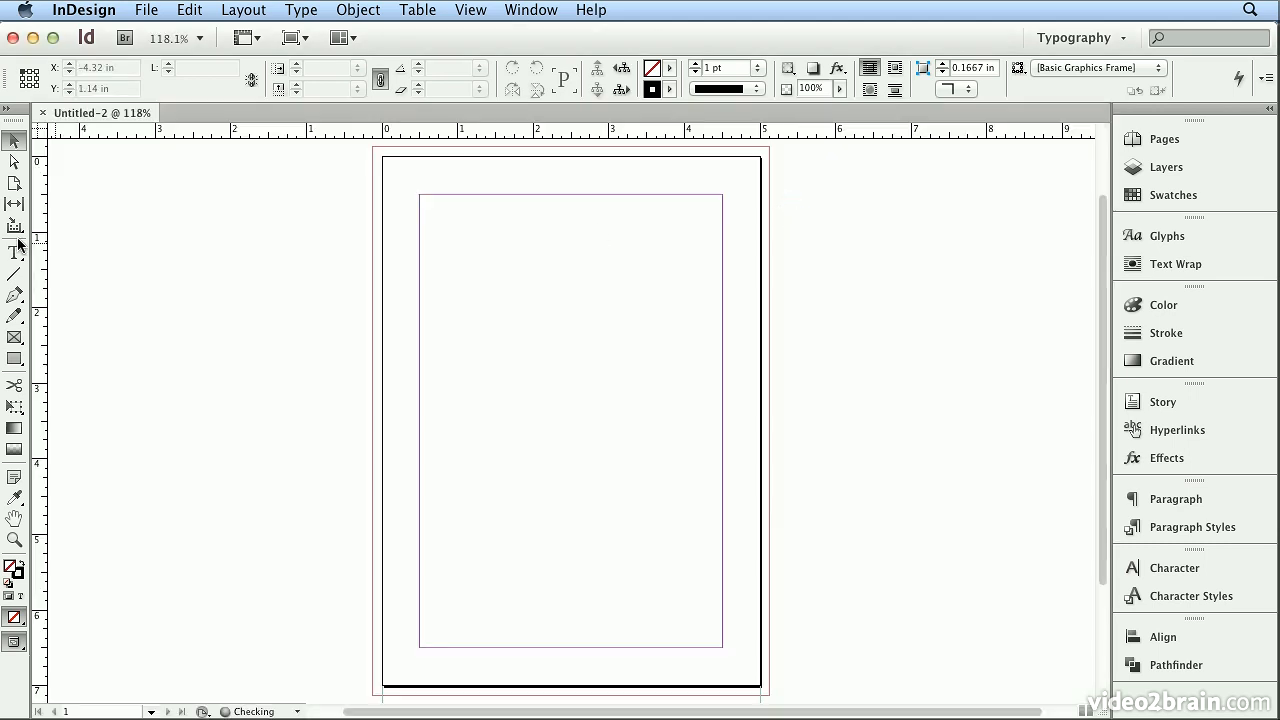
left_click(14, 358)
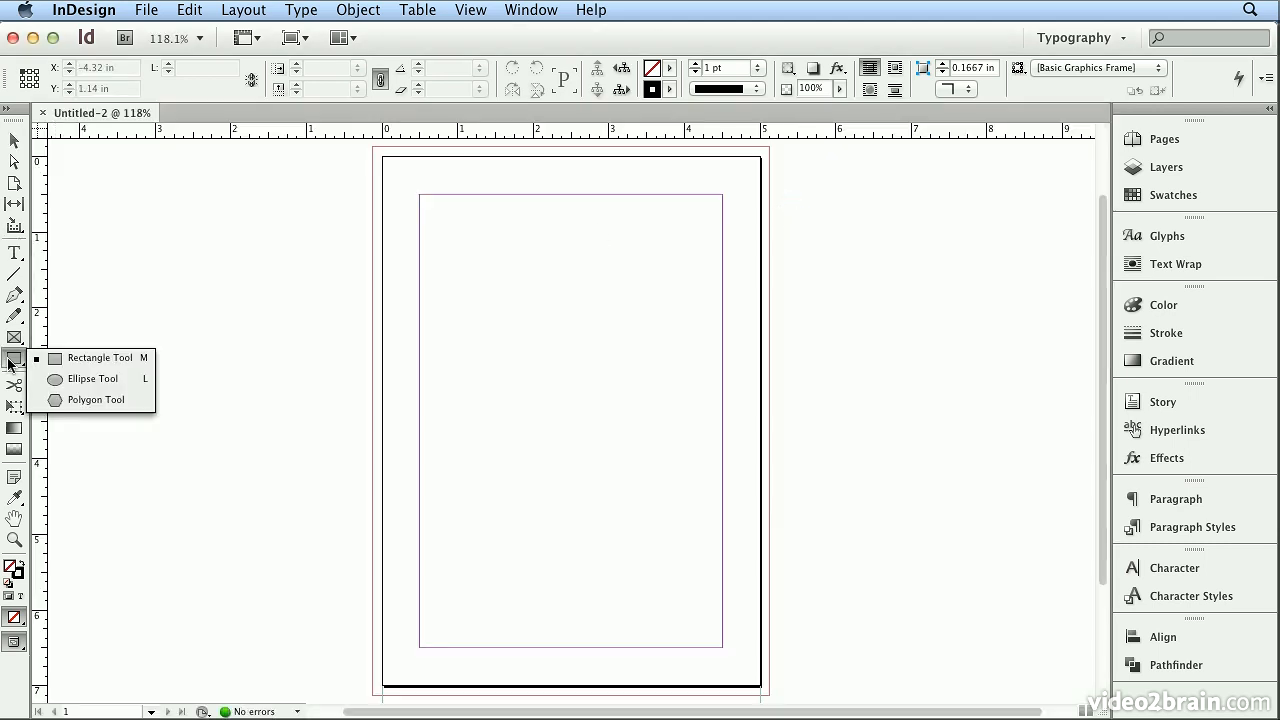
mouse_move(92, 380)
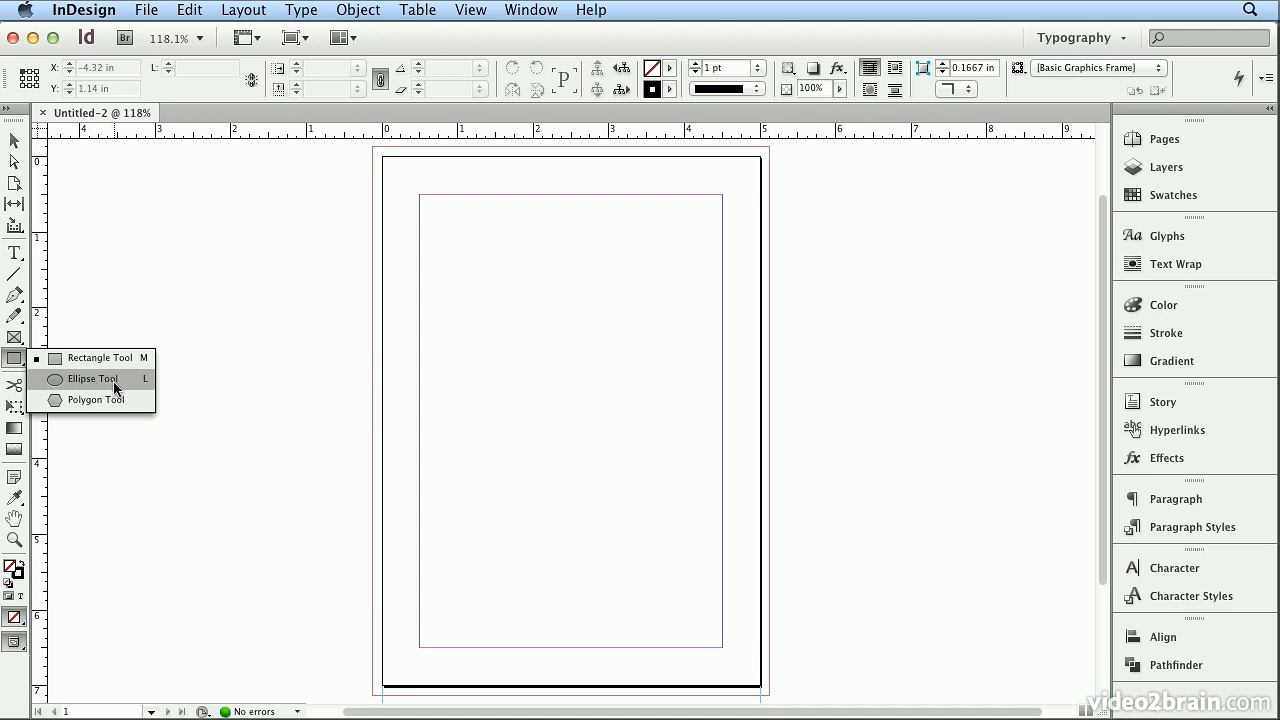
left_click(92, 380)
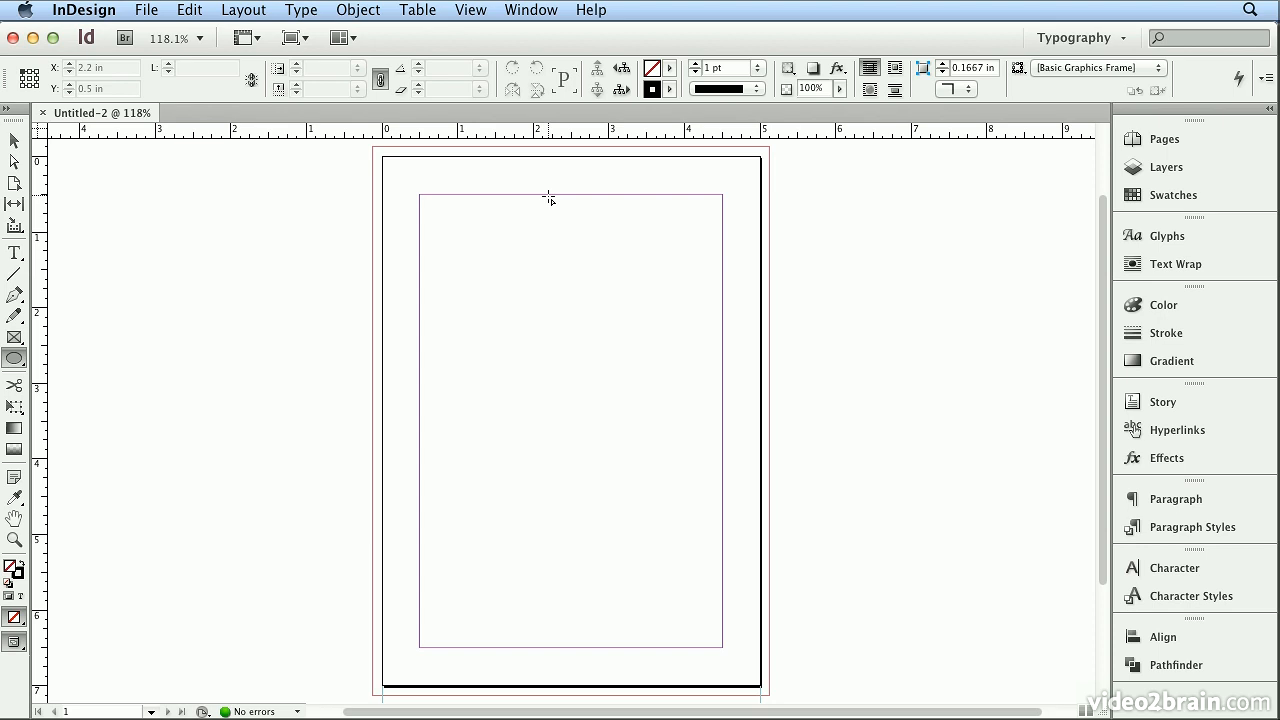
left_click_drag(548, 198, 580, 204)
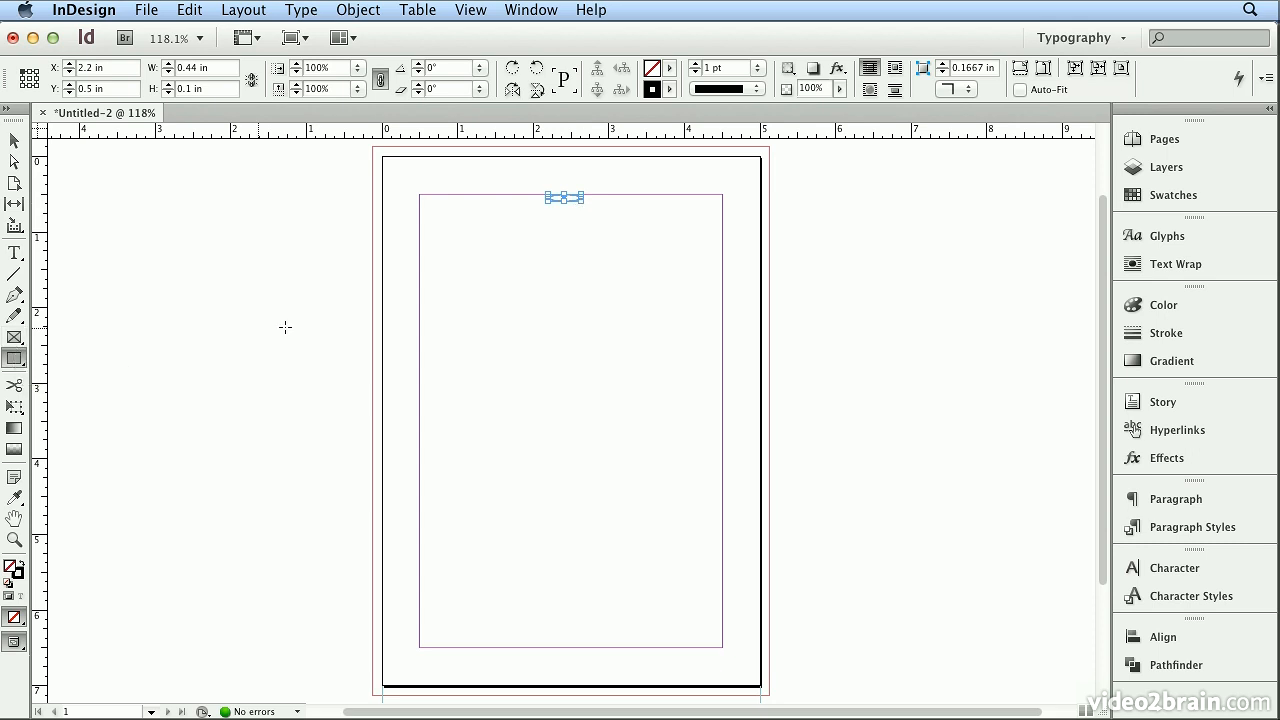
mouse_move(558, 206)
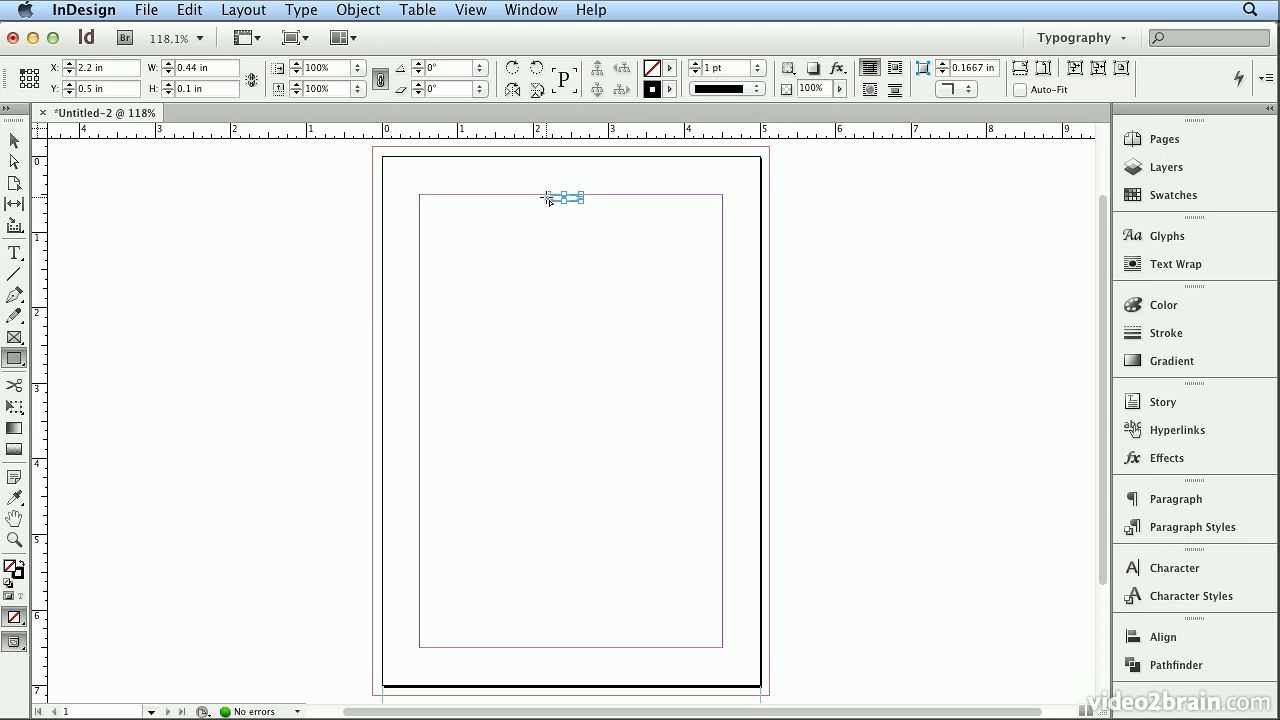
Draw a narrow 0.44 × 1.53 in neck rectangle extending down from the mouth ellipse
left_click_drag(560, 198, 558, 200)
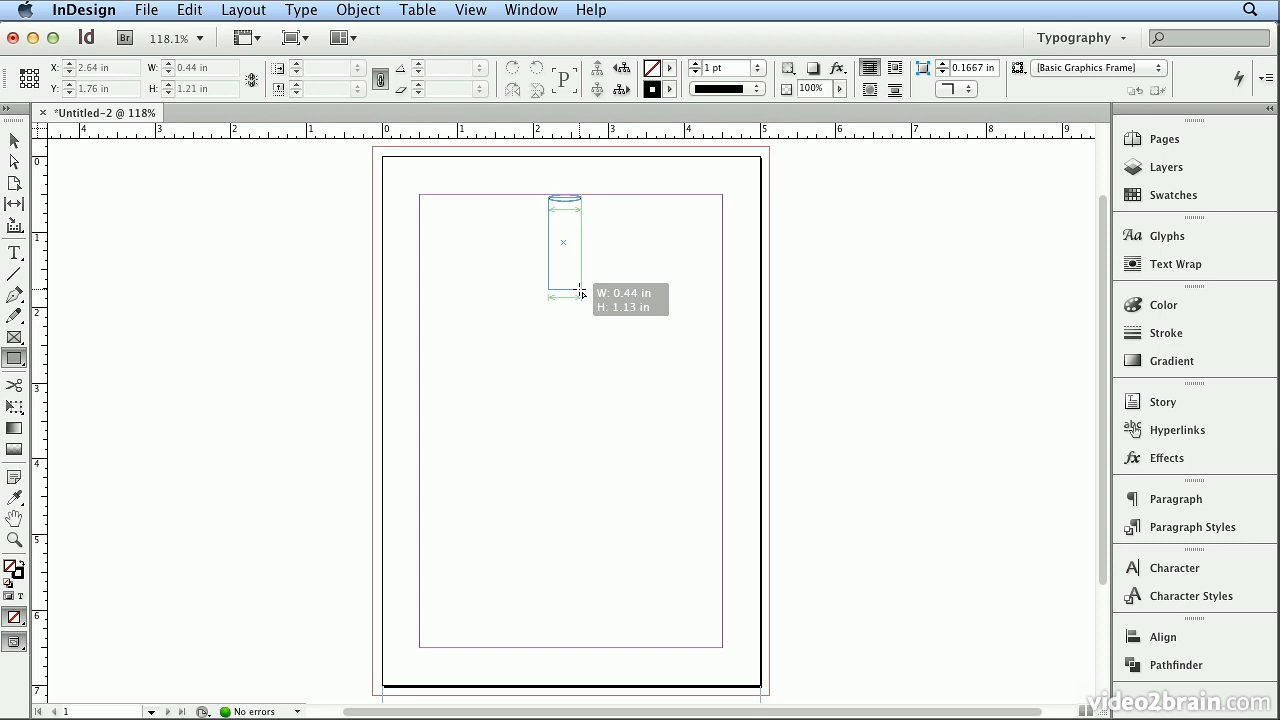
left_click_drag(582, 296, 582, 322)
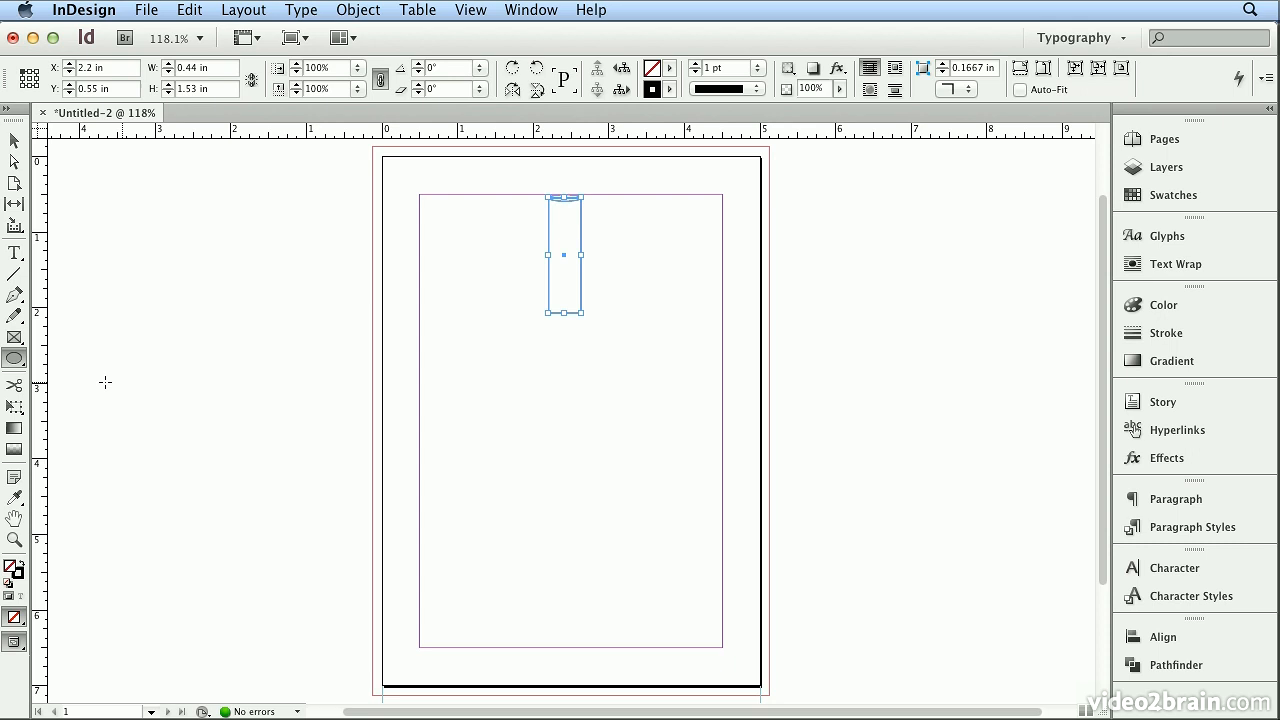
Draw a large 1.86 × 2.86 in oval bottle body beneath the neck
left_click(16, 358)
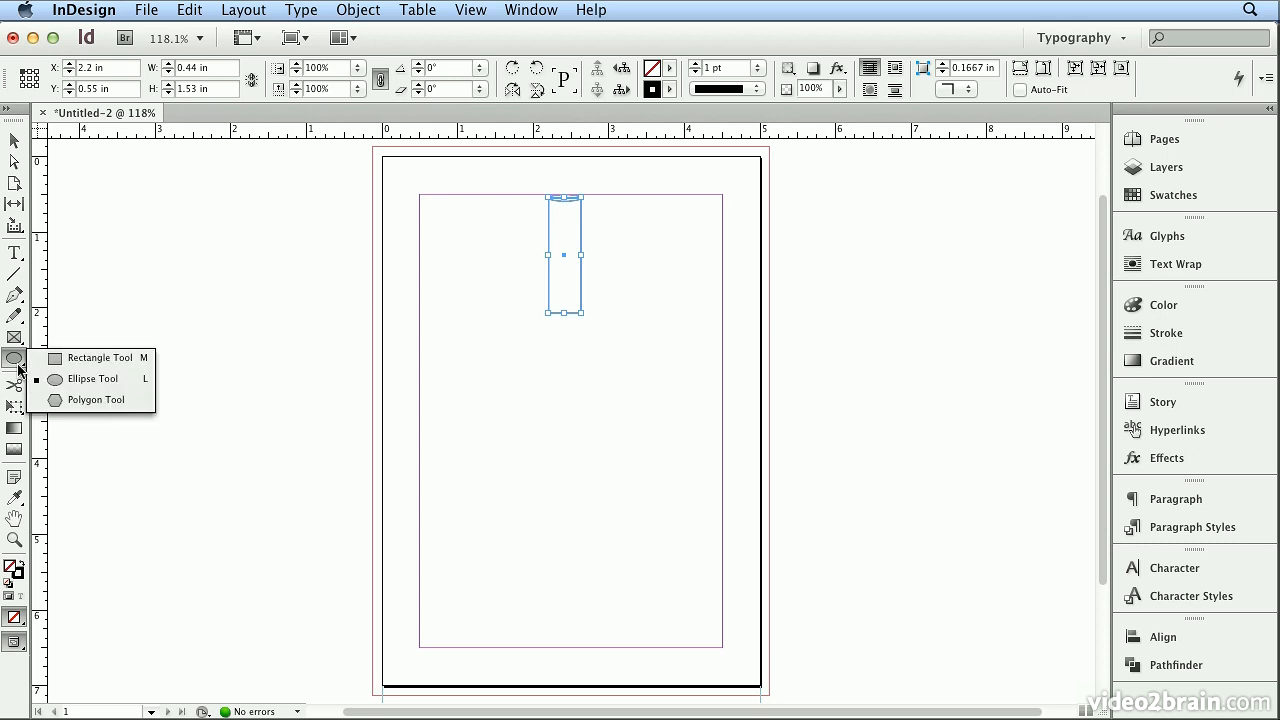
mouse_move(80, 380)
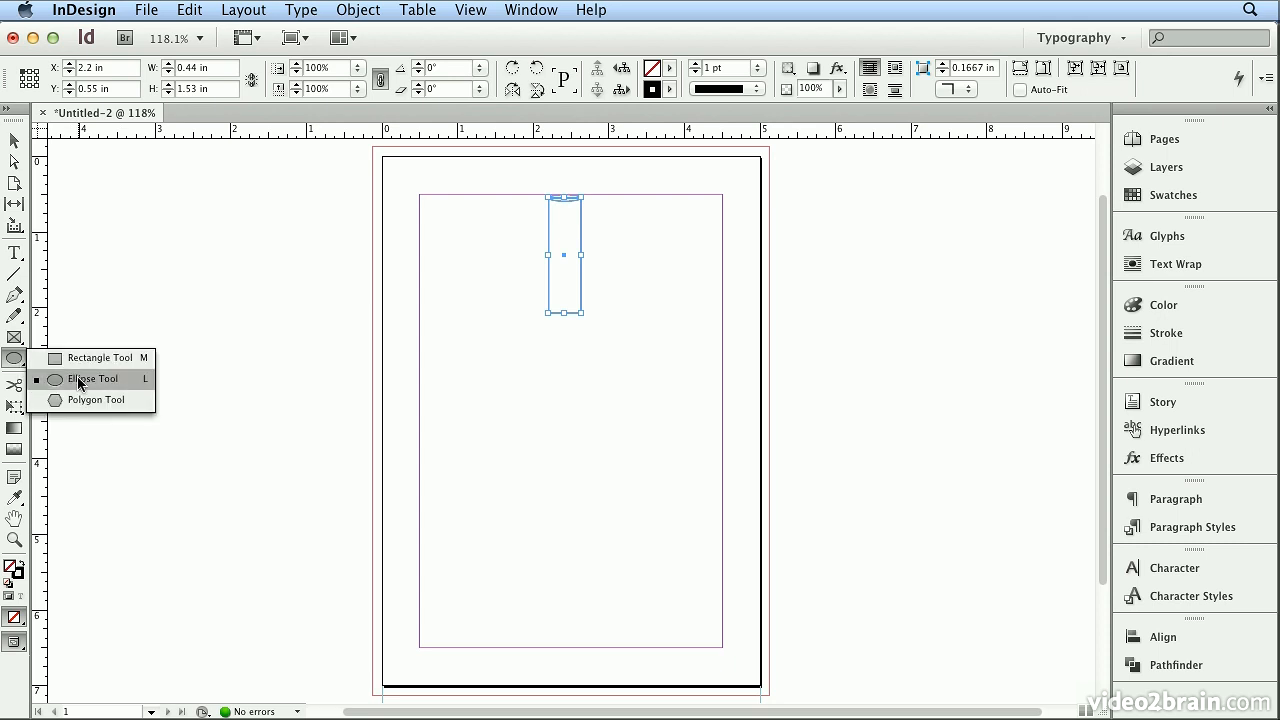
mouse_move(16, 364)
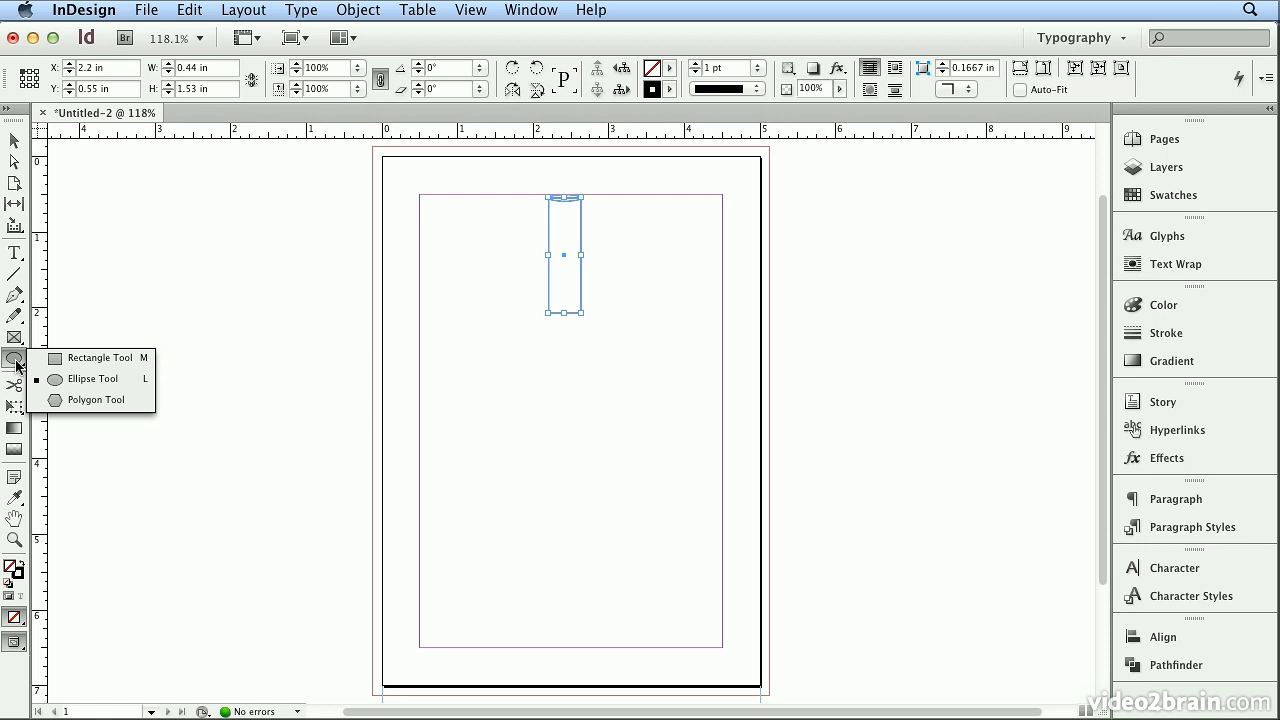
left_click(90, 380)
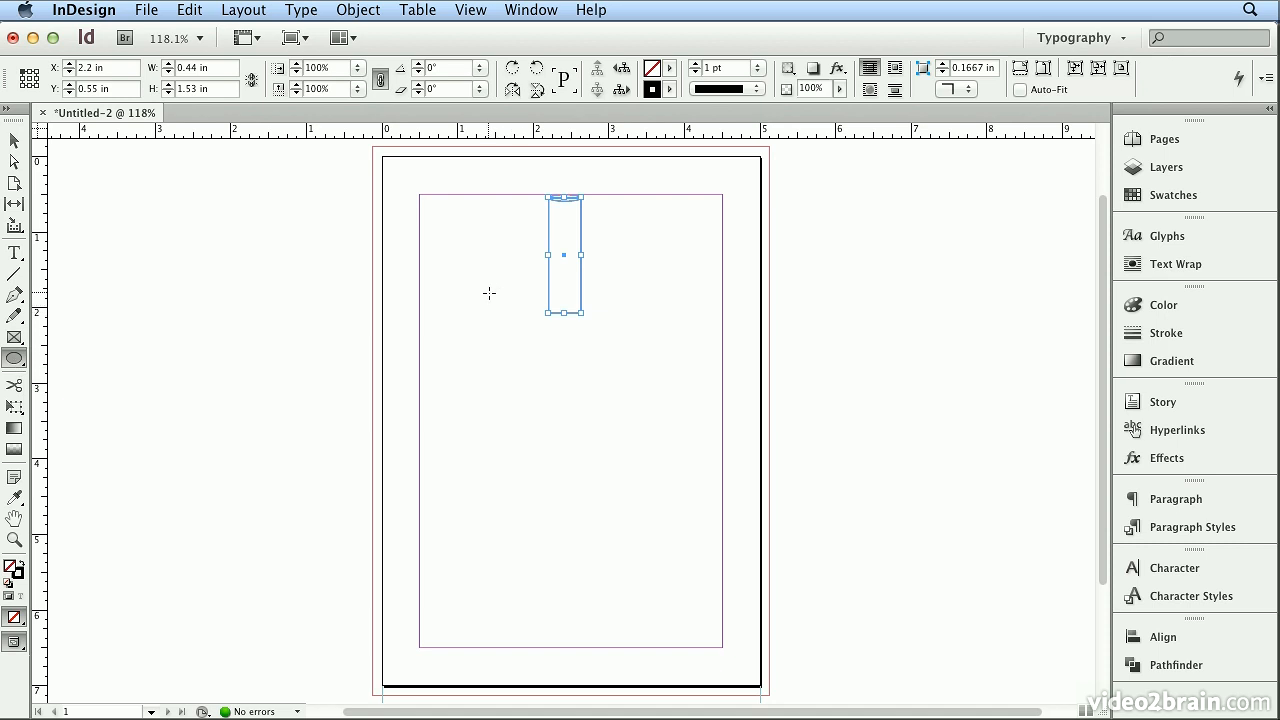
mouse_move(488, 278)
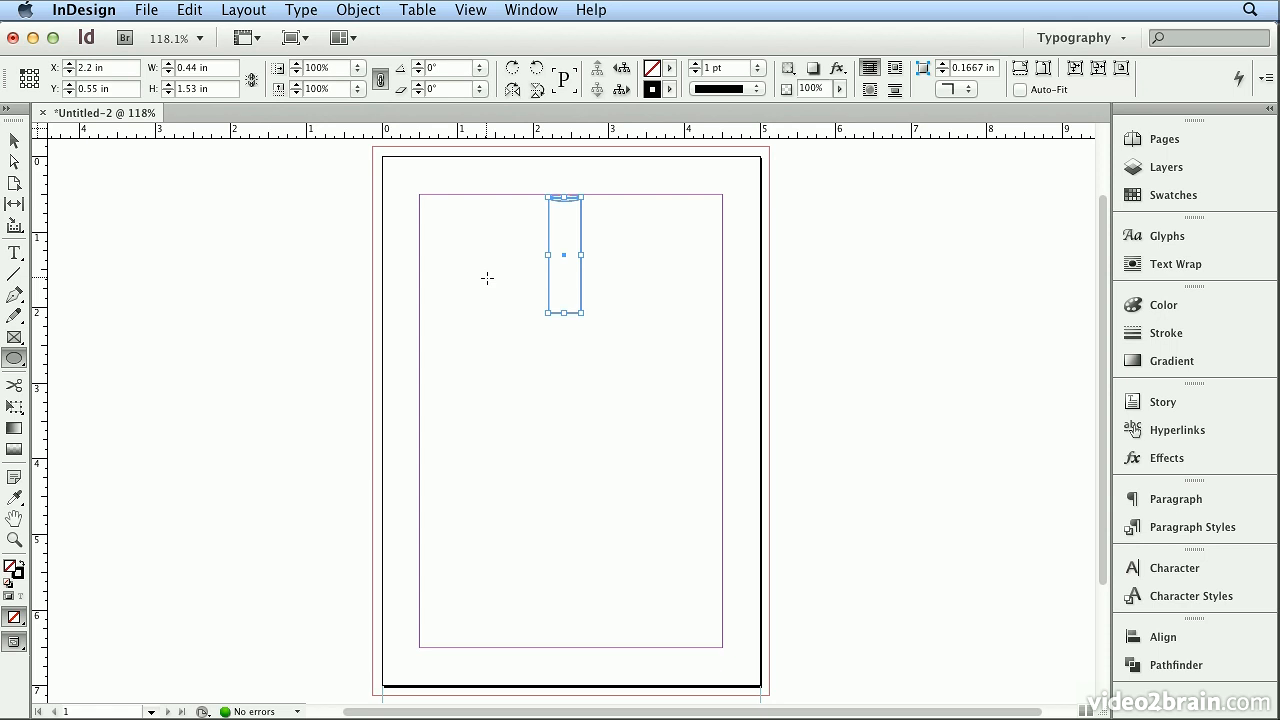
left_click_drag(488, 278, 624, 512)
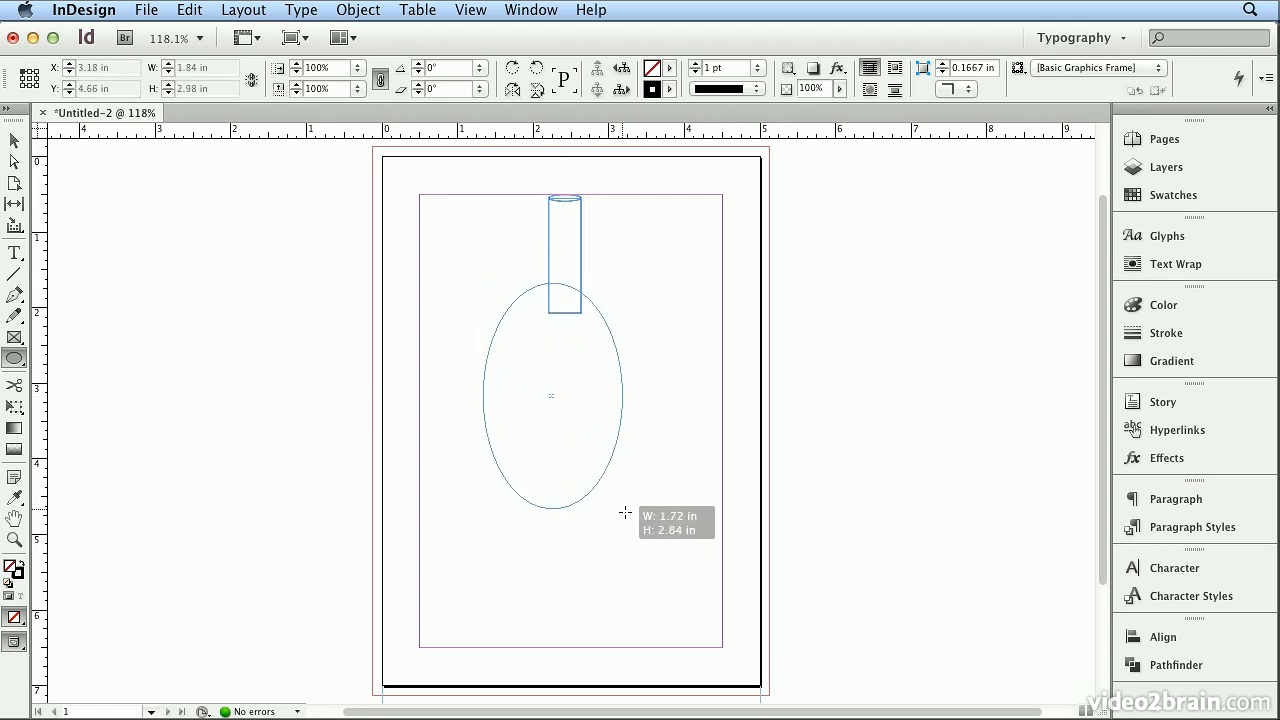
left_click_drag(624, 512, 648, 532)
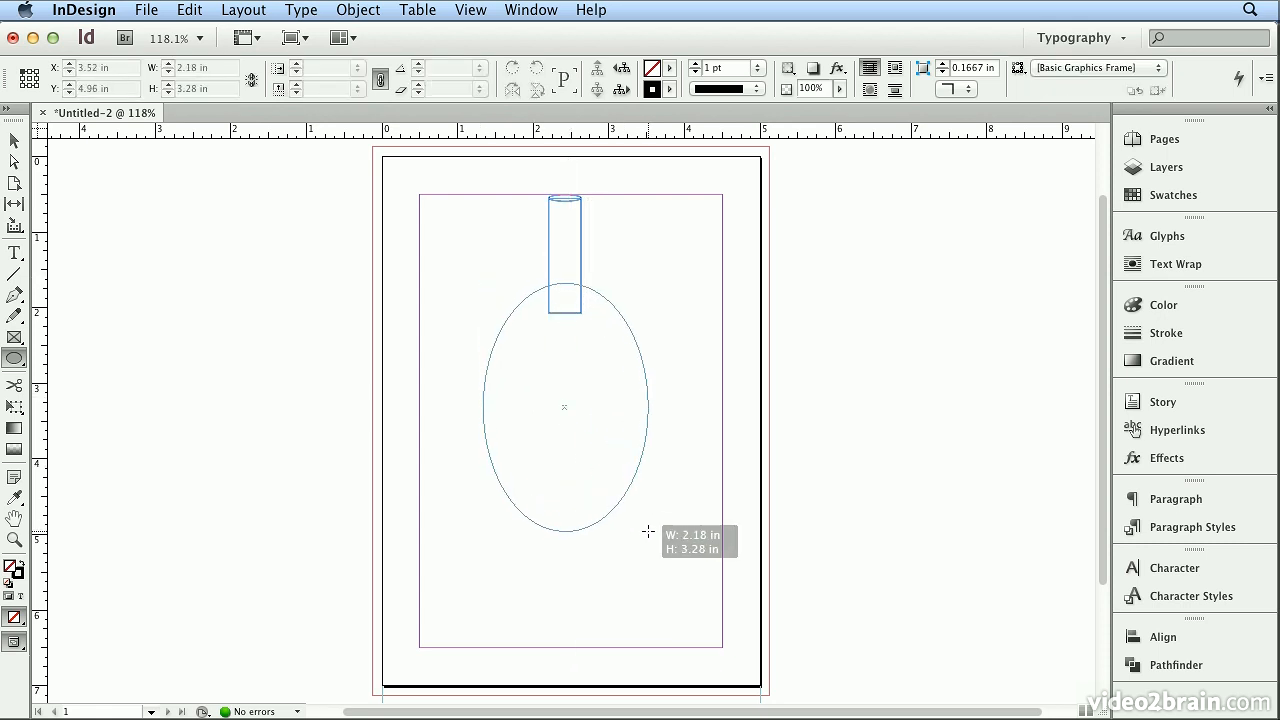
left_click_drag(648, 532, 636, 496)
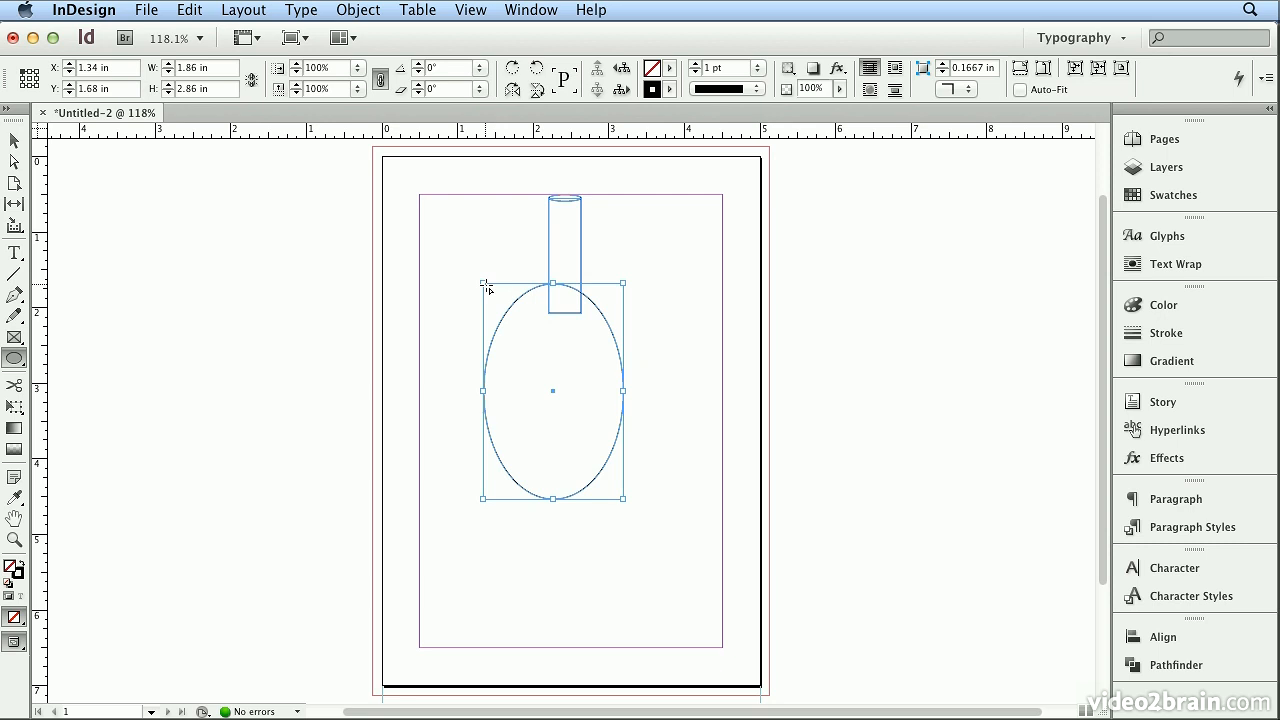
mouse_move(586, 336)
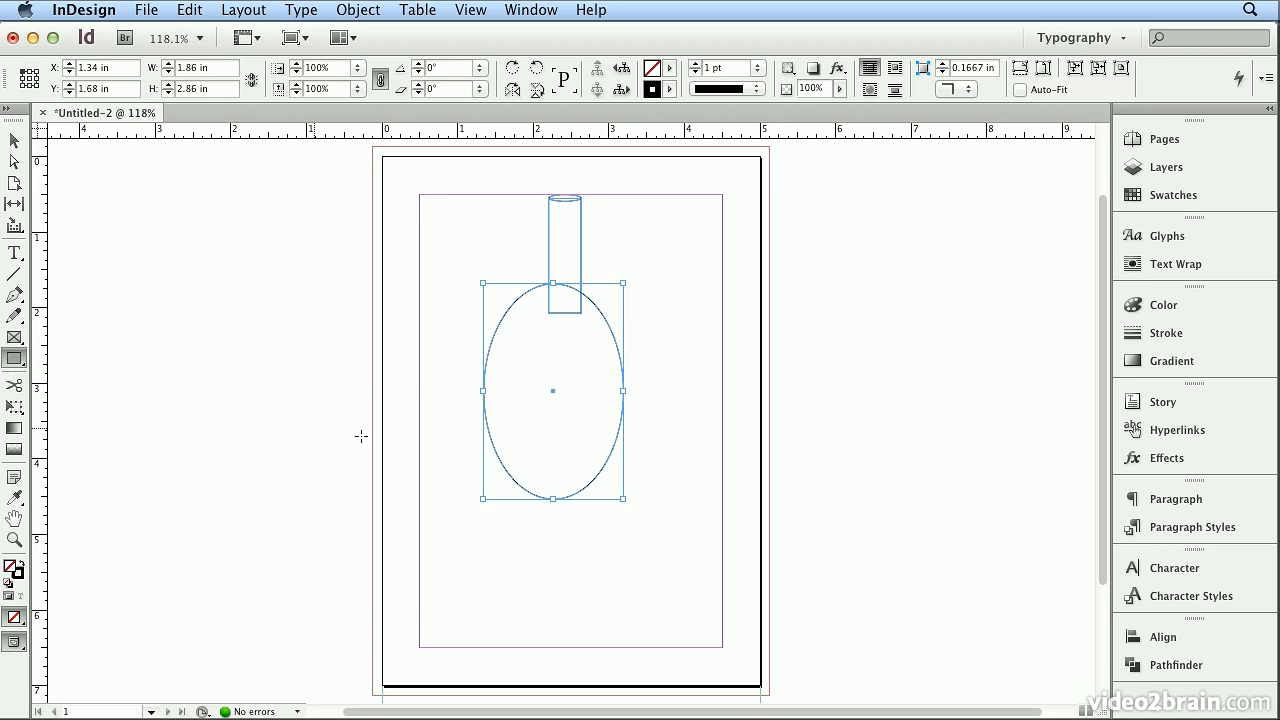
mouse_move(484, 390)
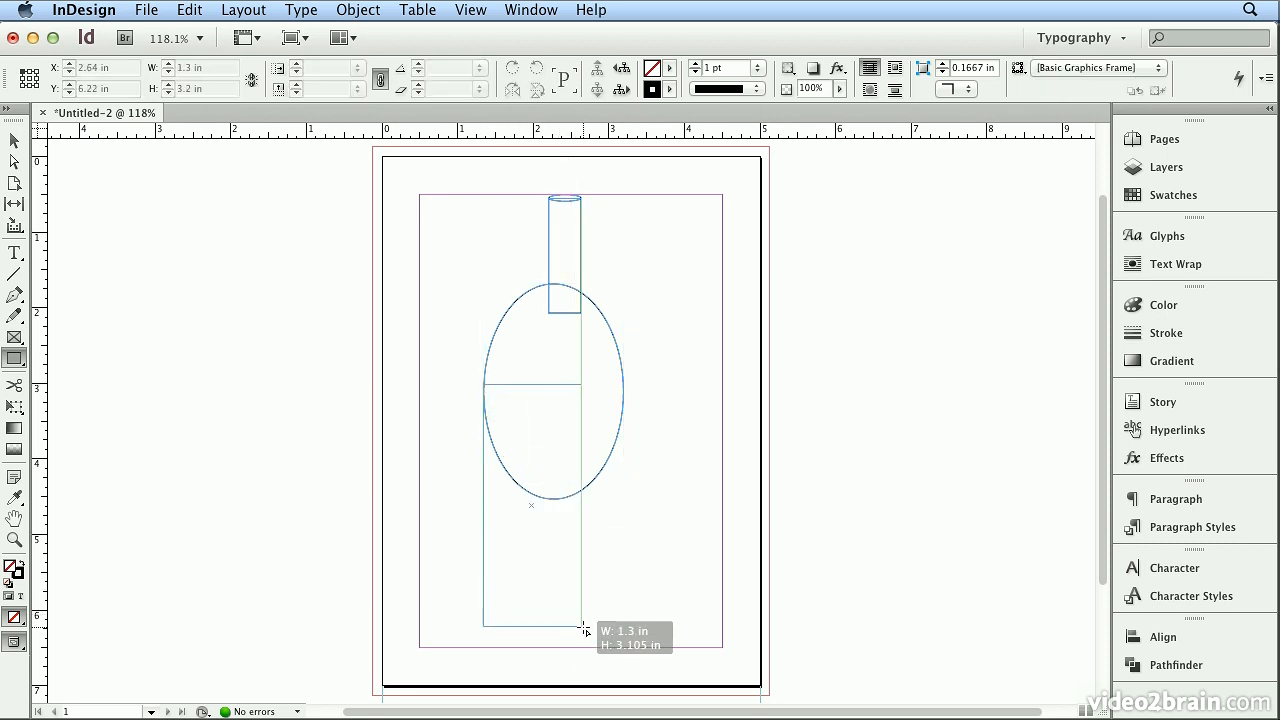
Draw a 1.86 × 4.3 in body rectangle from the oval's midline down past the page bottom
left_click_drag(582, 628, 622, 698)
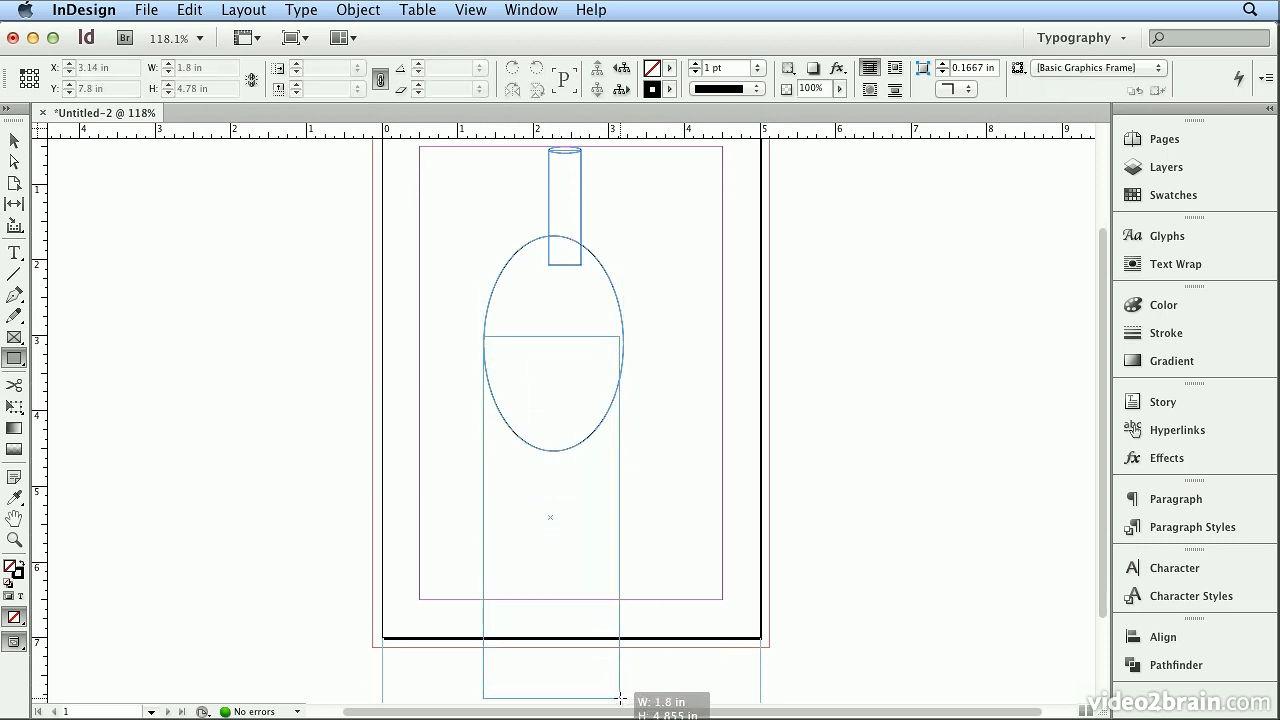
left_click_drag(620, 698, 628, 664)
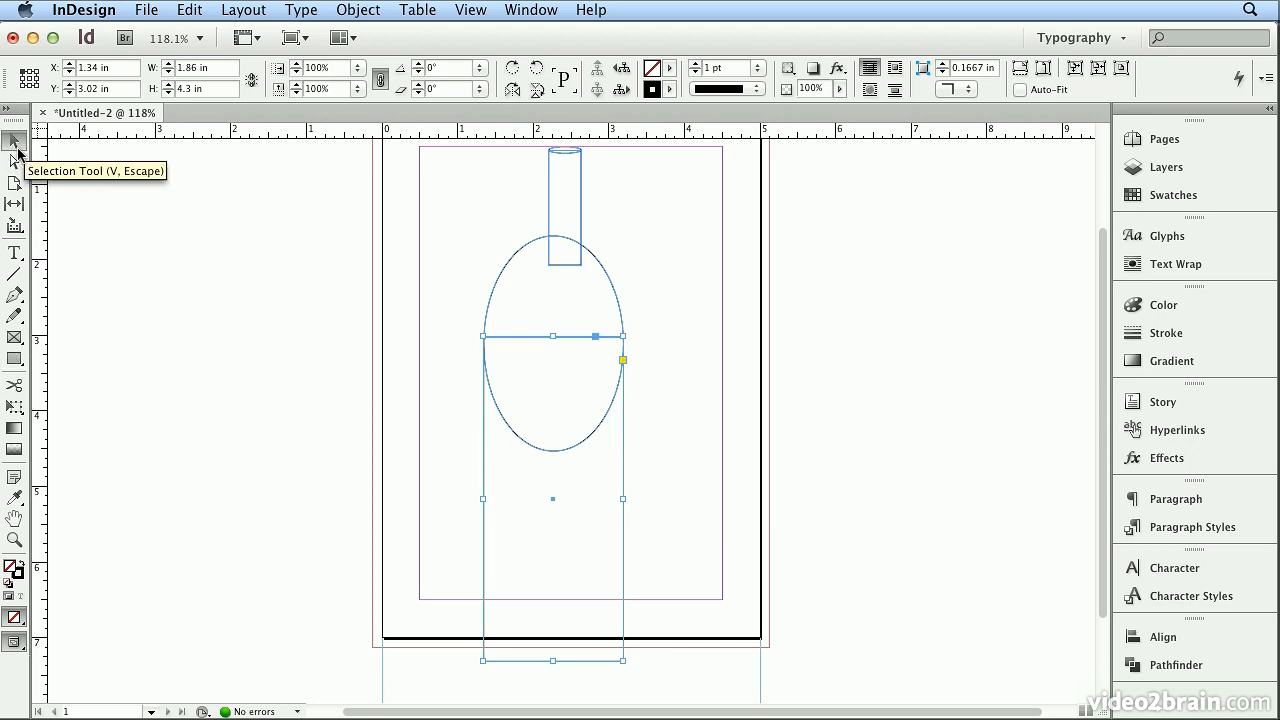
Reset the workspace panels and bring up the Pathfinder/Align panel
left_click(530, 10)
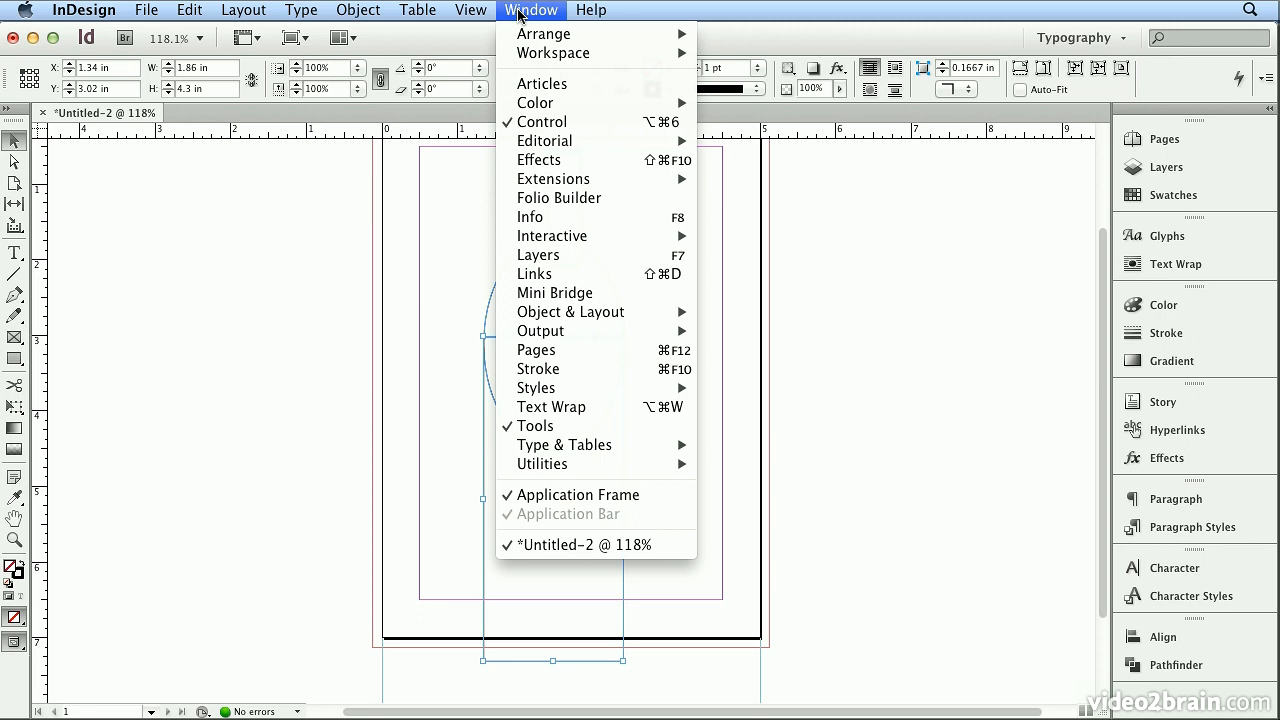
left_click(1084, 36)
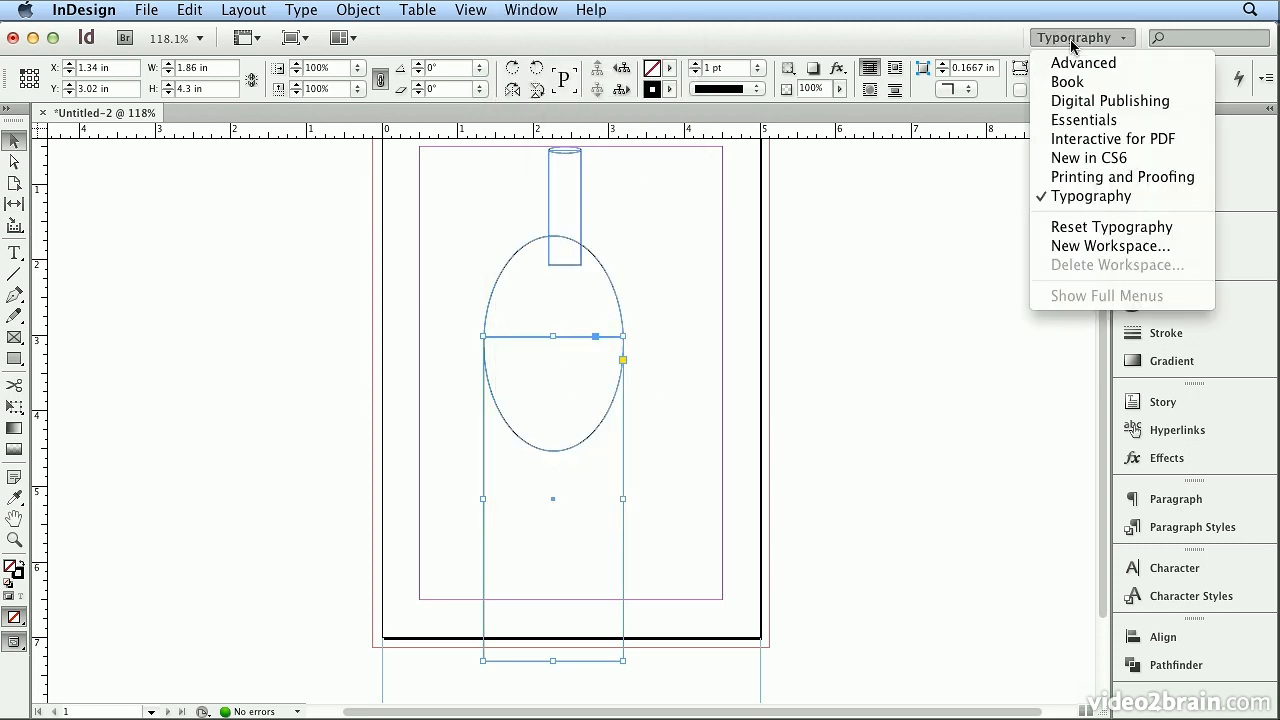
left_click(1088, 196)
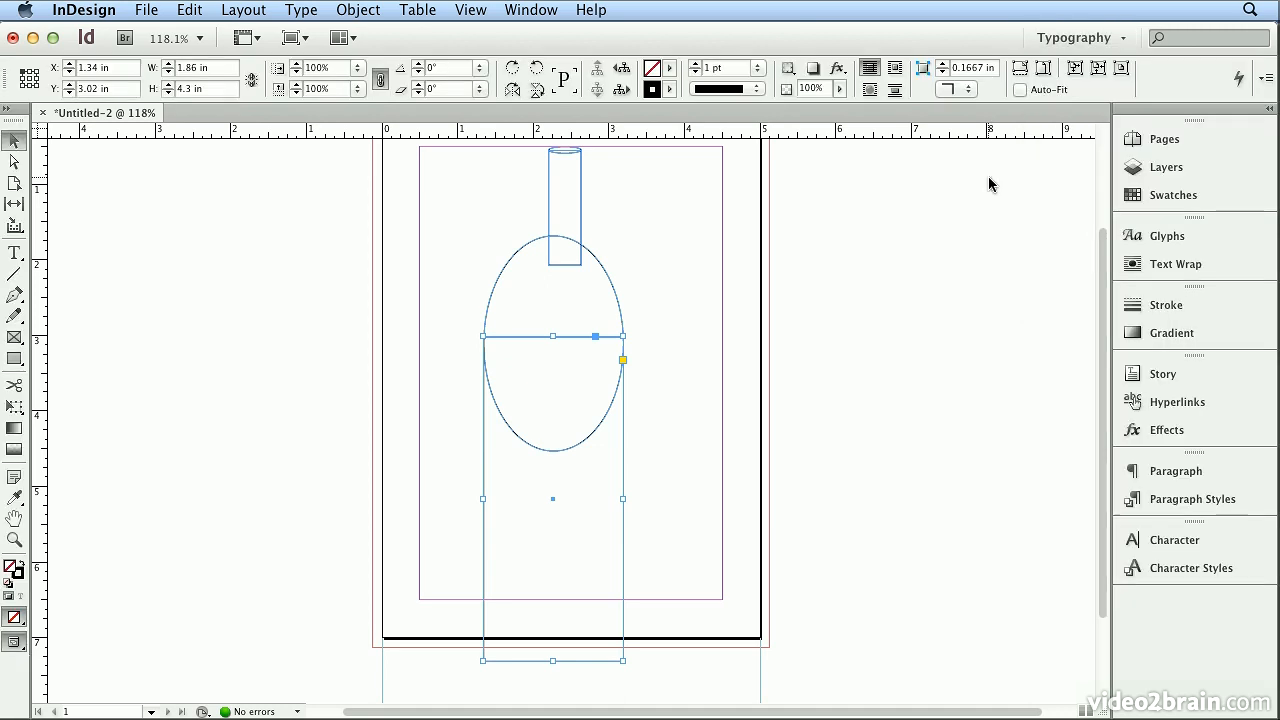
left_click(530, 8)
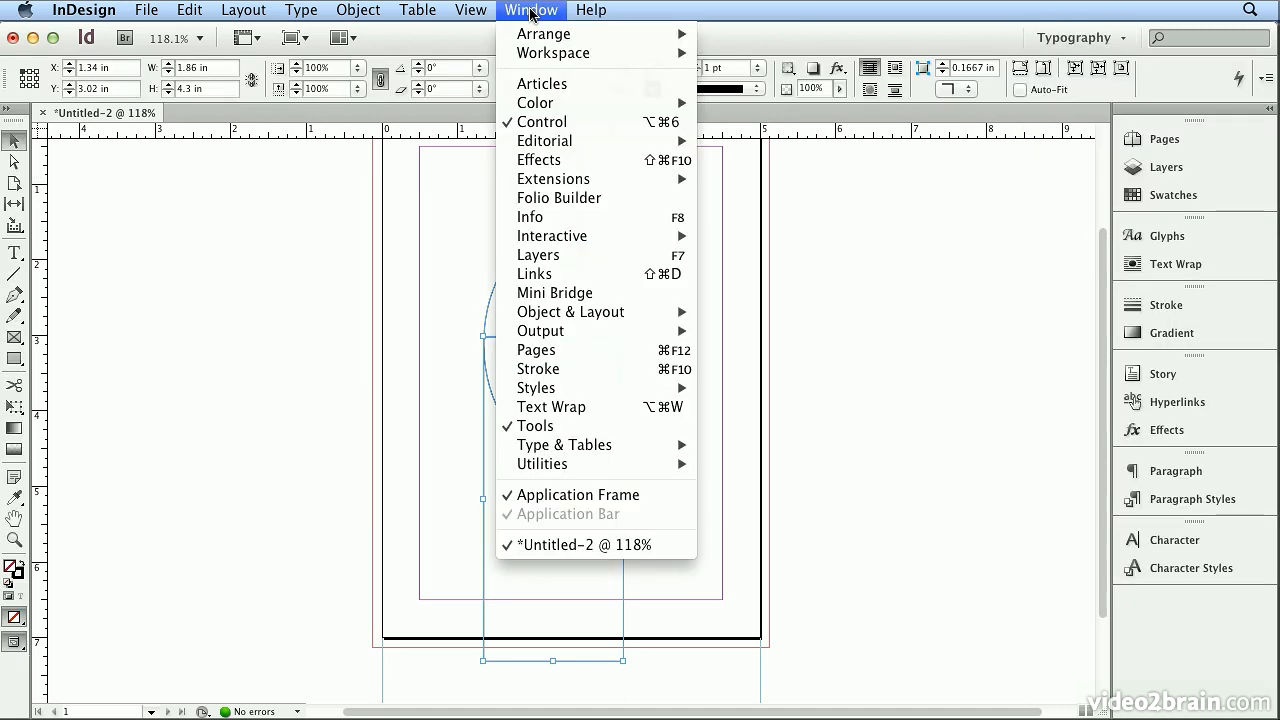
mouse_move(570, 312)
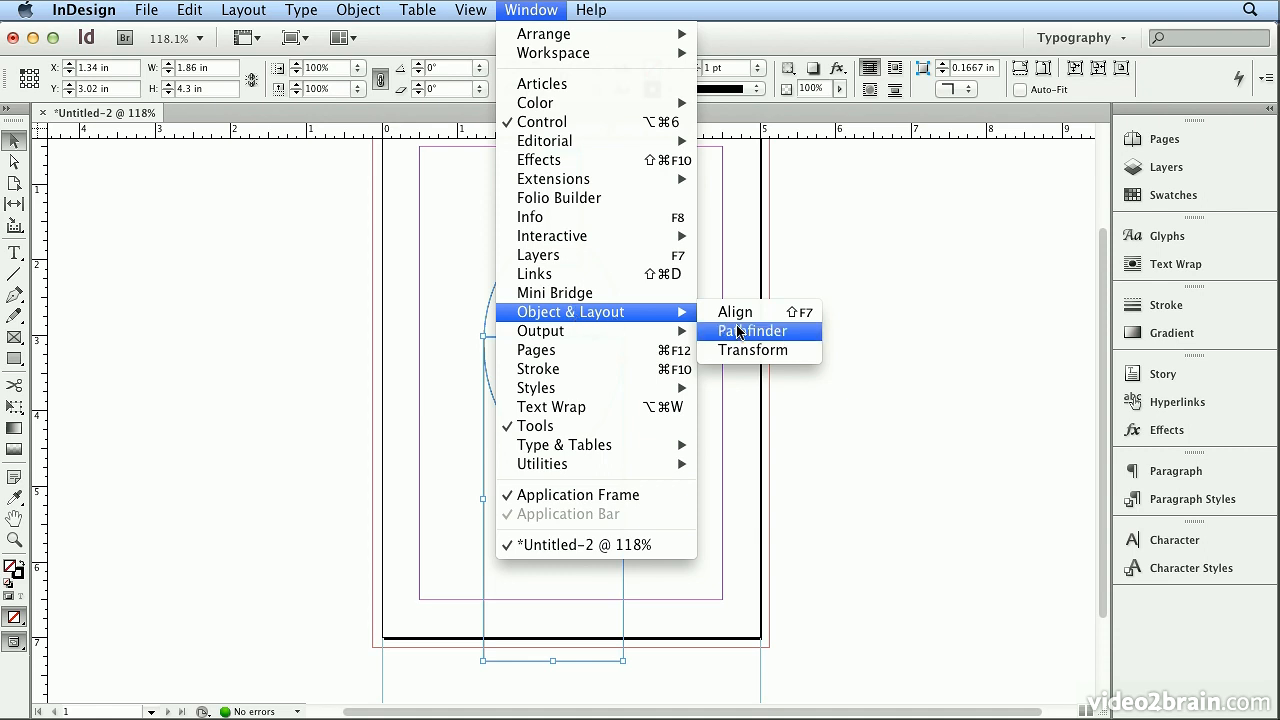
left_click(734, 312)
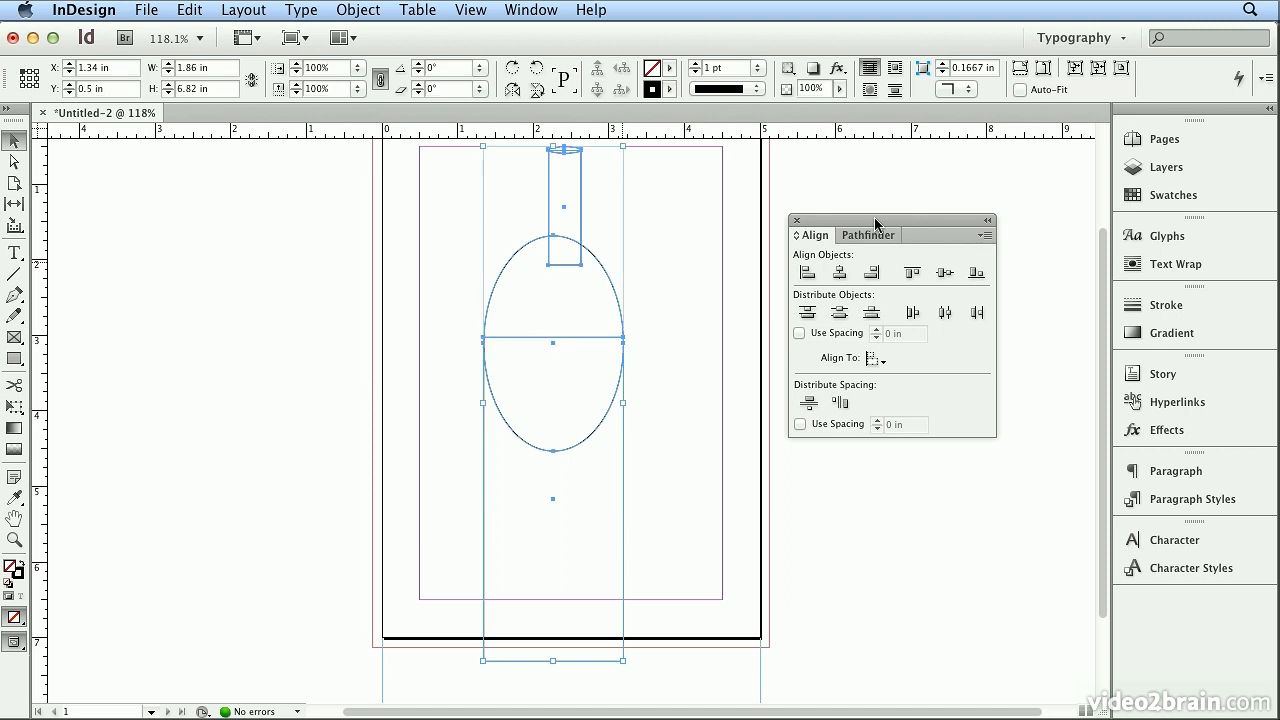
Select all bottle shapes and align them on their horizontal centres
left_click(188, 10)
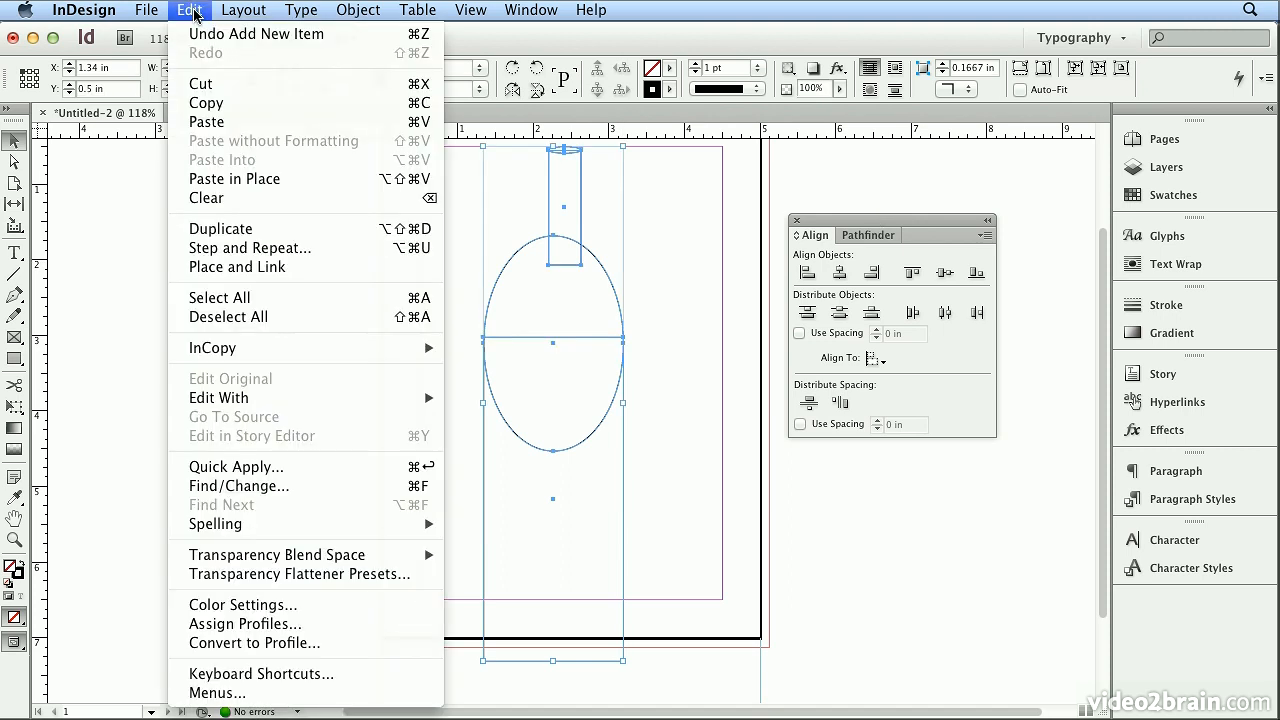
left_click(270, 298)
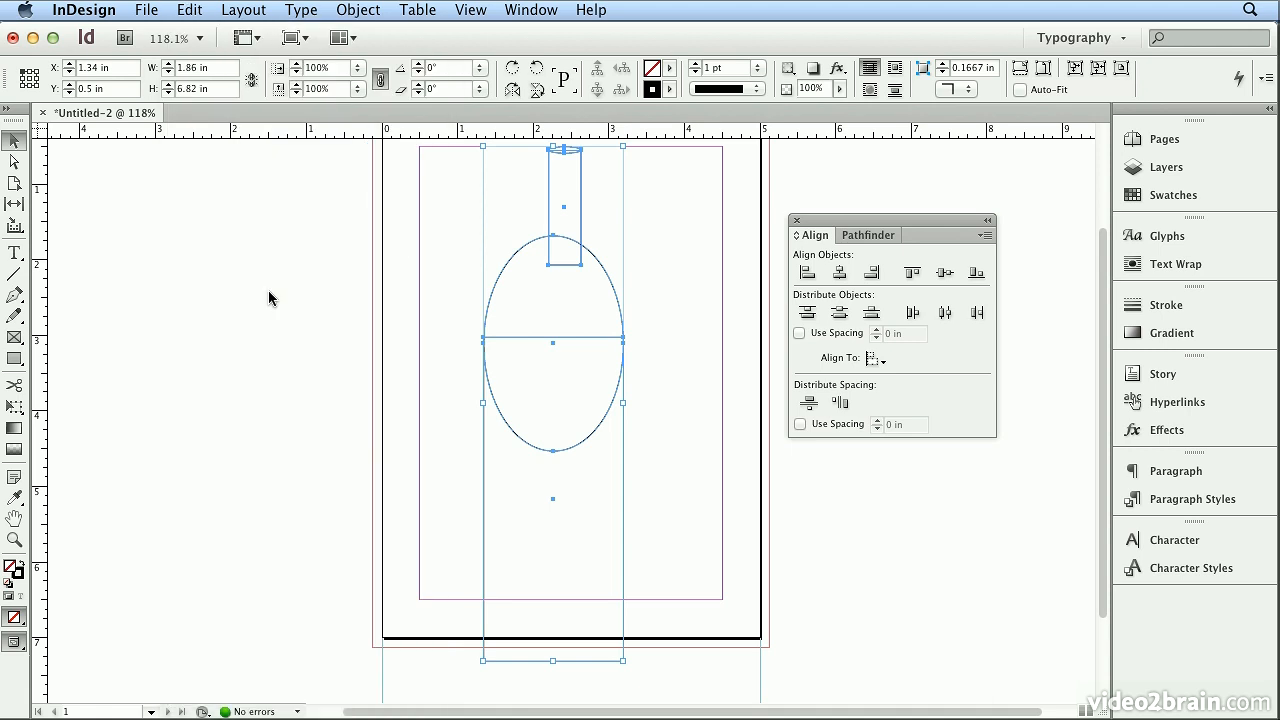
mouse_move(838, 272)
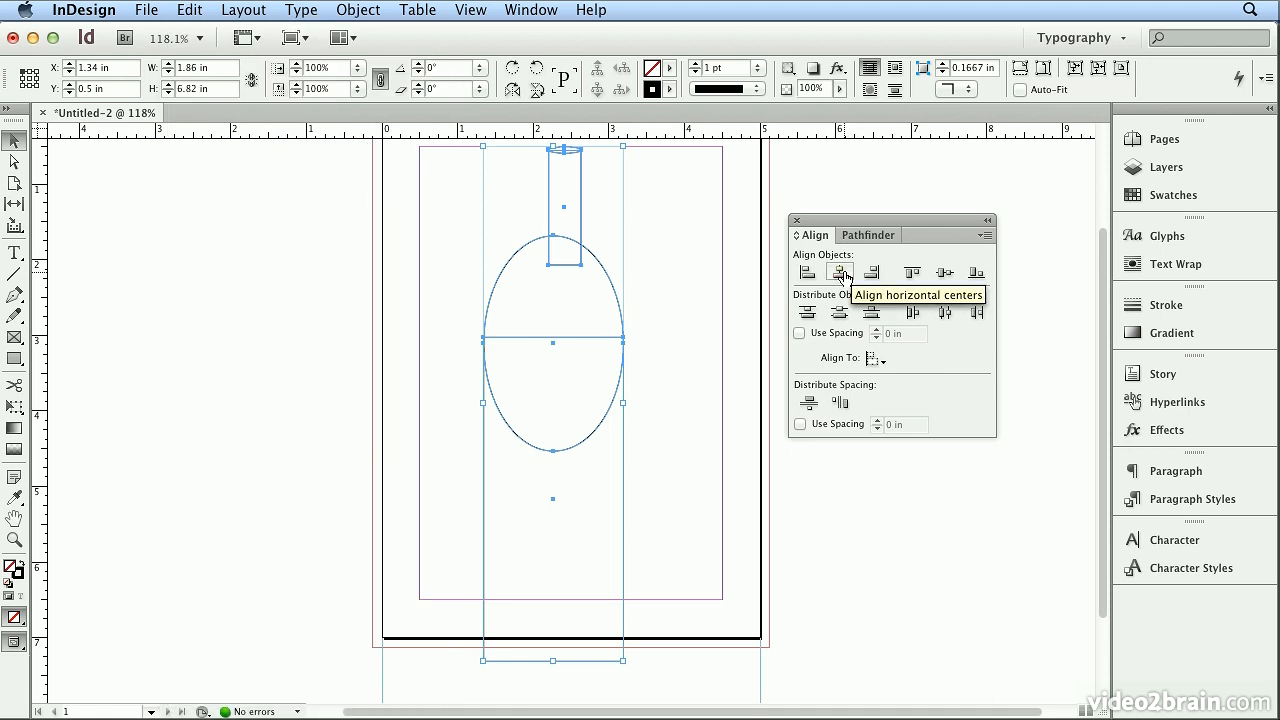
left_click(838, 272)
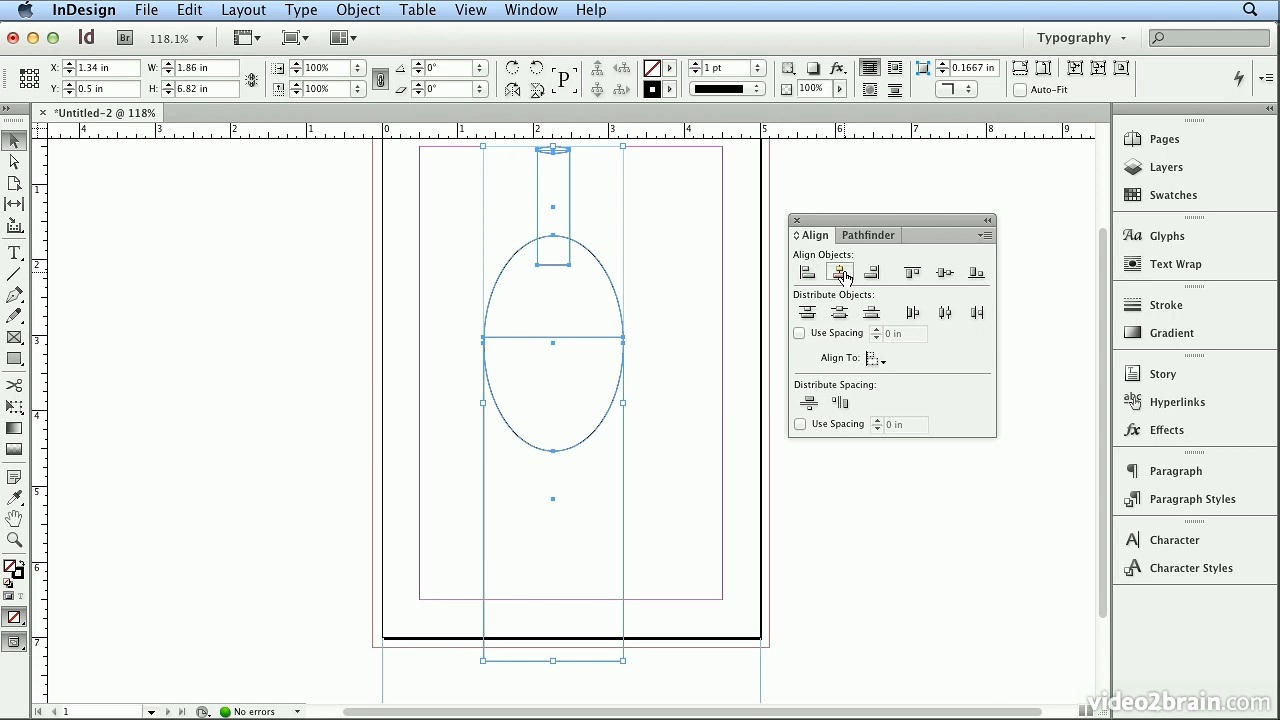
Show the Pathfinder shape-combining options for the selected bottle shapes
left_click(862, 236)
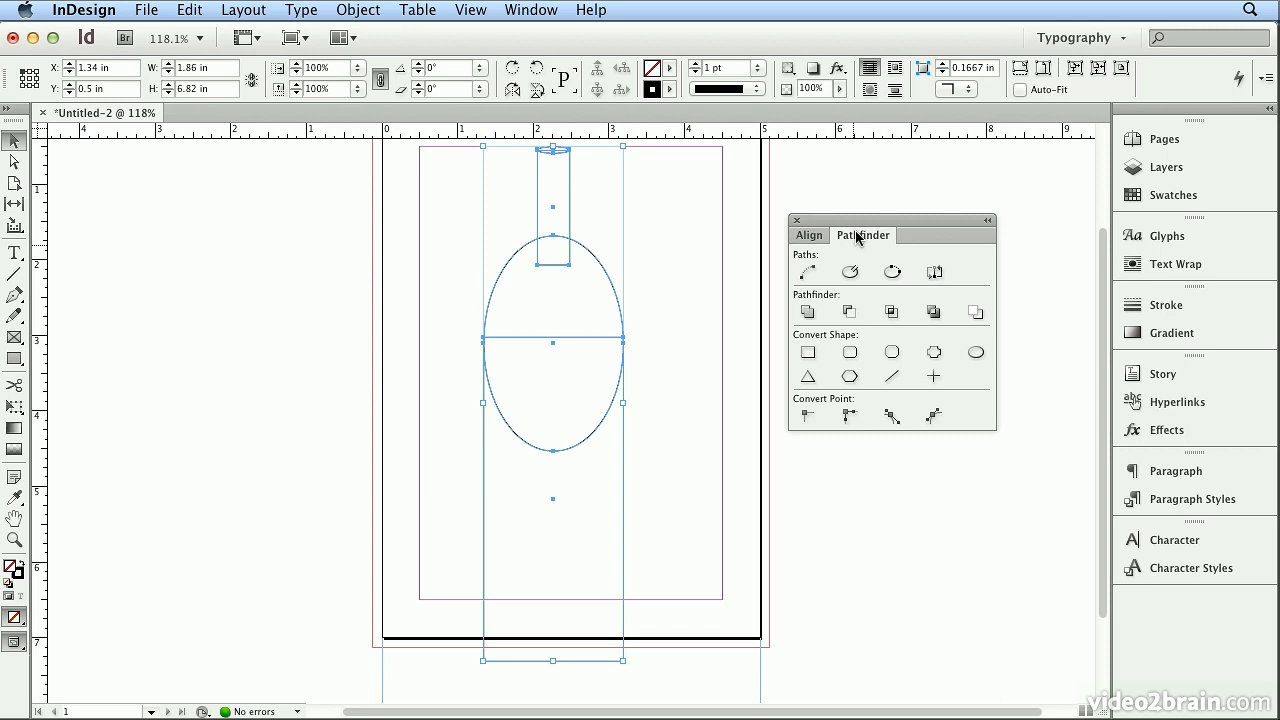
mouse_move(808, 312)
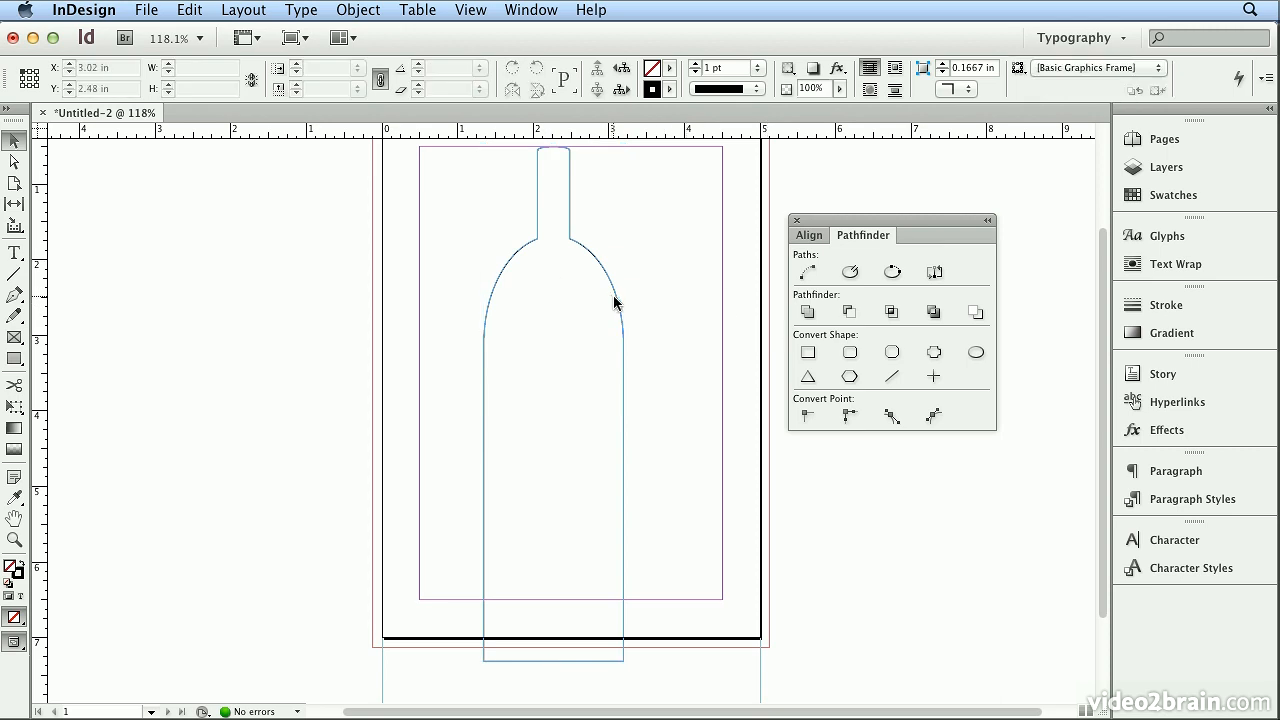
Resize the merged bottle to about 1.72 × 6 in, base on the bottom margin
left_click(616, 304)
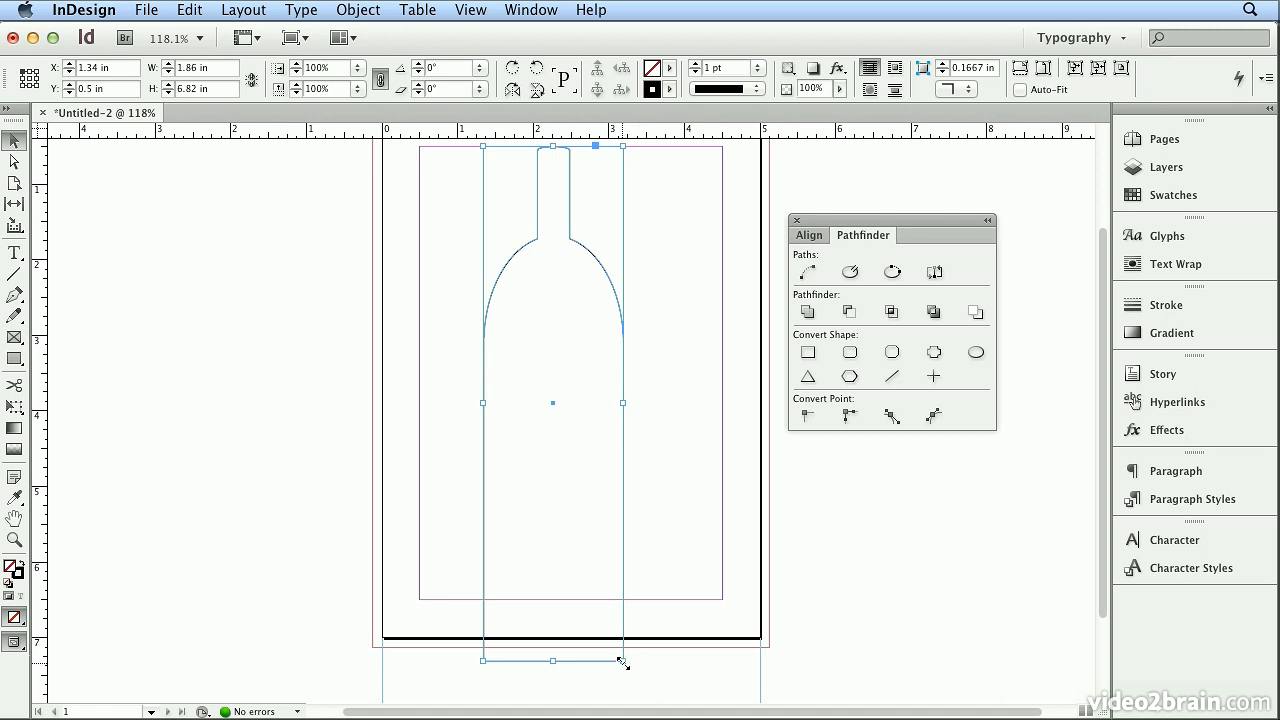
left_click_drag(622, 660, 582, 600)
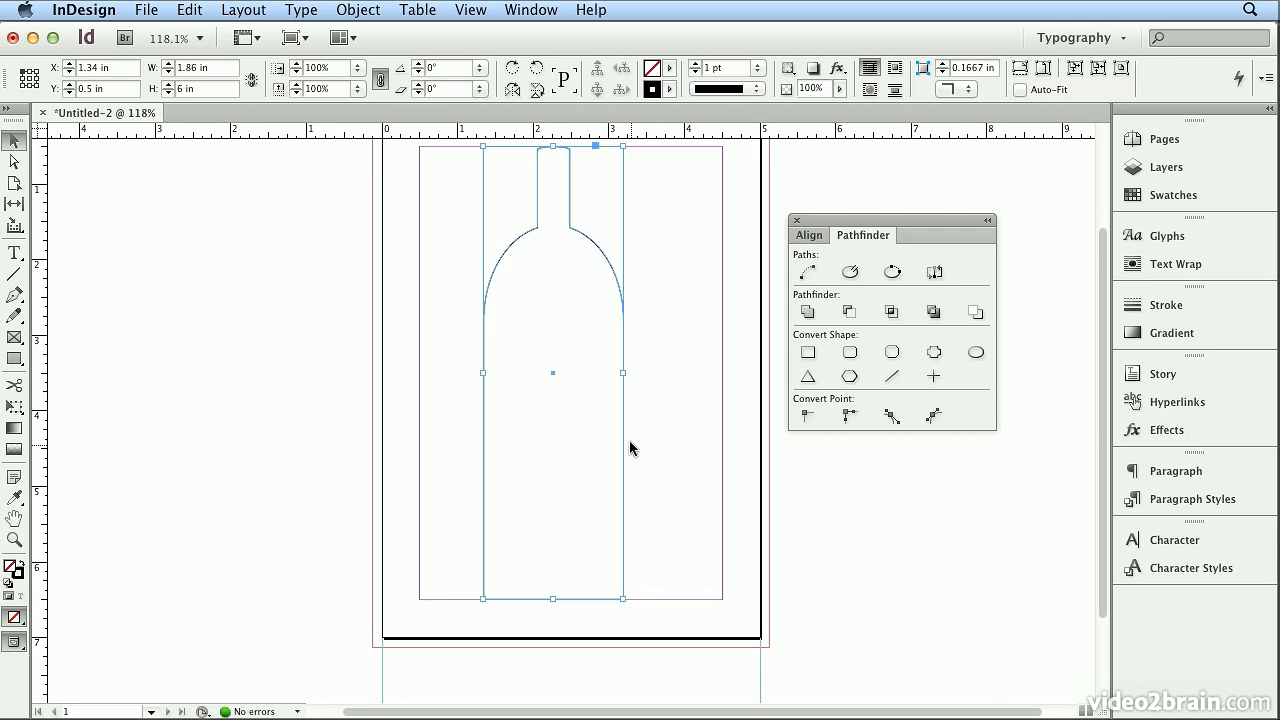
left_click_drag(624, 374, 616, 372)
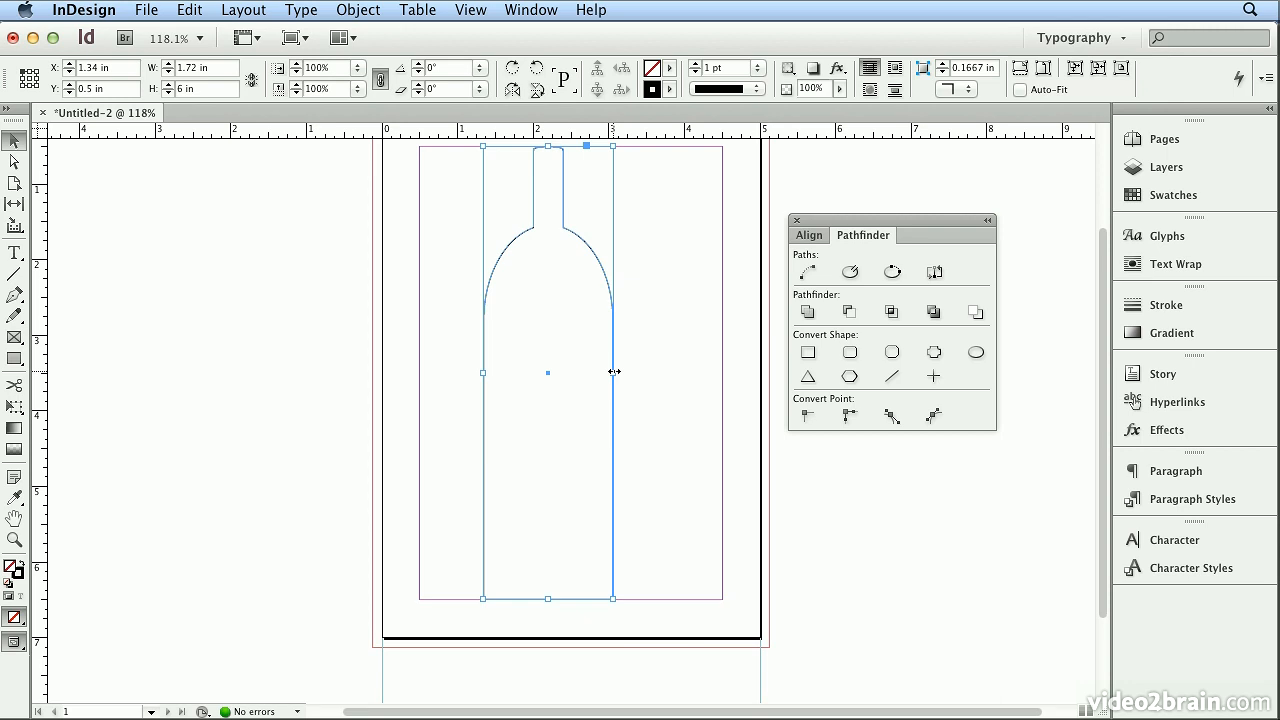
mouse_move(56, 206)
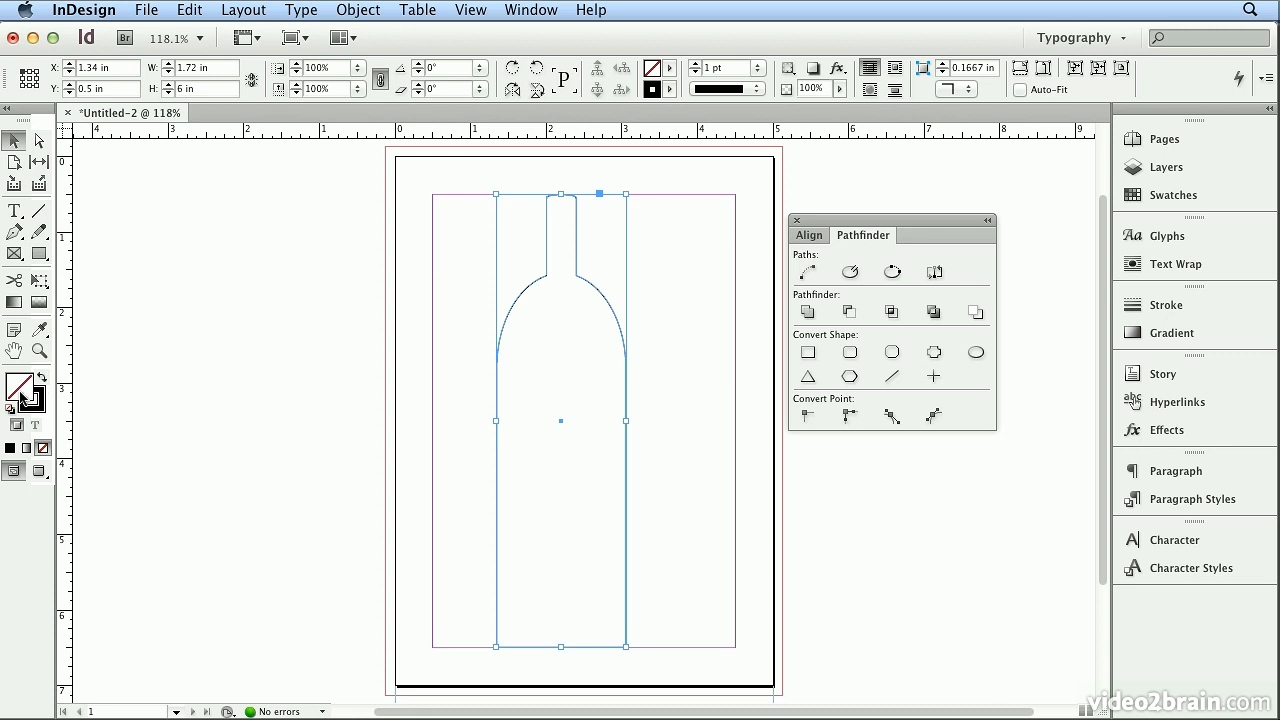
mouse_move(22, 404)
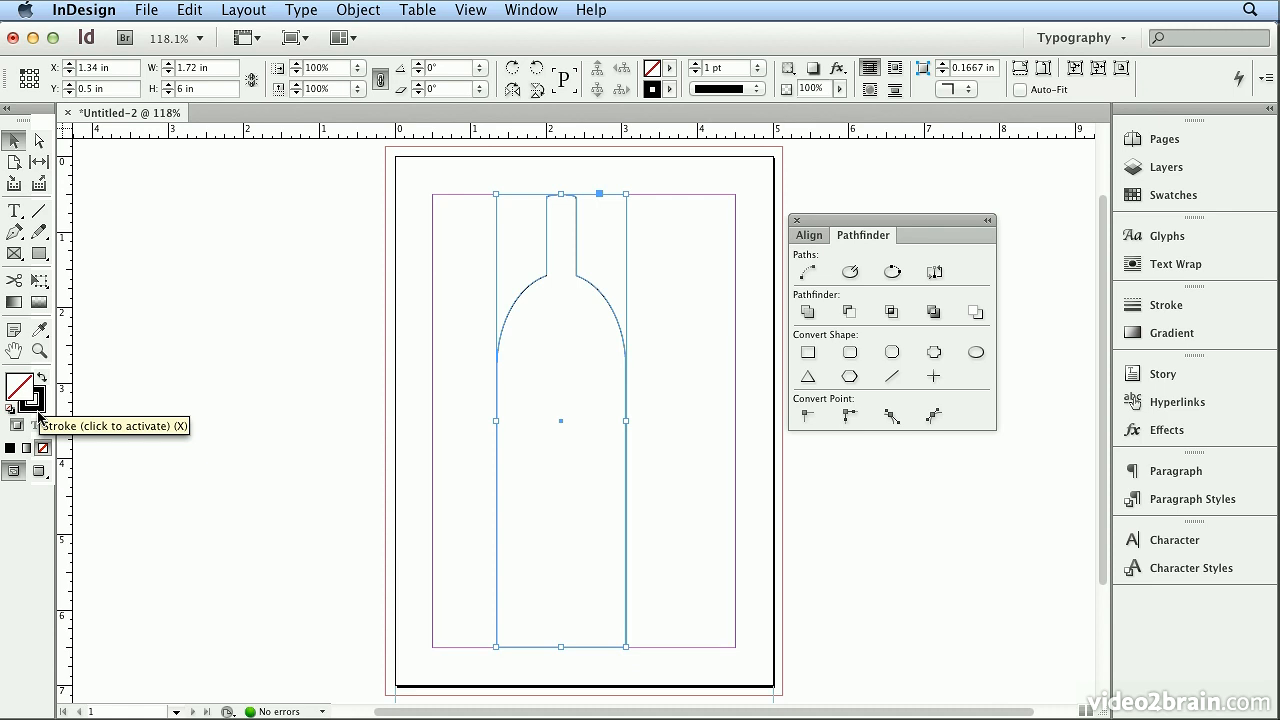
mouse_move(44, 384)
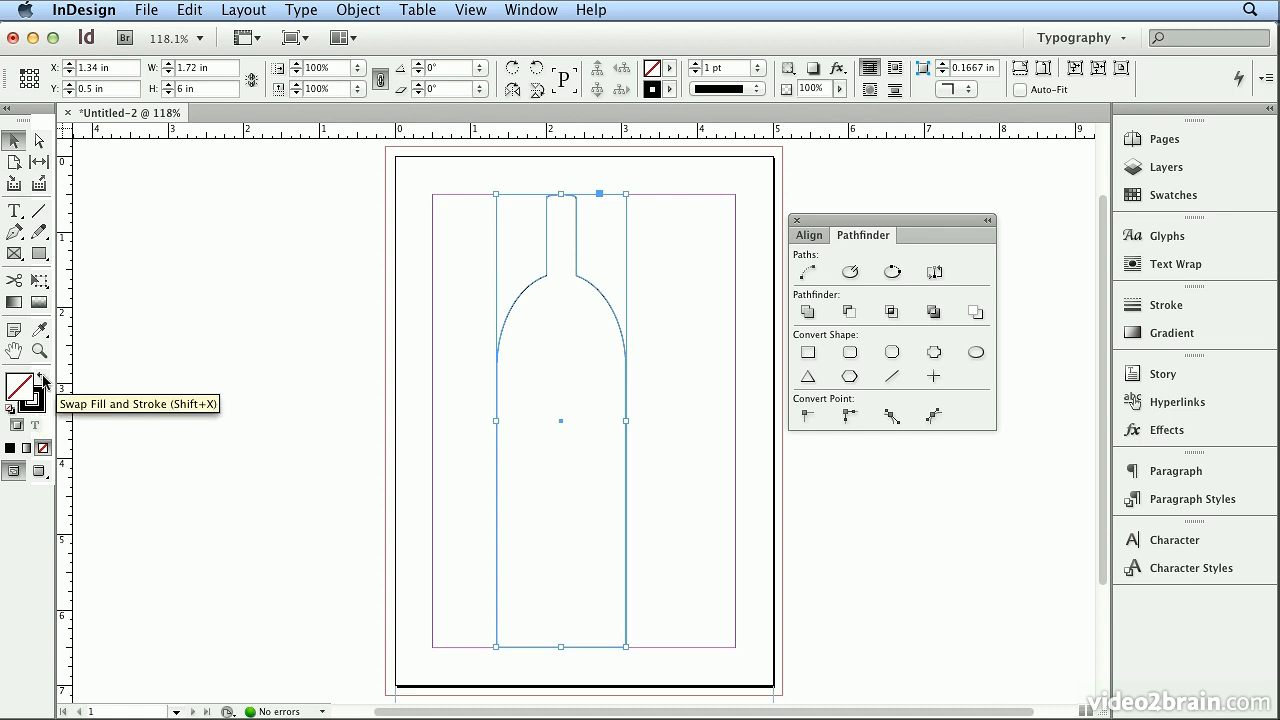
Swap to a solid black fill with no stroke and dock the Align/Pathfinder panels at right
left_click(44, 402)
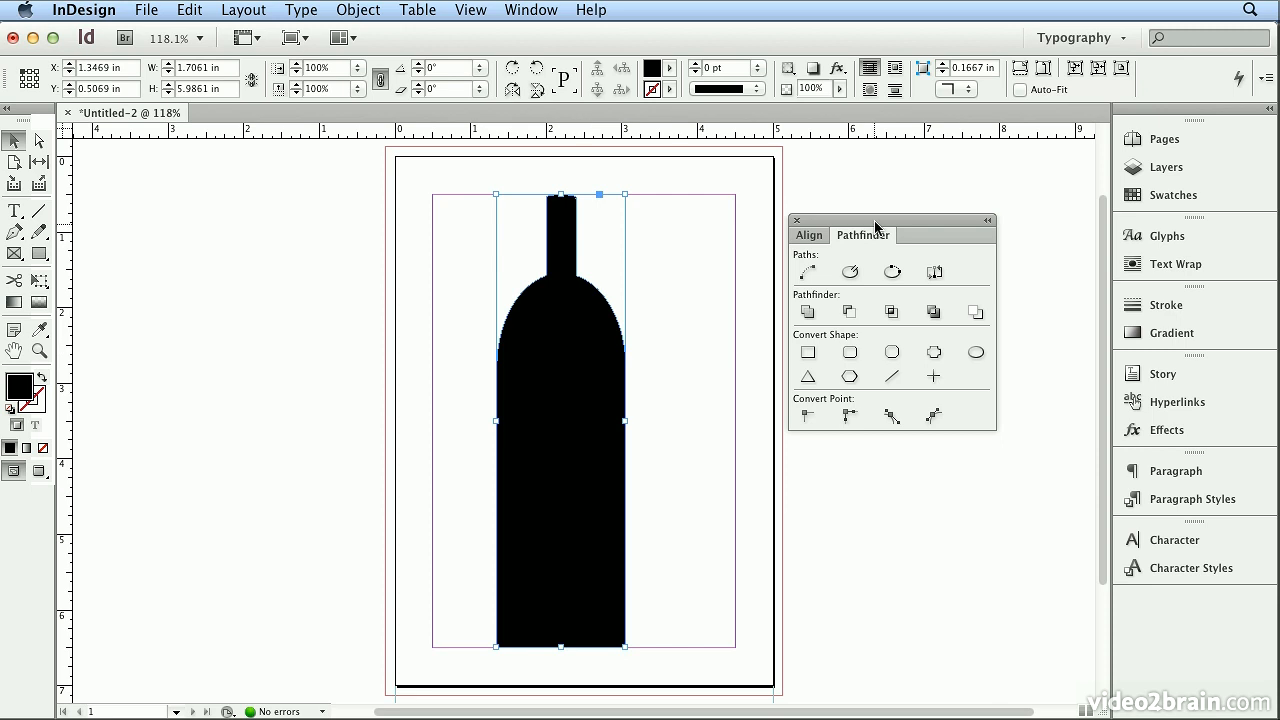
left_click_drag(876, 220, 1036, 496)
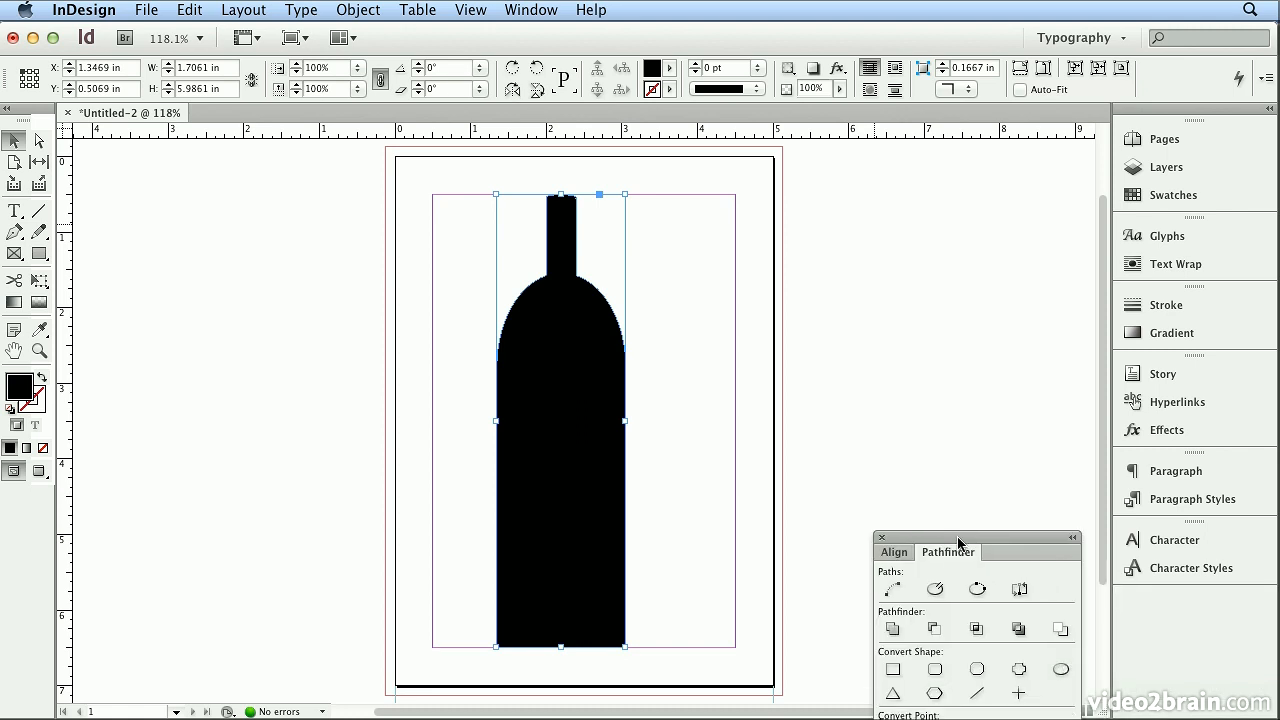
mouse_move(1078, 620)
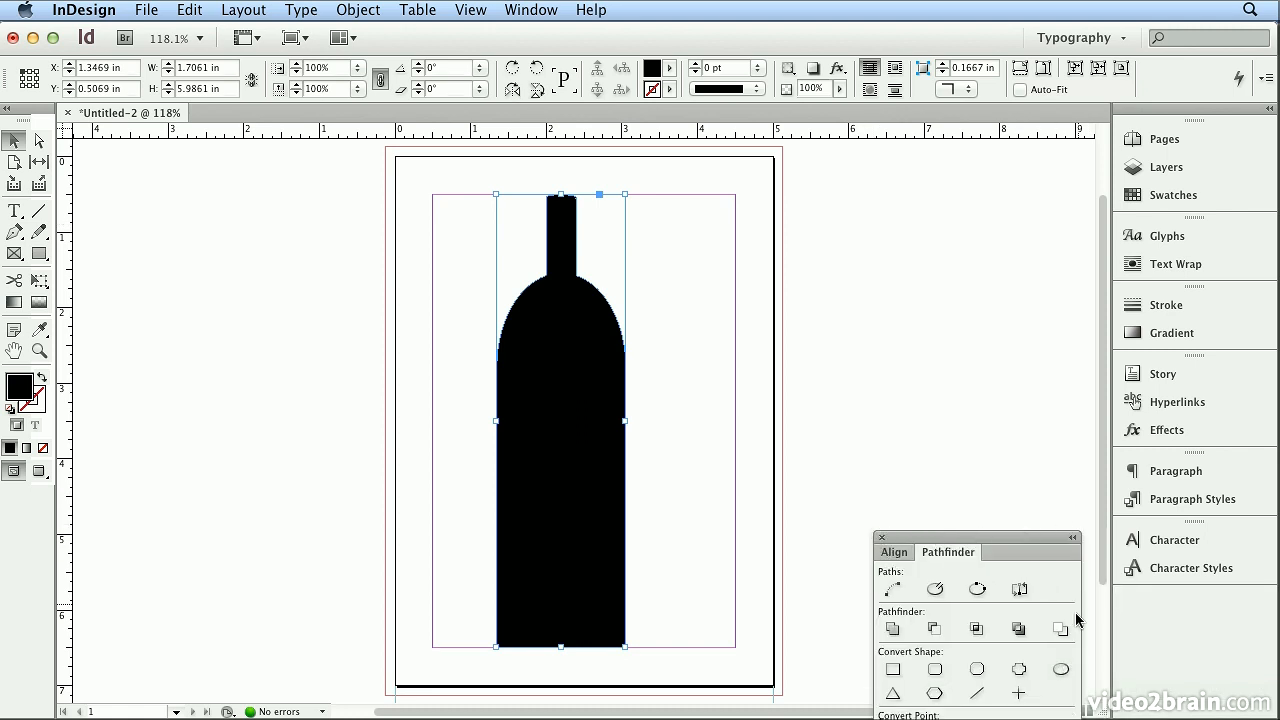
mouse_move(964, 548)
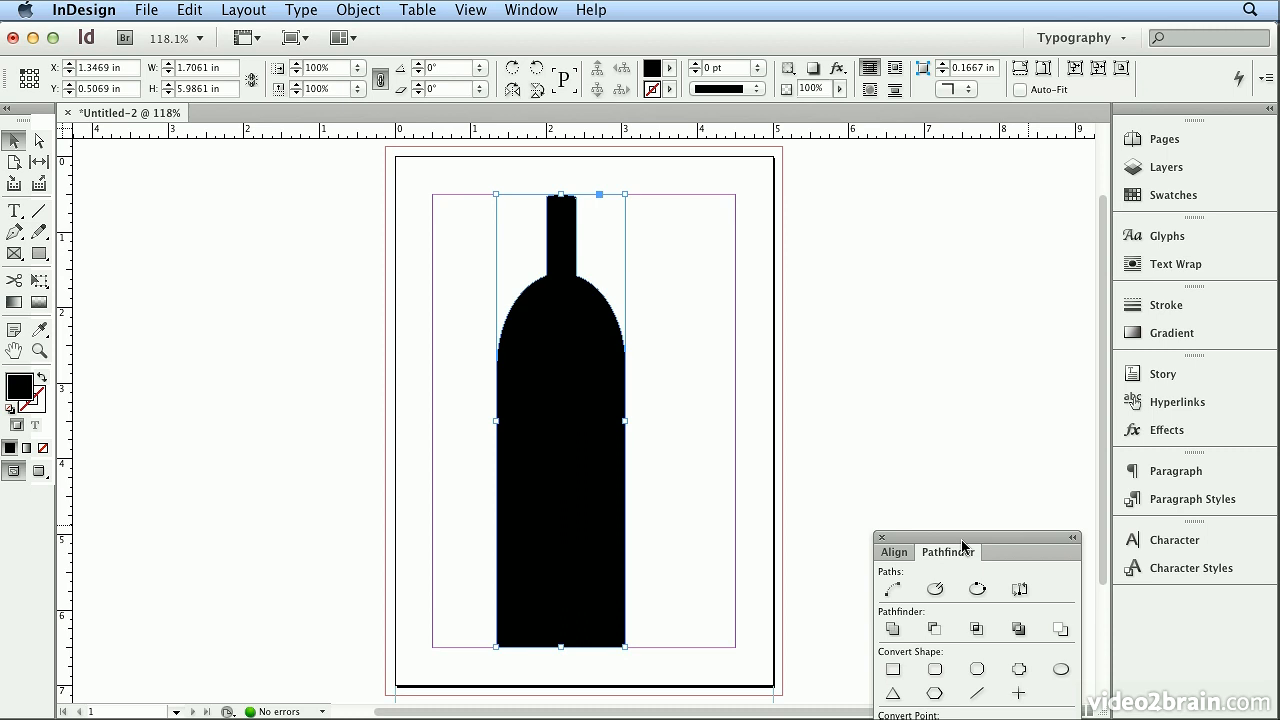
mouse_move(960, 538)
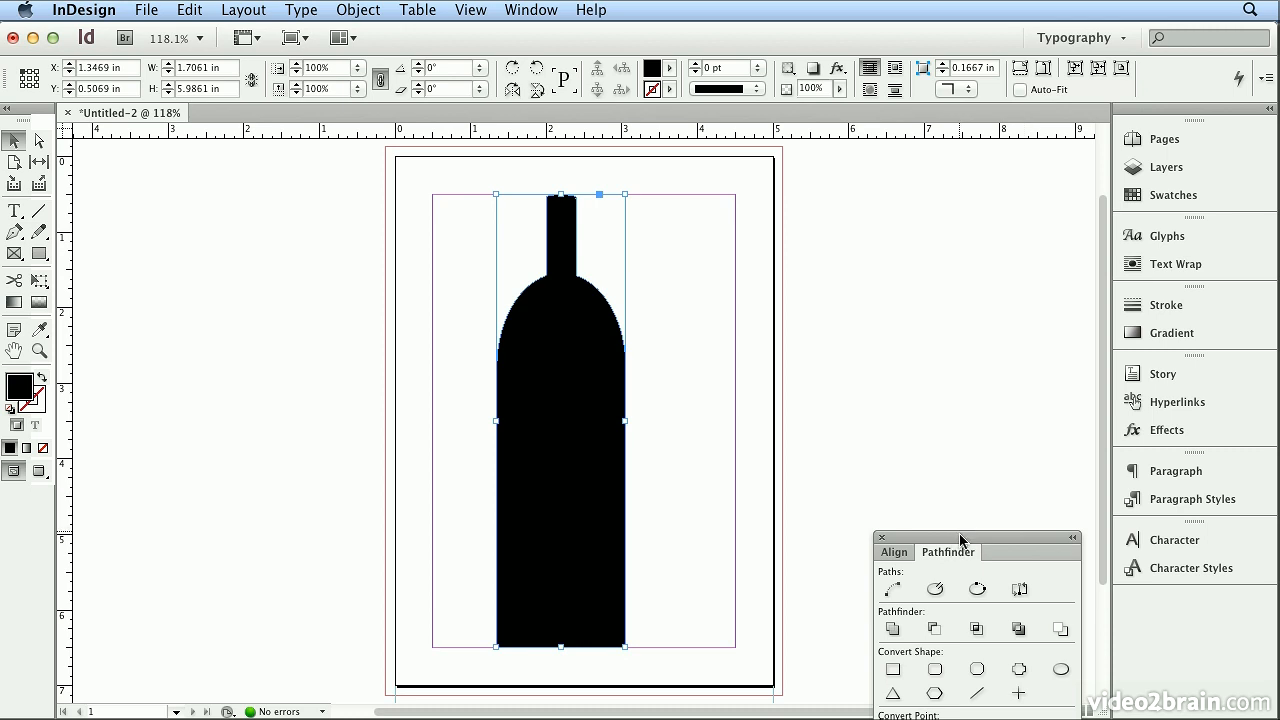
left_click_drag(960, 538, 1164, 610)
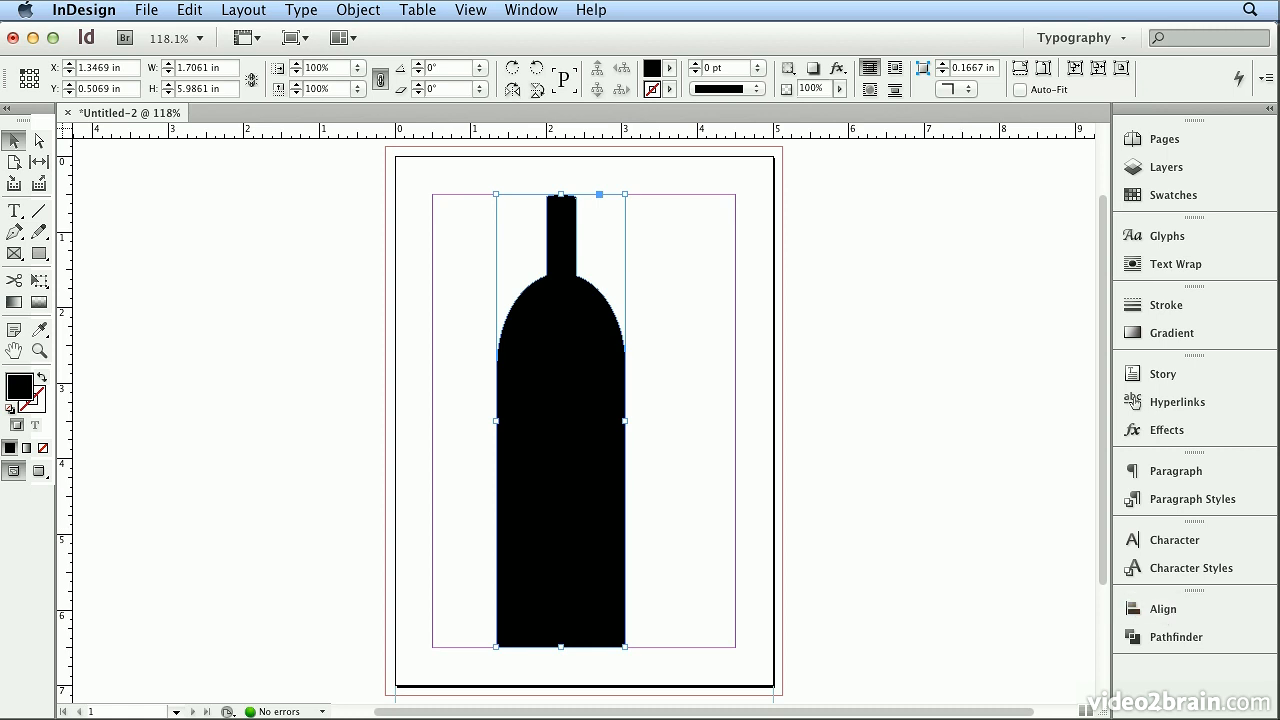
Show the Color panel from the Window menu and switch its sliders to CMYK
left_click(530, 10)
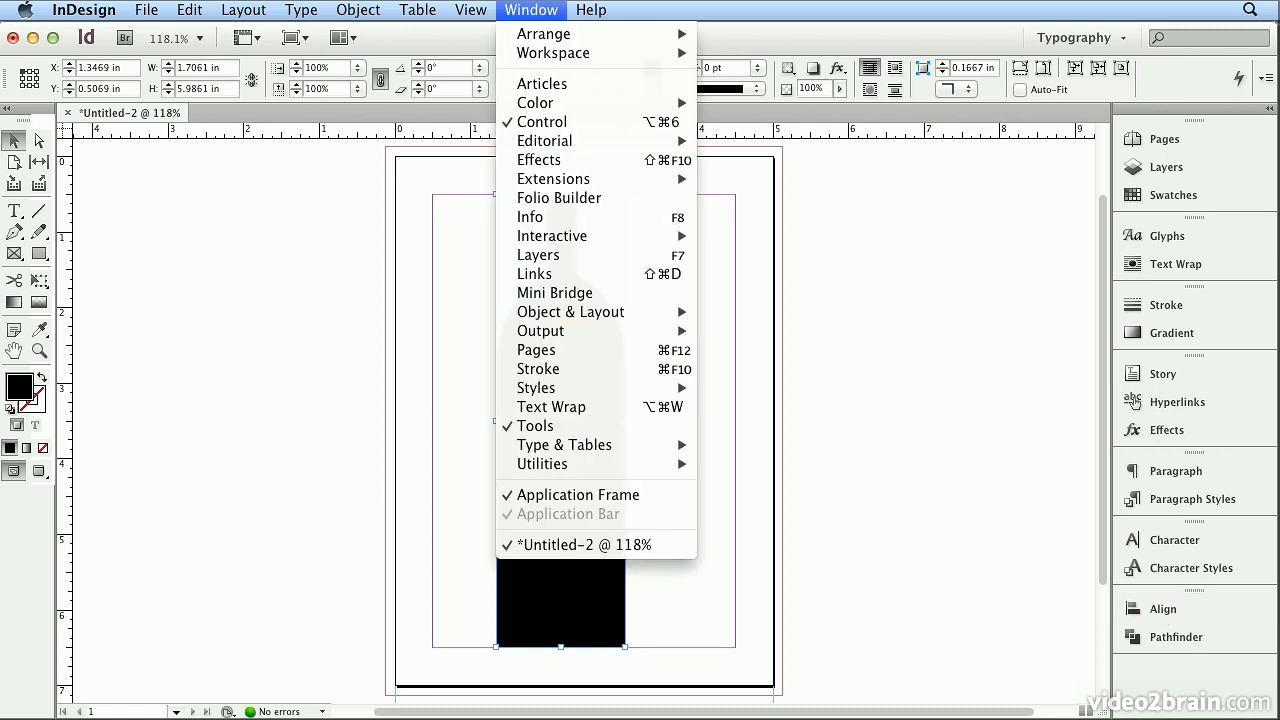
mouse_move(536, 102)
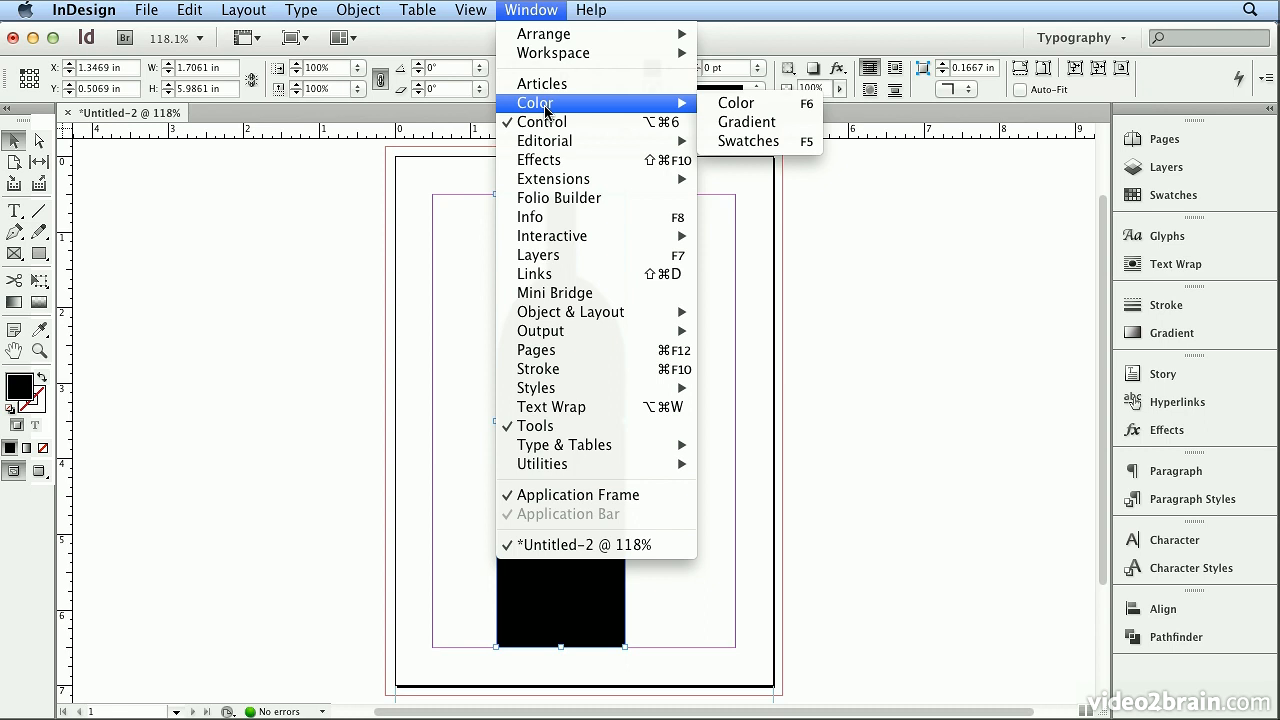
mouse_move(768, 104)
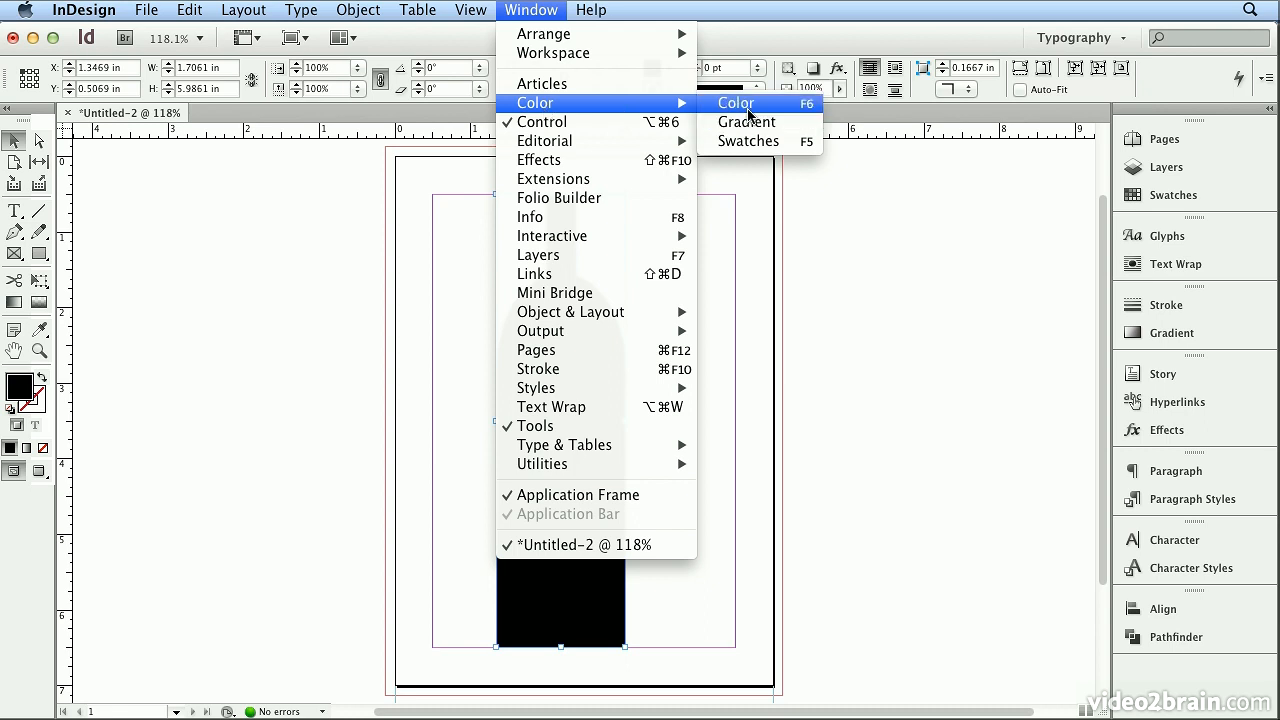
left_click(736, 104)
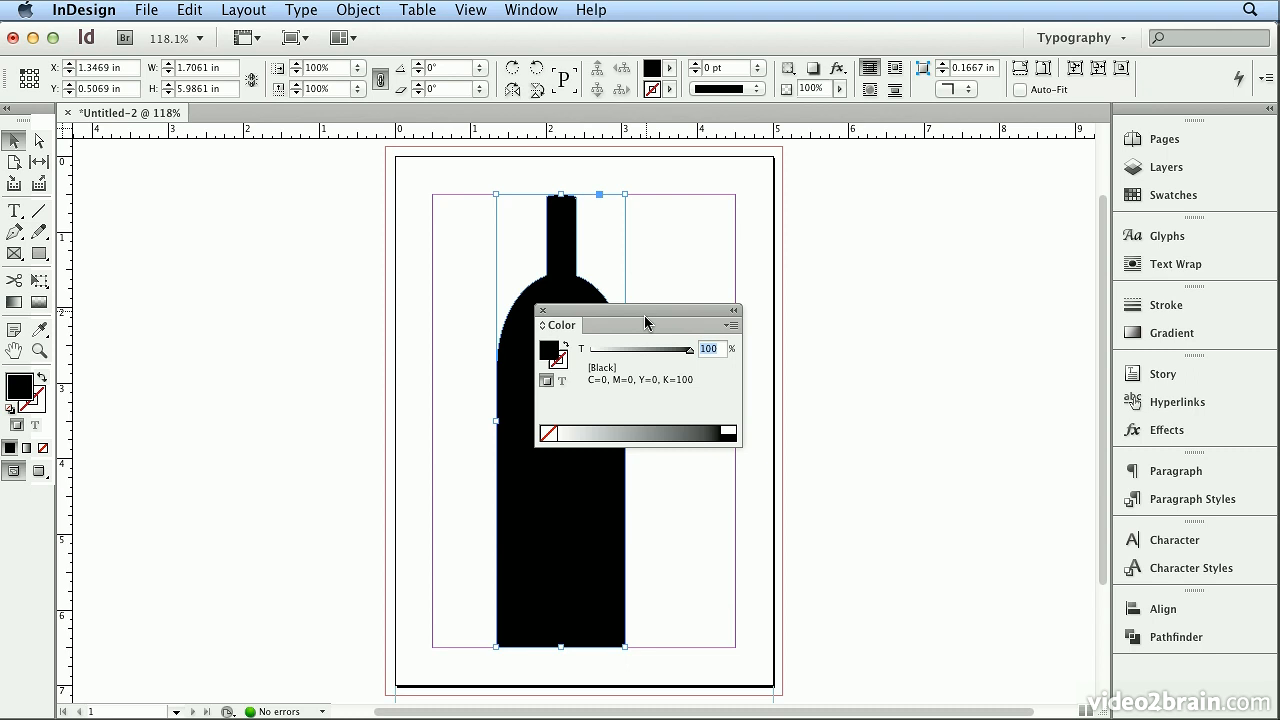
left_click_drag(646, 310, 970, 188)
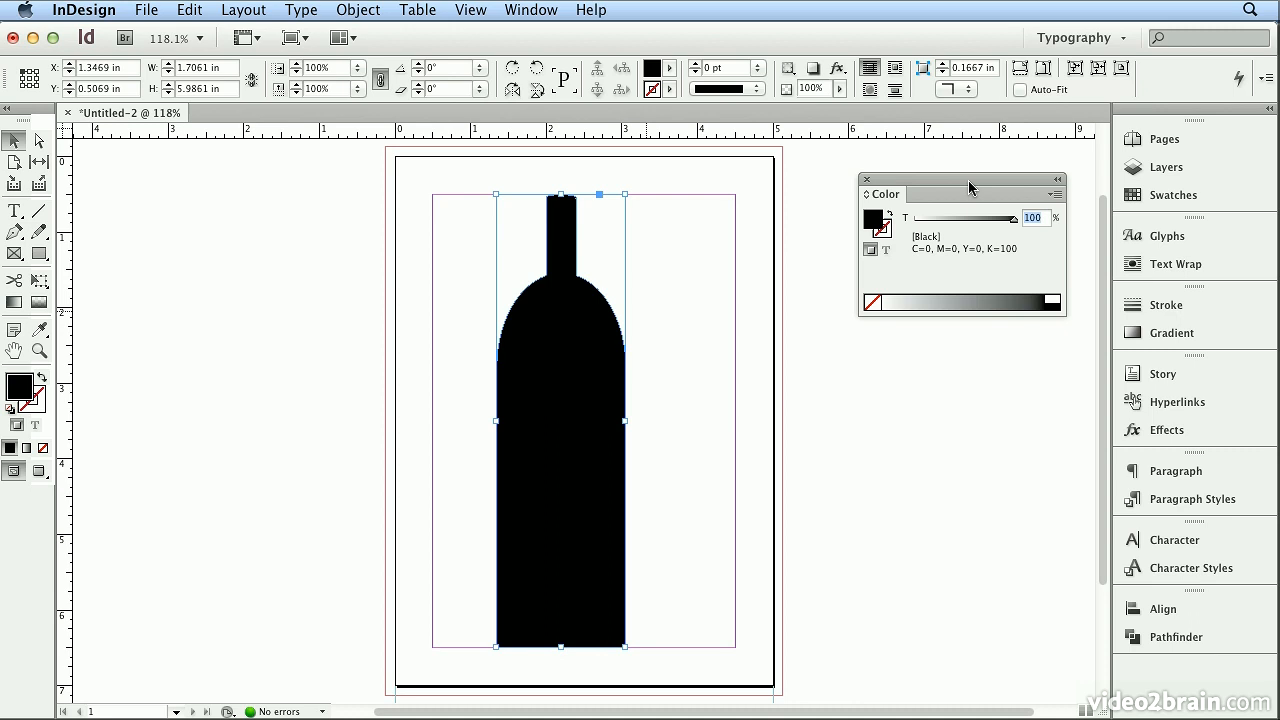
mouse_move(1054, 196)
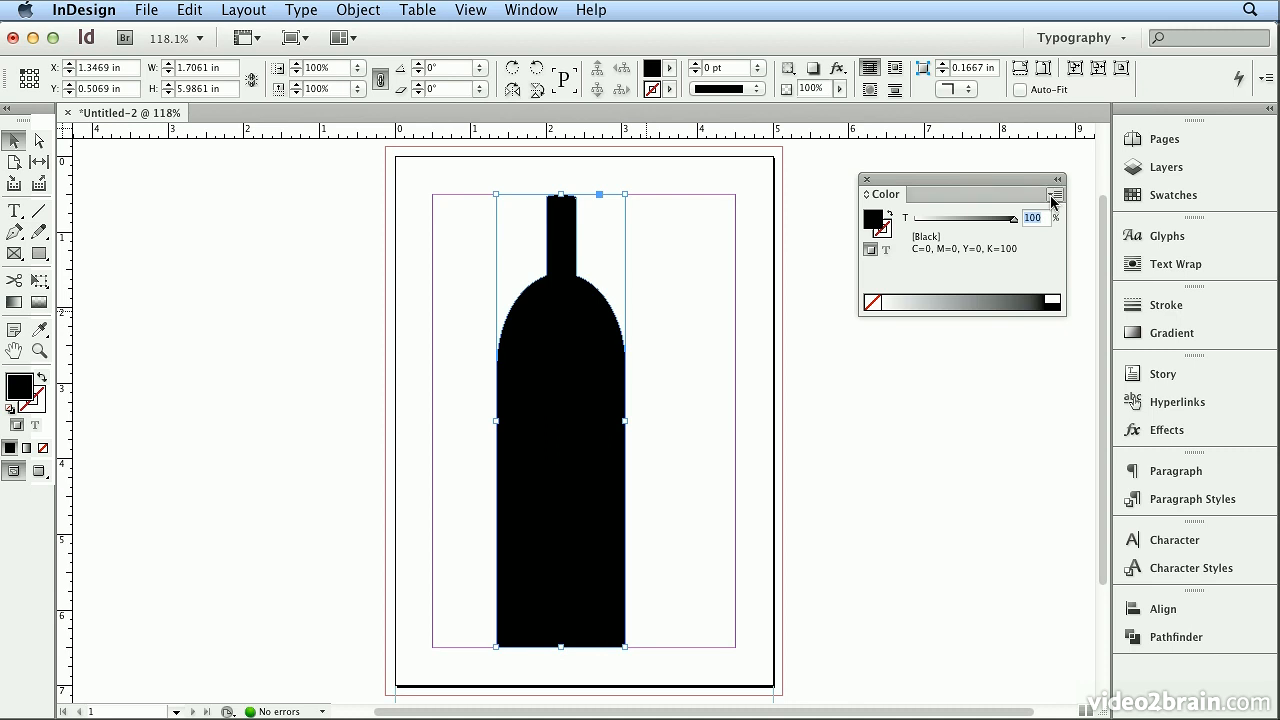
left_click(1056, 194)
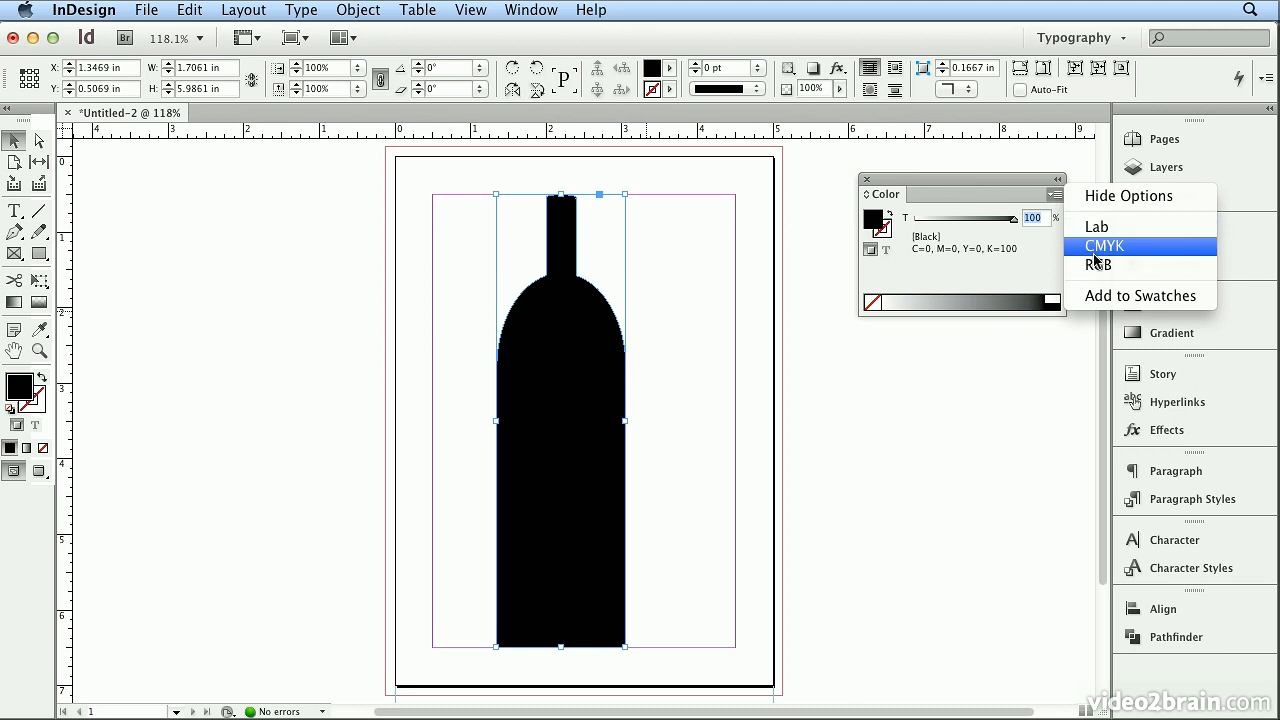
mouse_move(1148, 258)
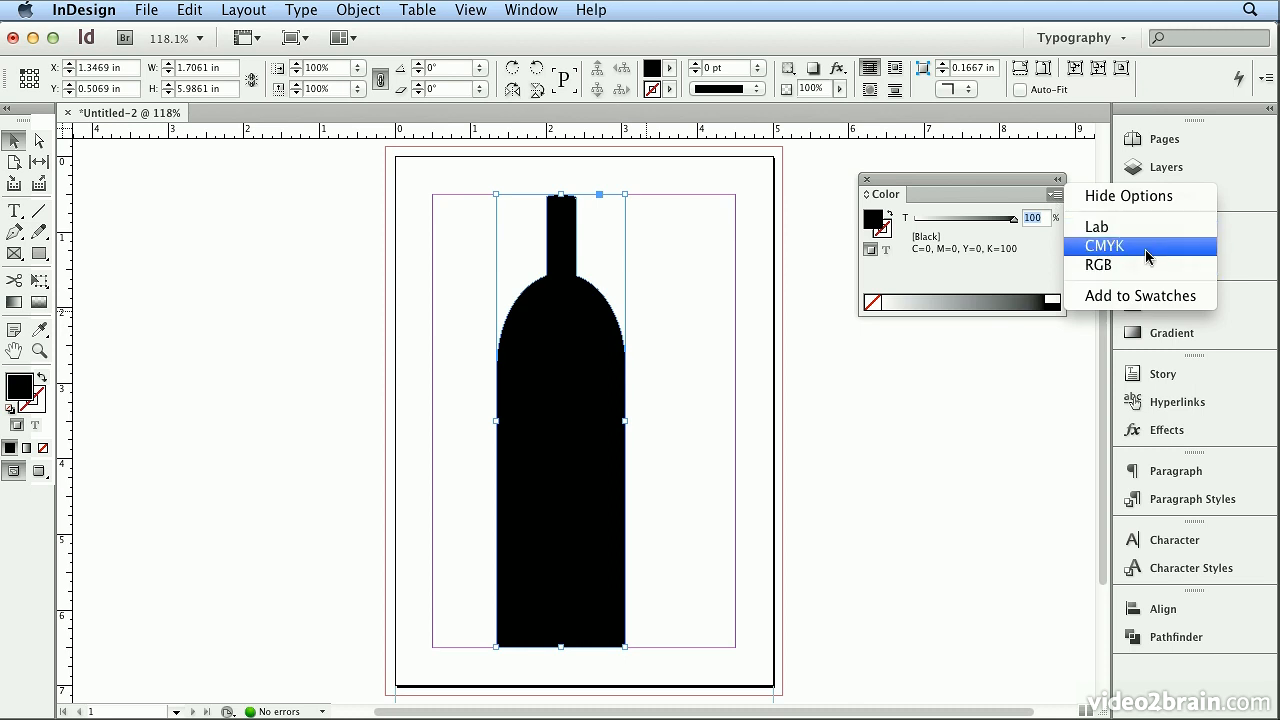
mouse_move(1156, 256)
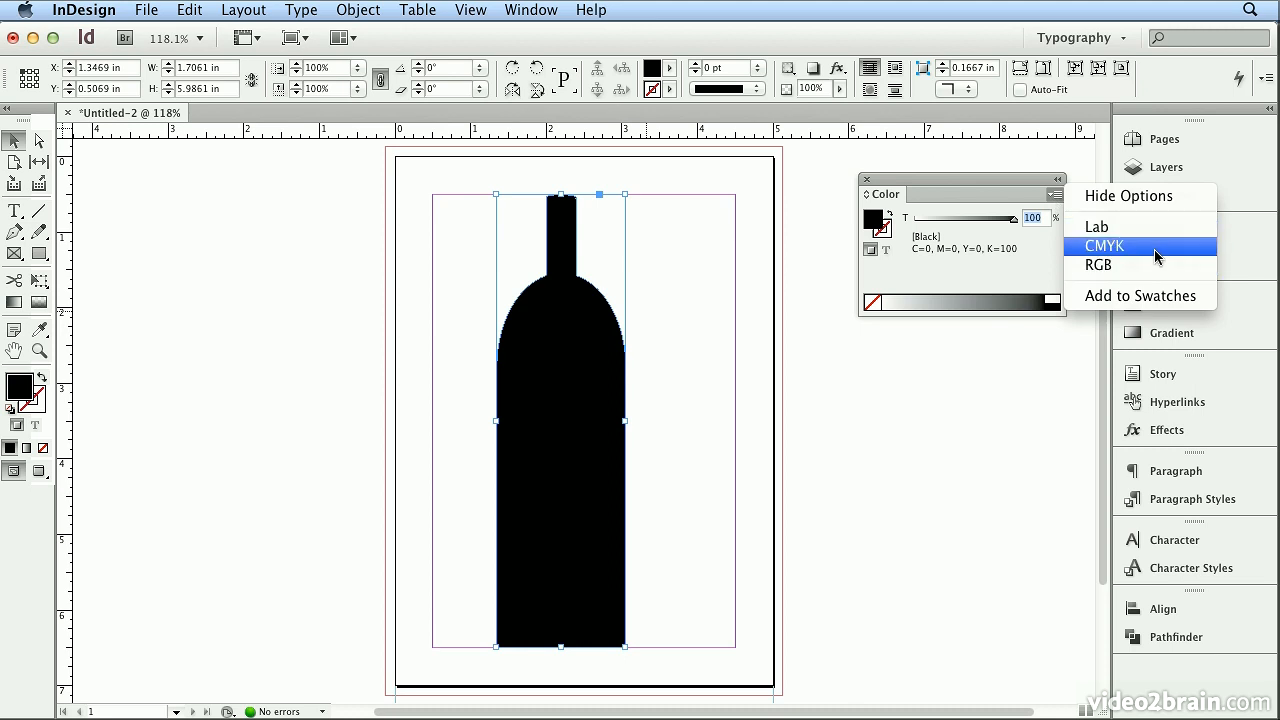
left_click(1104, 246)
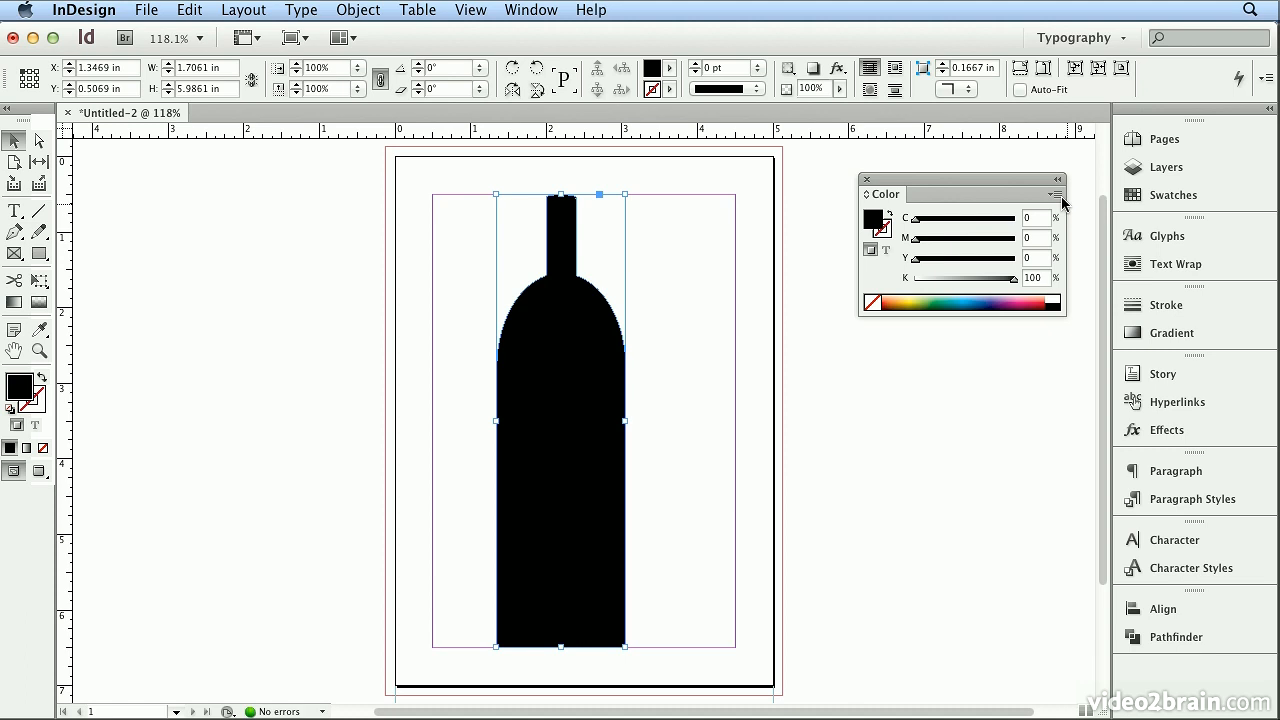
mouse_move(1072, 236)
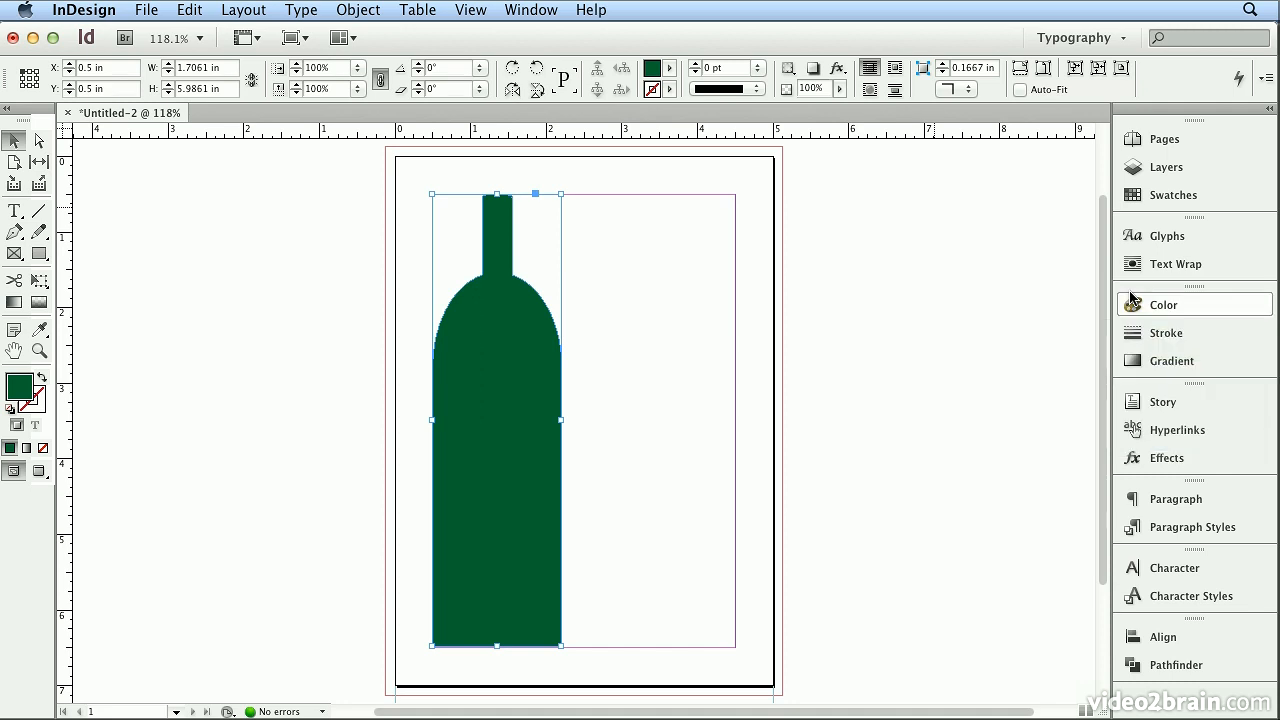
left_click(1164, 304)
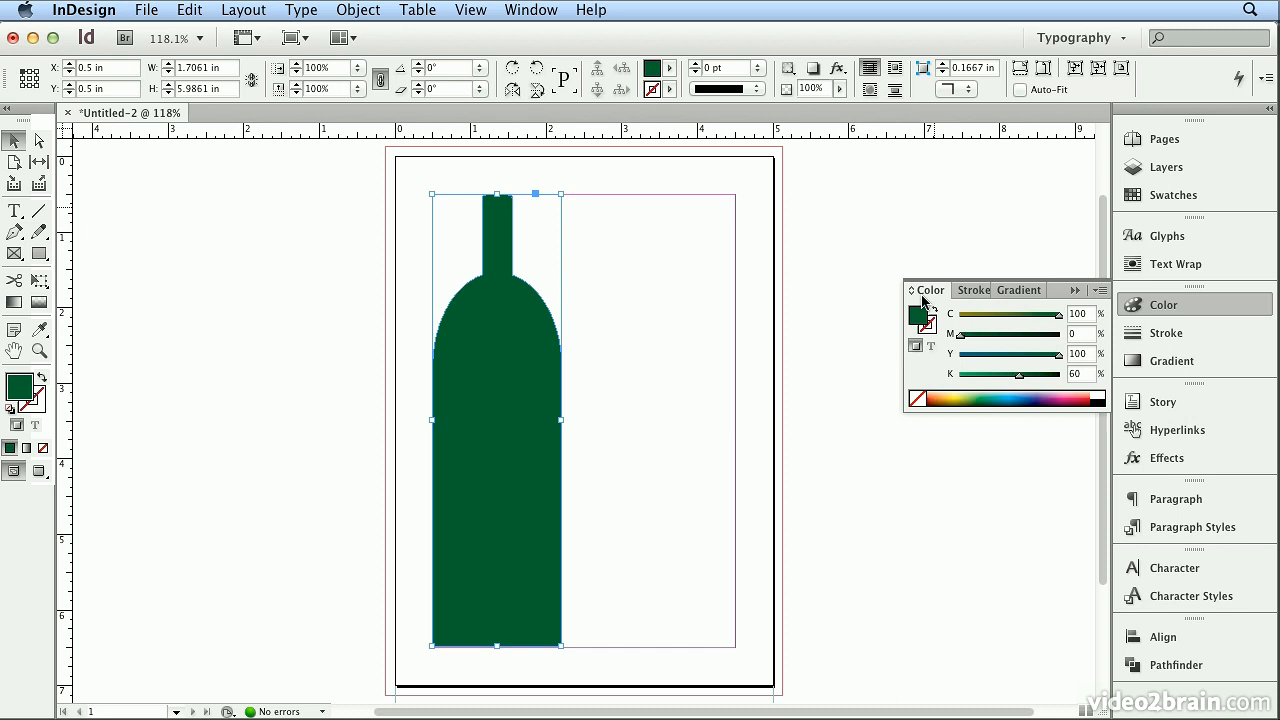
left_click(1164, 304)
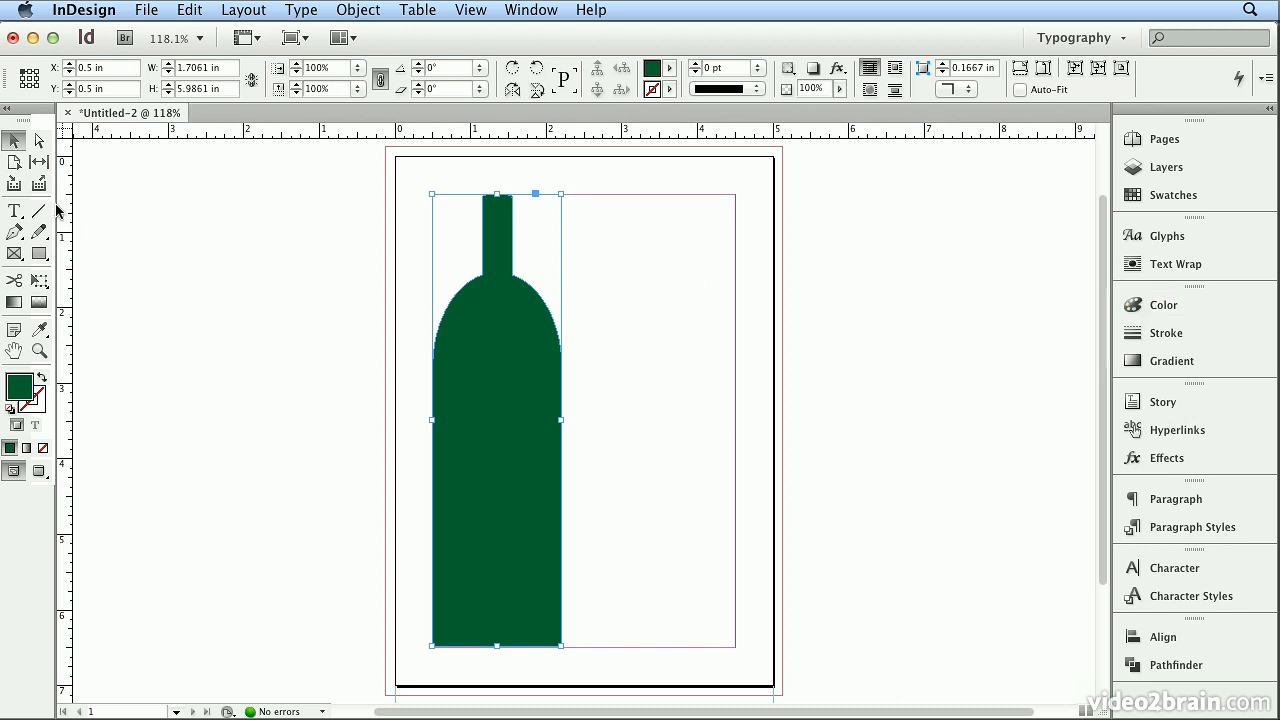
mouse_move(38, 212)
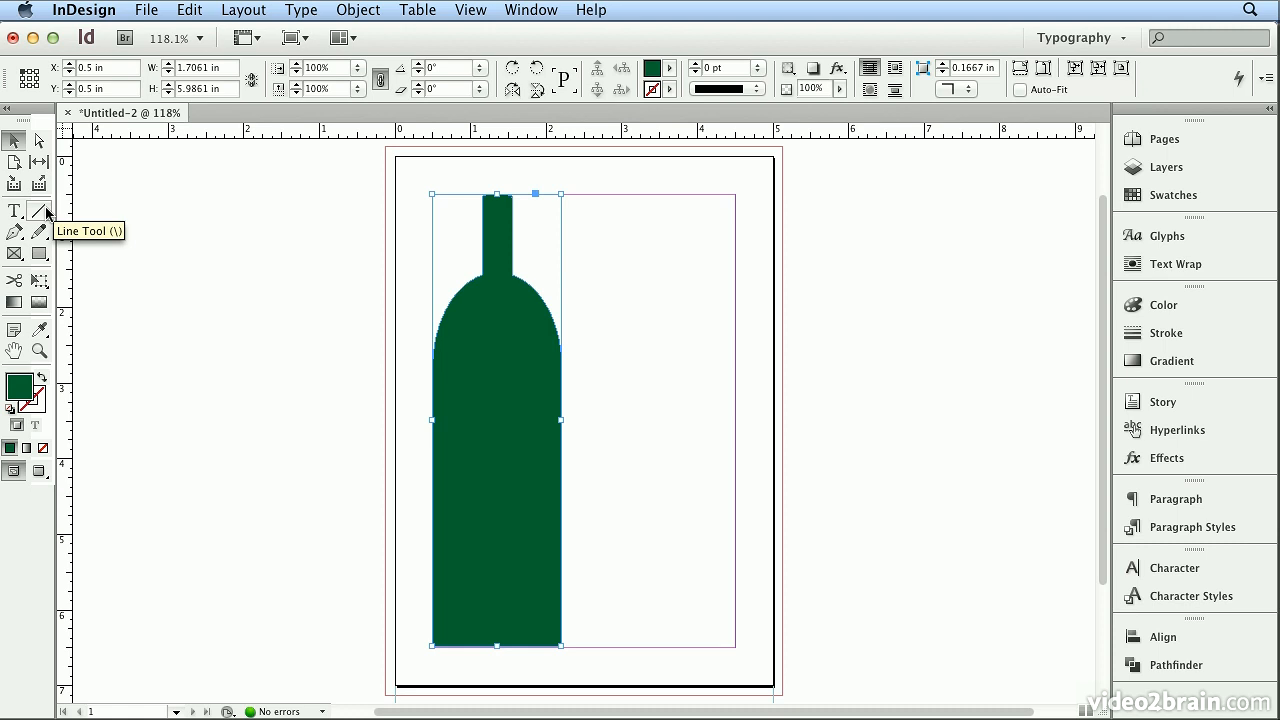
Draw a horizontal line right from the bottle's mouth with the Line Tool and show its Stroke panel
left_click(36, 212)
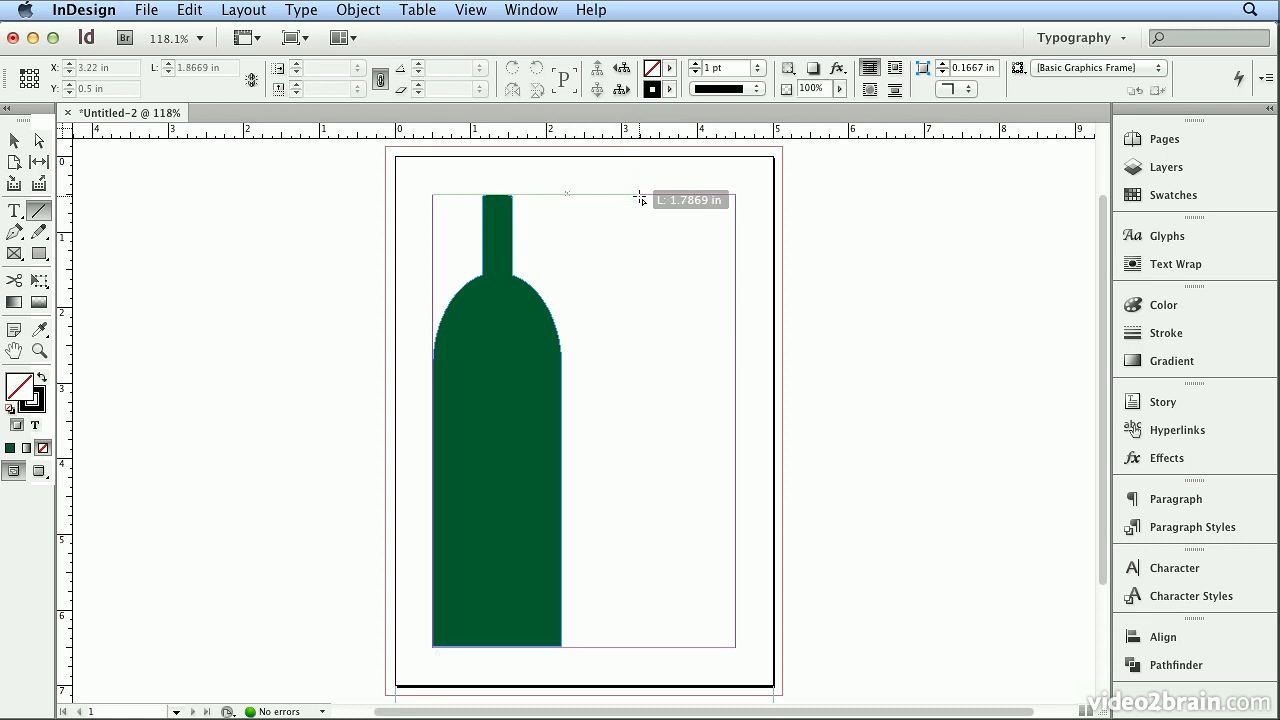
left_click_drag(640, 200, 652, 198)
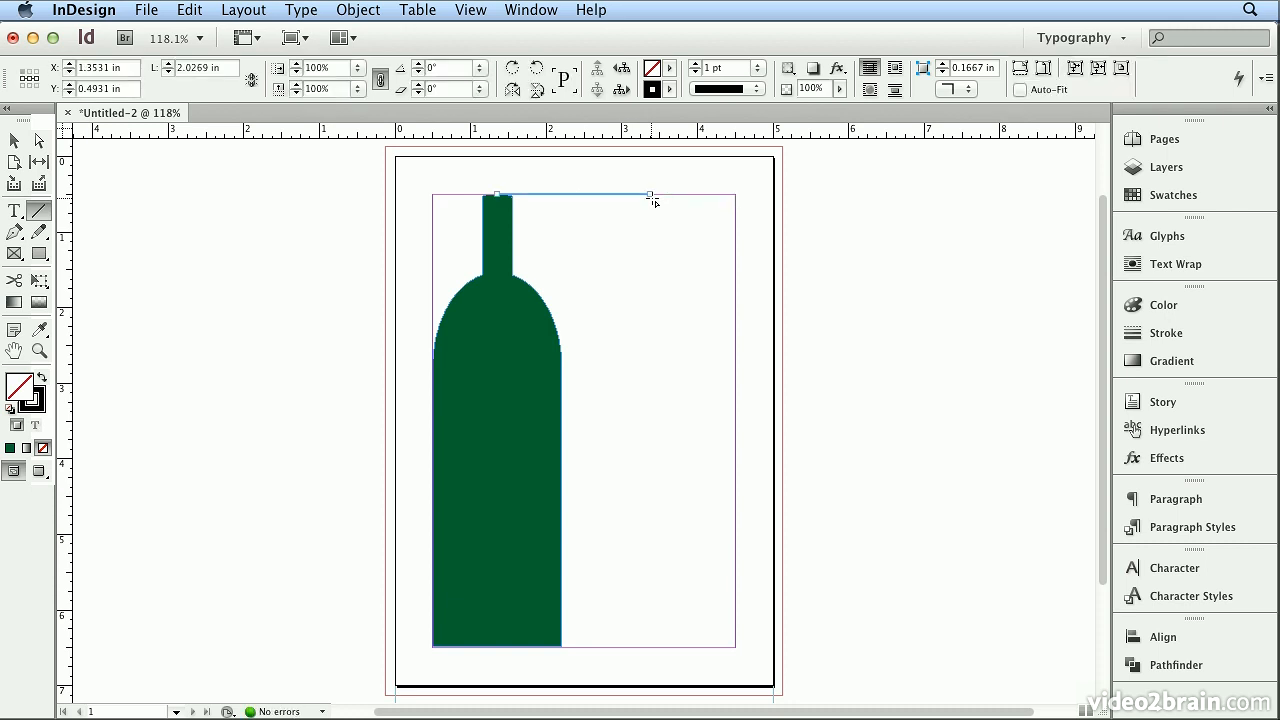
mouse_move(630, 196)
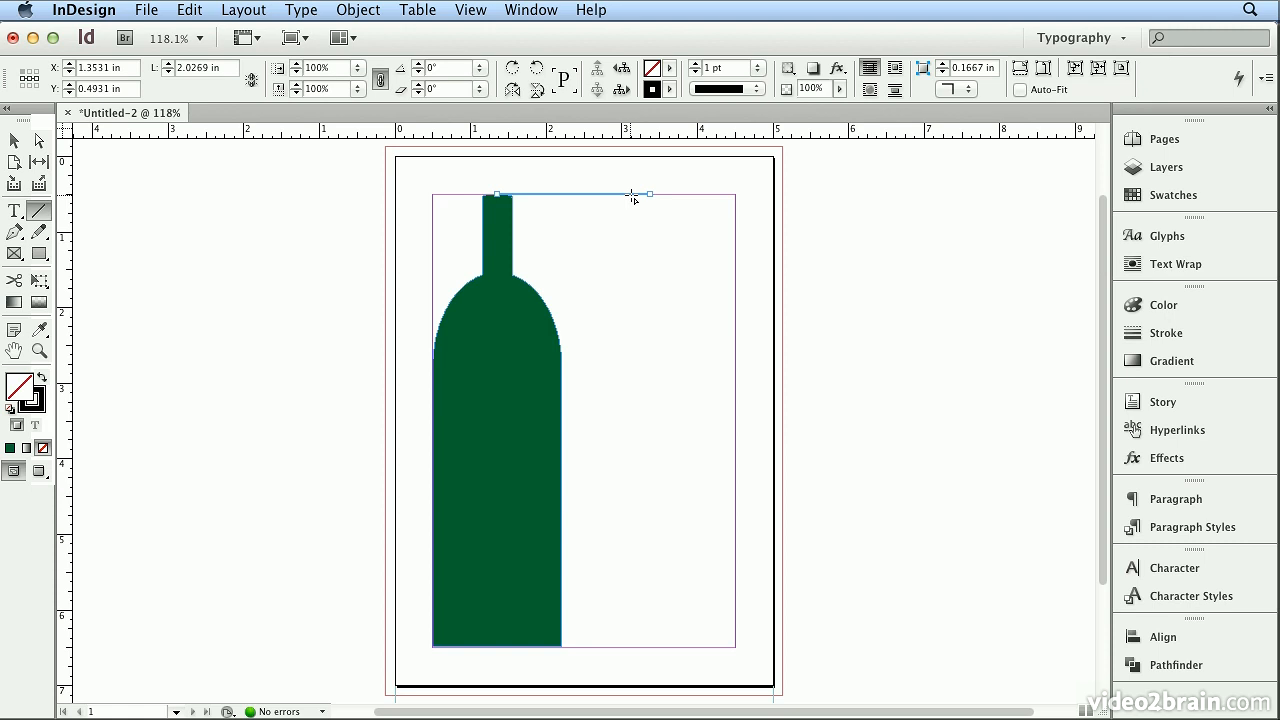
left_click(1166, 332)
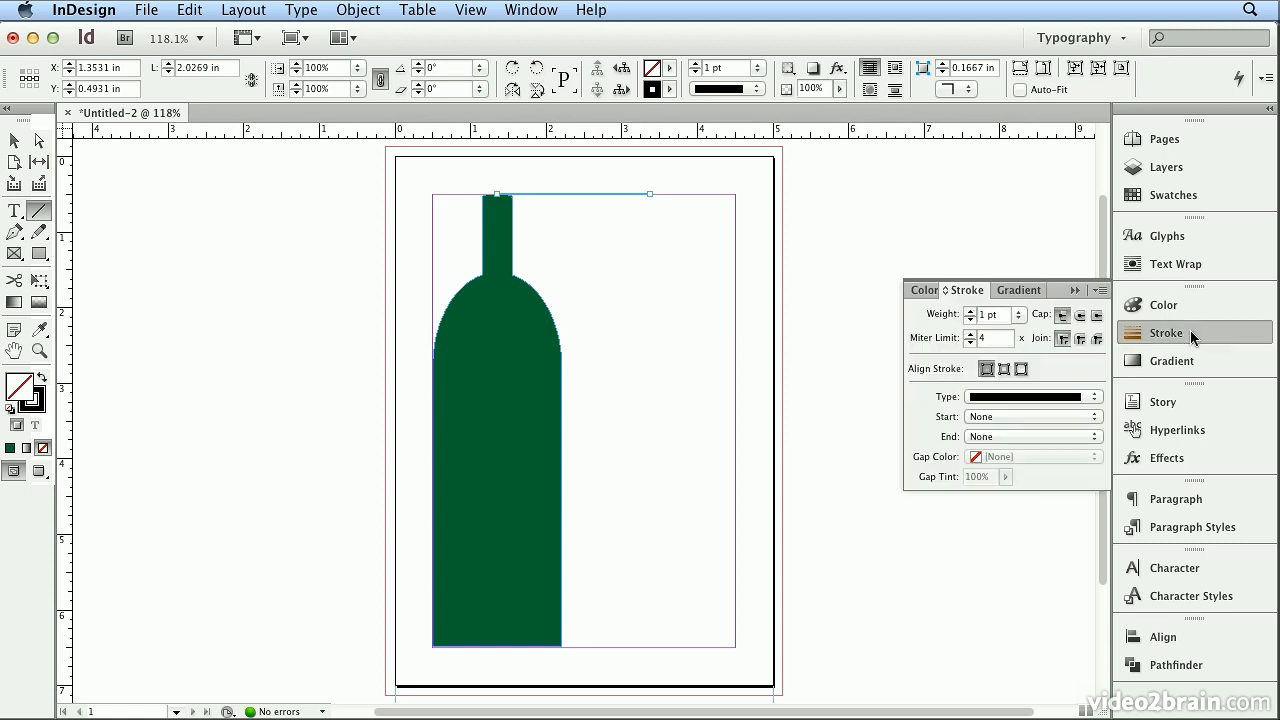
Set the line's stroke weight to 3 pt with a Curved arrowhead at its start
left_click(996, 314)
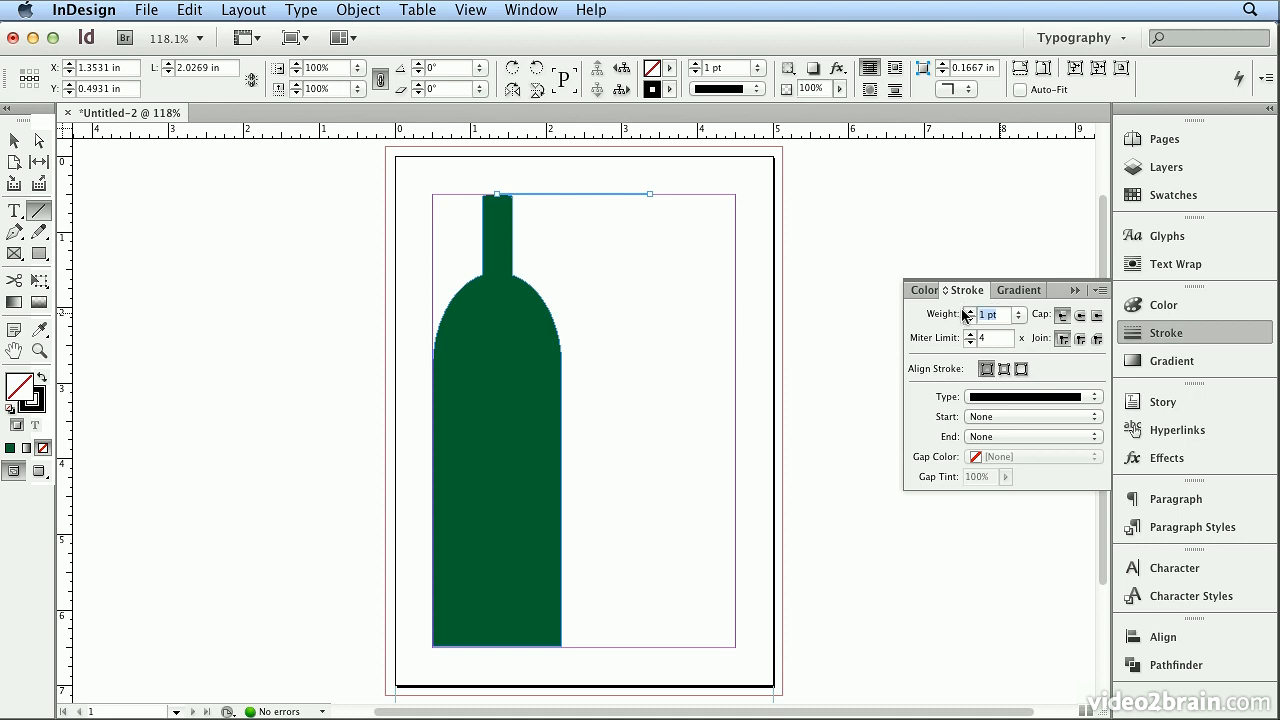
left_click(1020, 314)
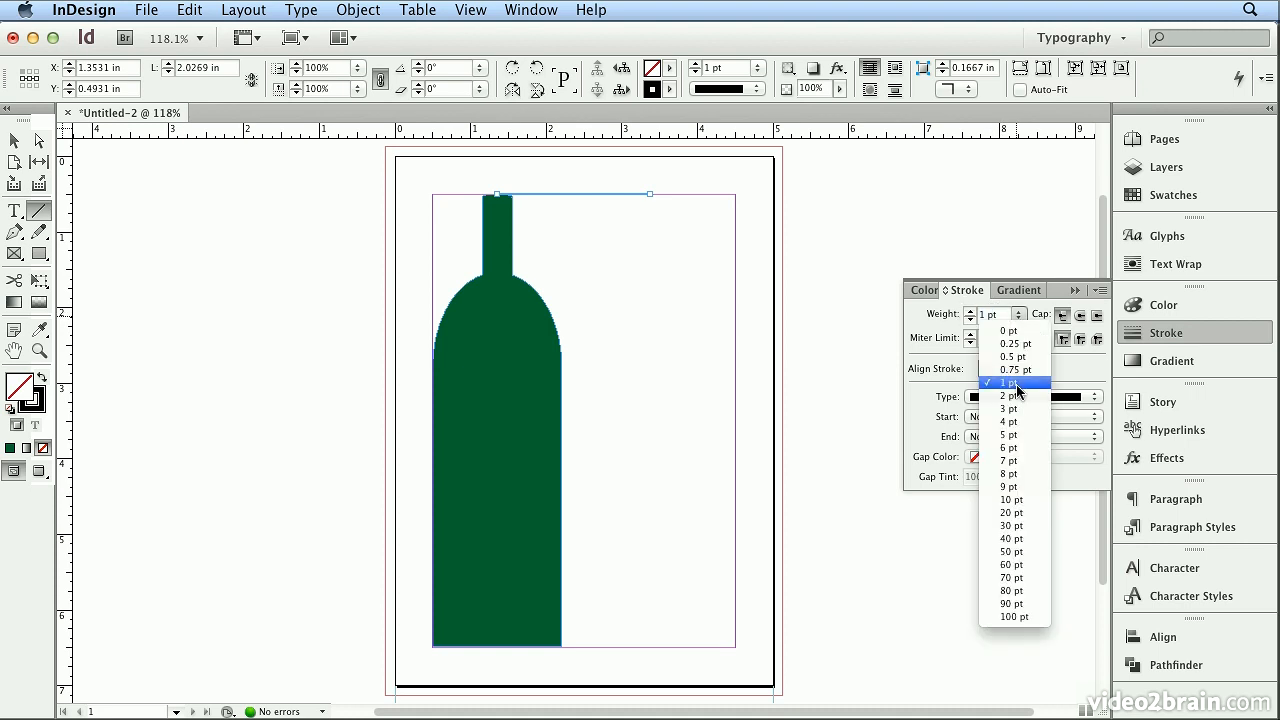
left_click(1008, 408)
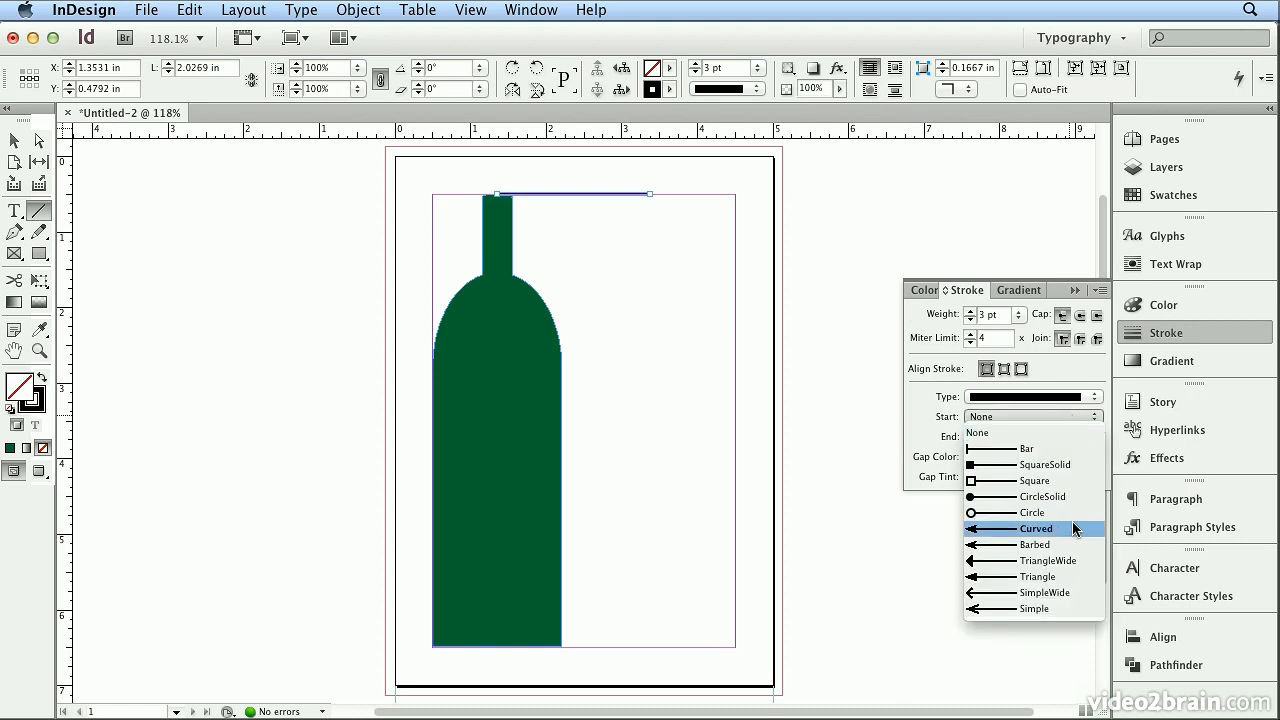
mouse_move(1072, 532)
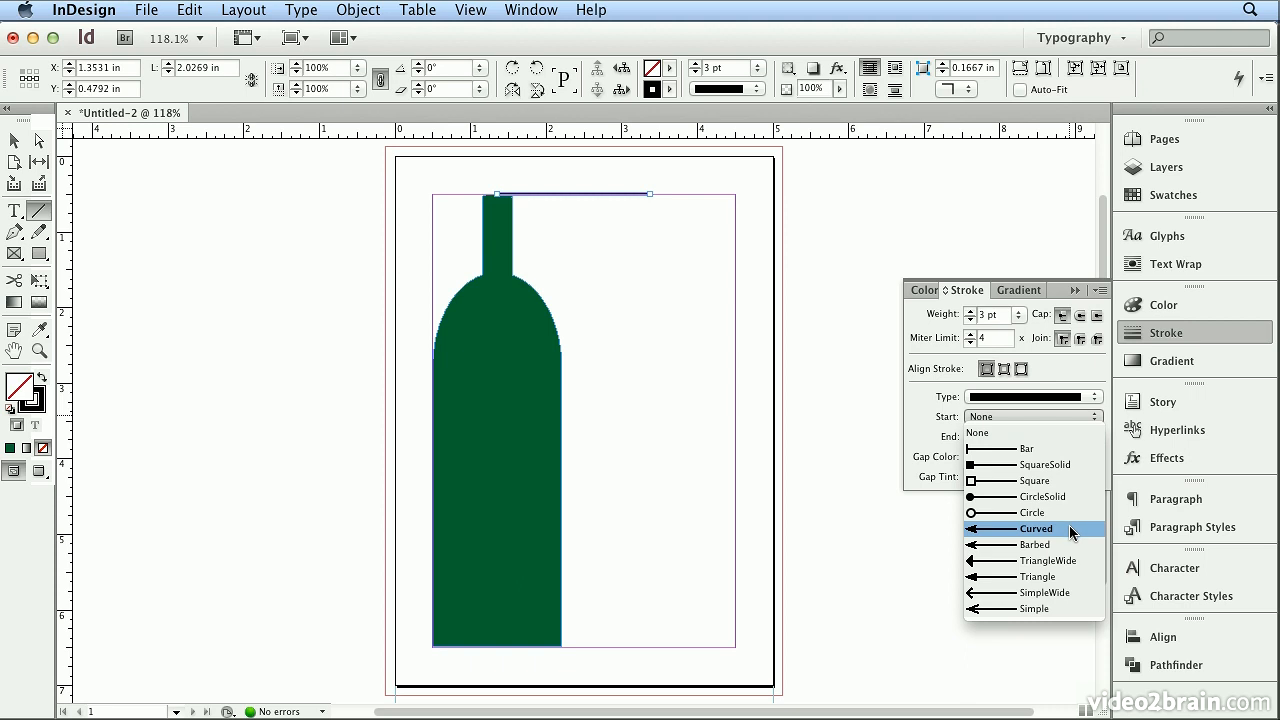
left_click(1036, 528)
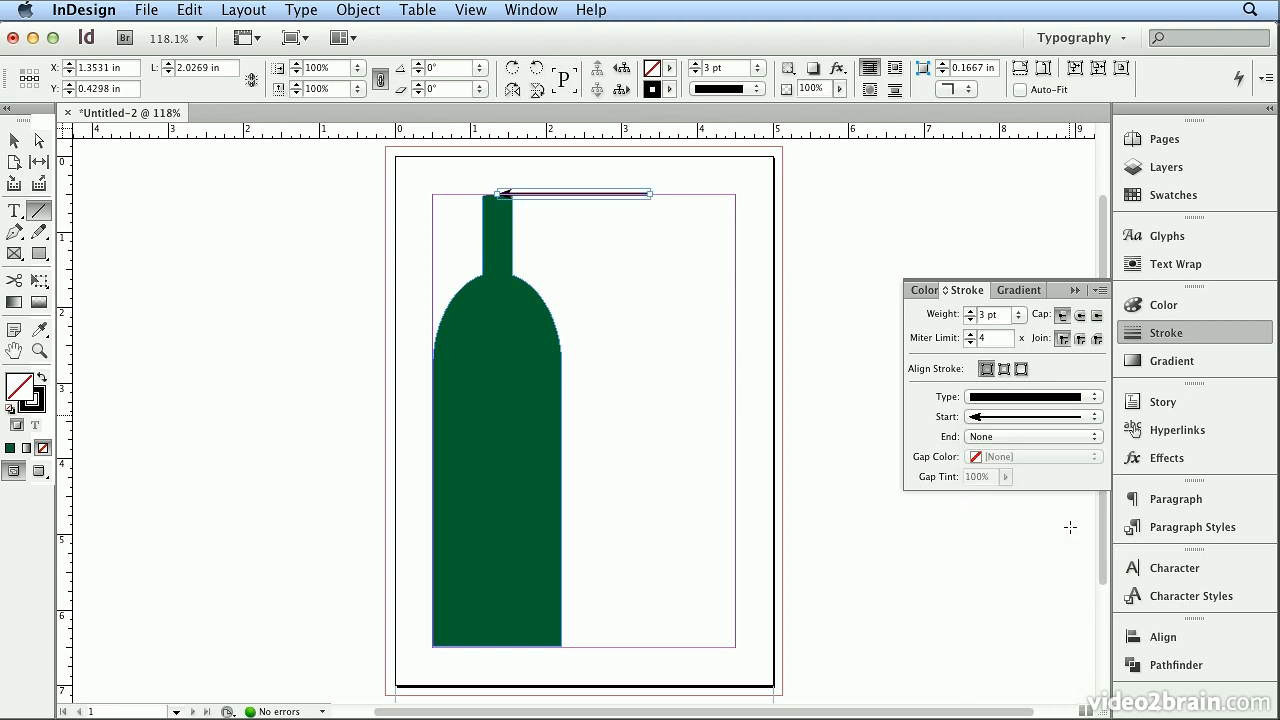
mouse_move(1080, 436)
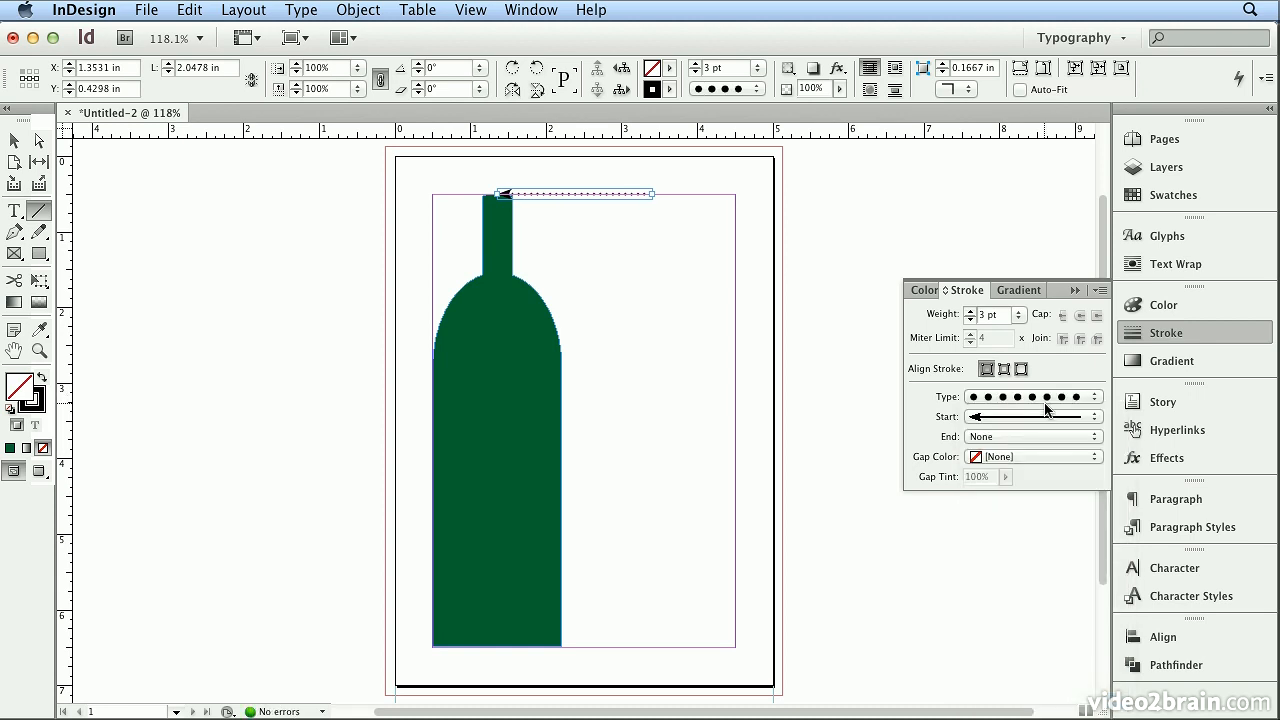
Change the line's stroke type to Dotted and keep it in the Control panel
left_click(1092, 396)
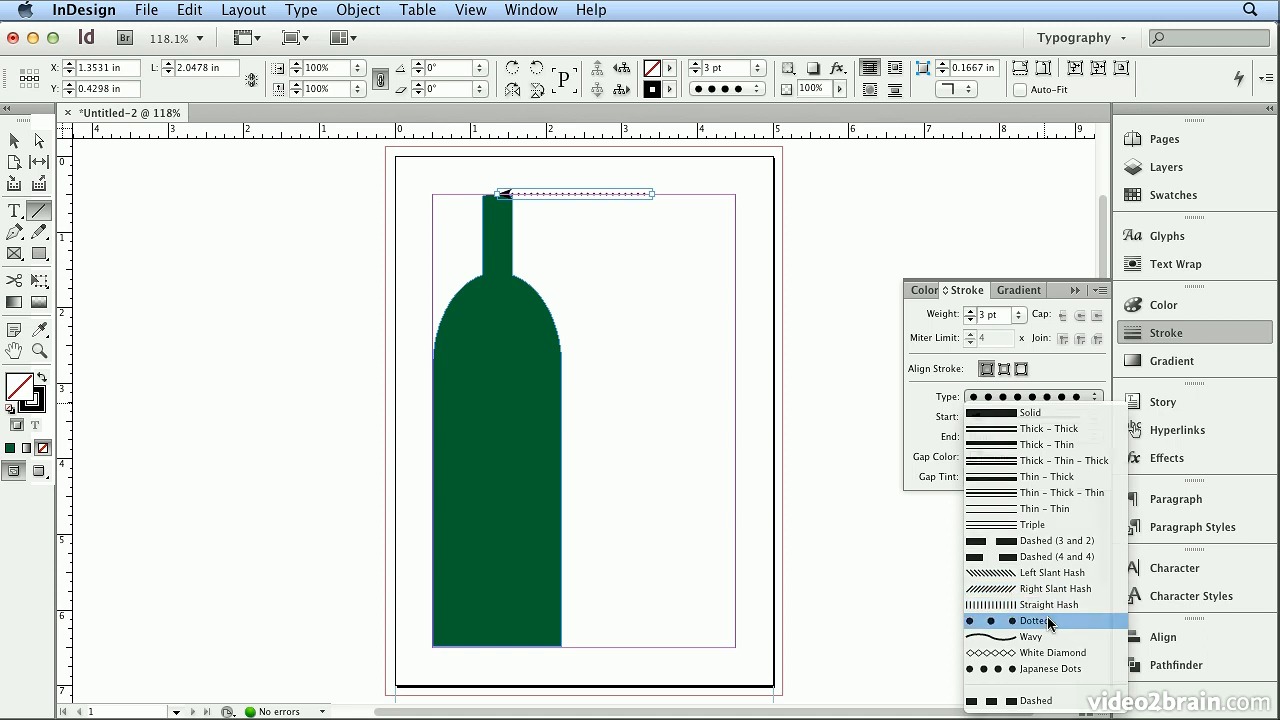
left_click(1050, 620)
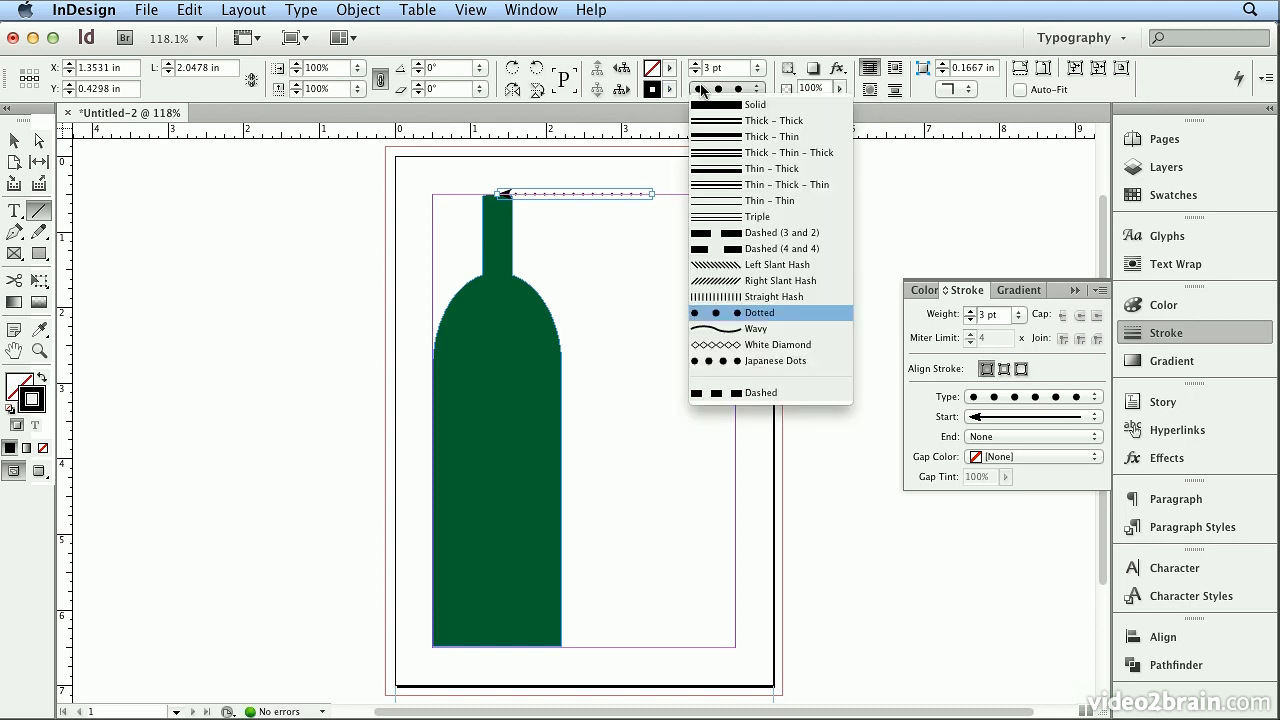
left_click(756, 312)
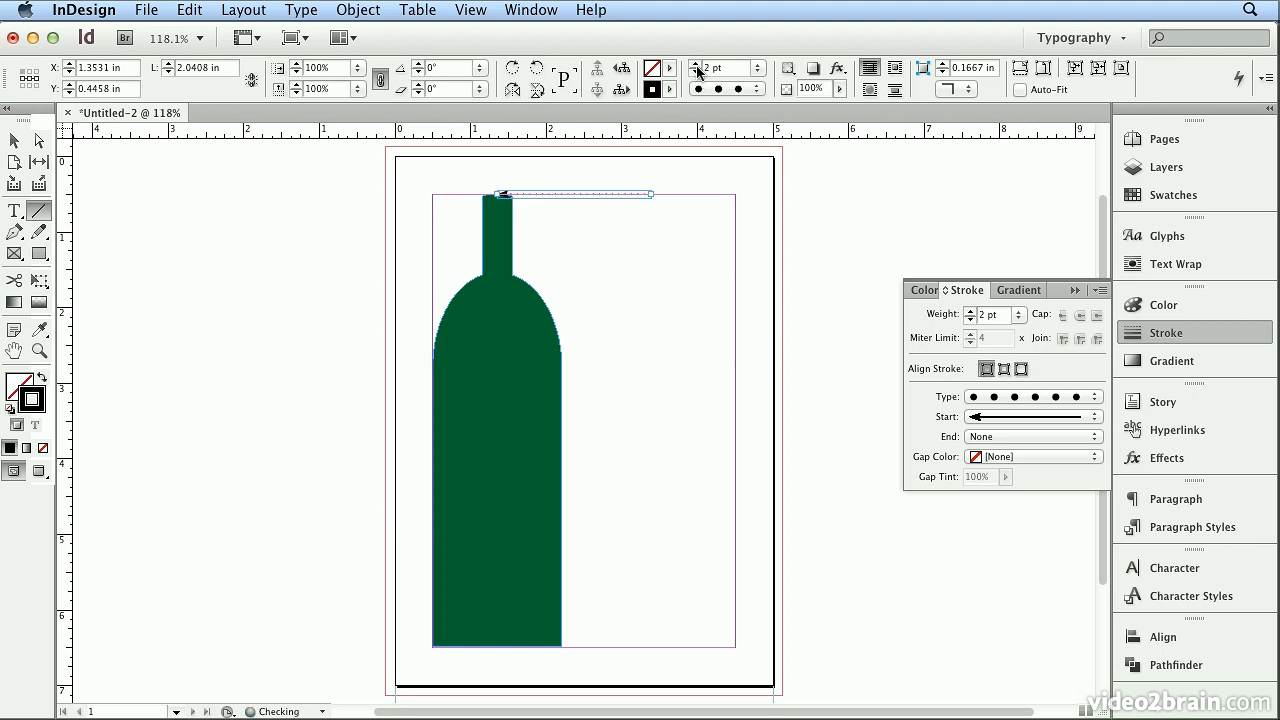
left_click(696, 62)
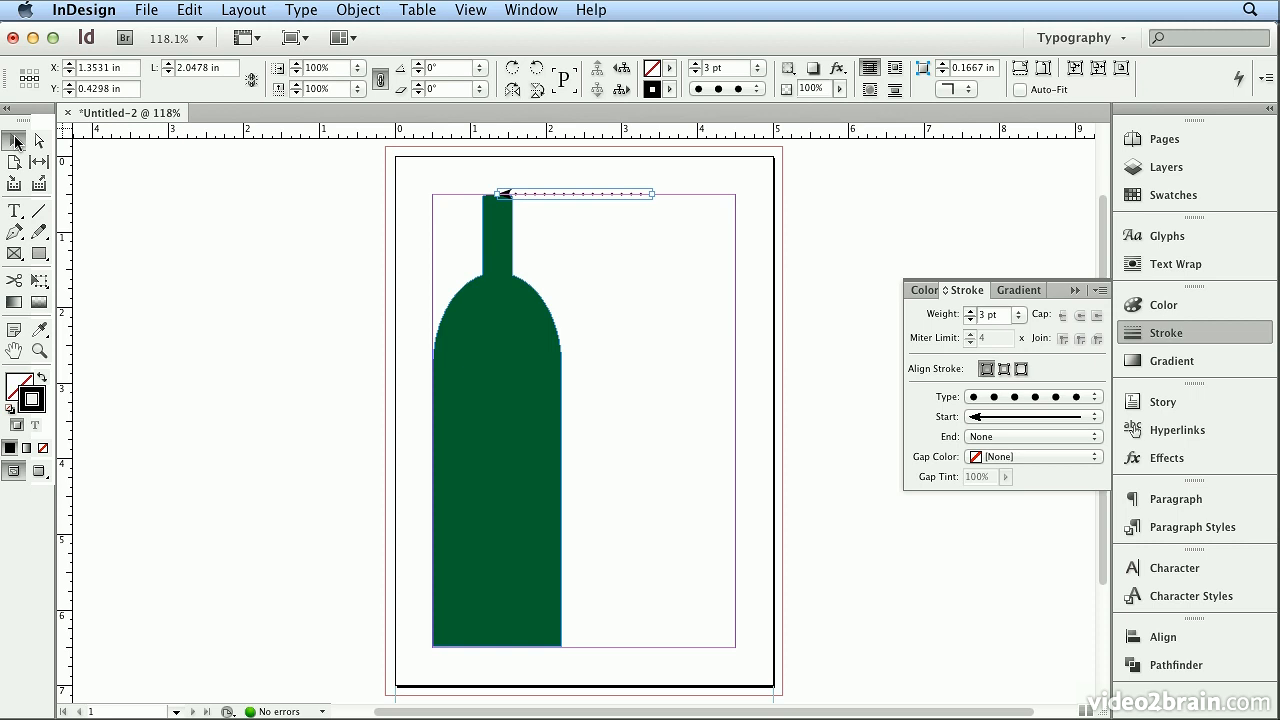
mouse_move(582, 202)
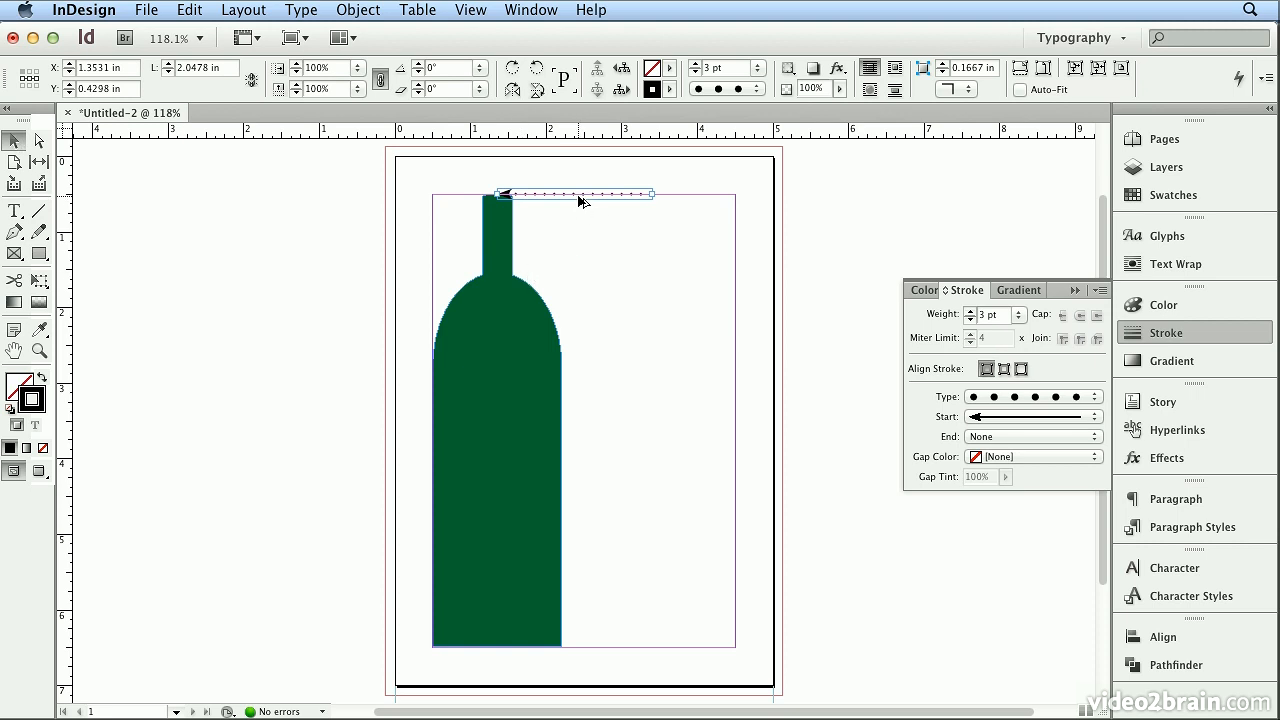
Alt-drag copies of the dotted arrow down to the neck and shoulder of the bottle
left_click_drag(576, 194, 576, 248)
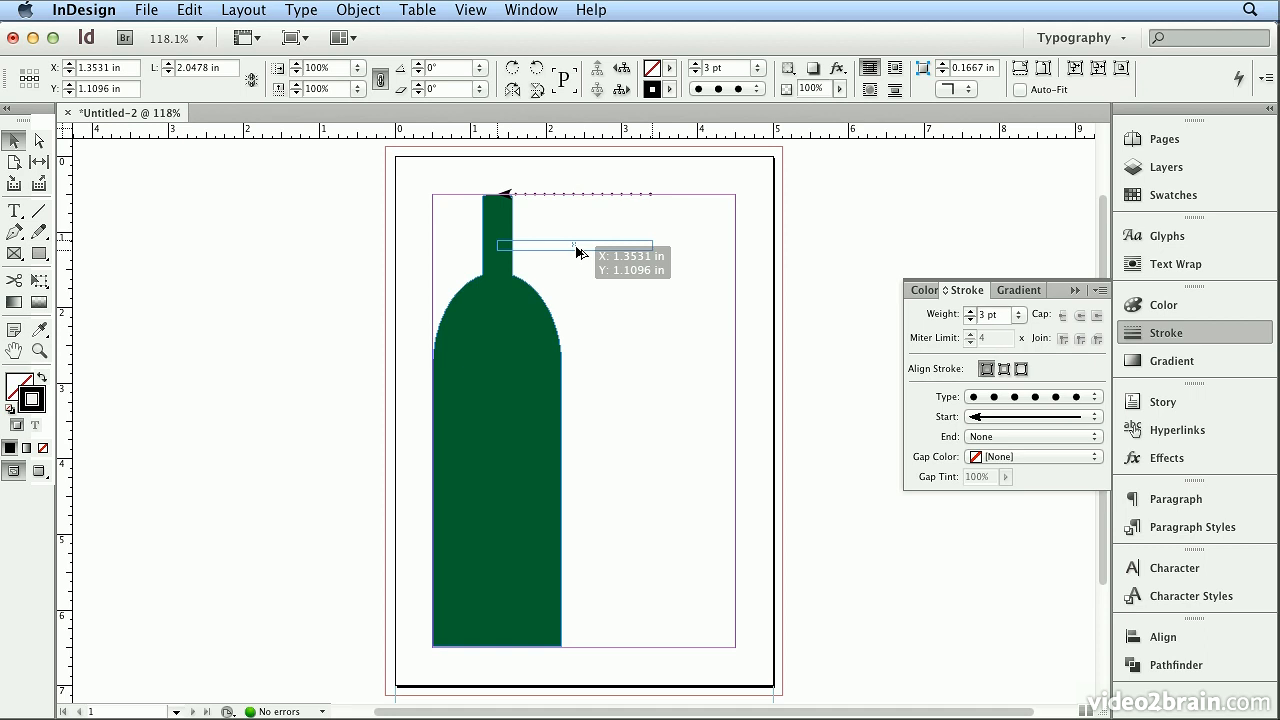
left_click_drag(576, 252, 576, 244)
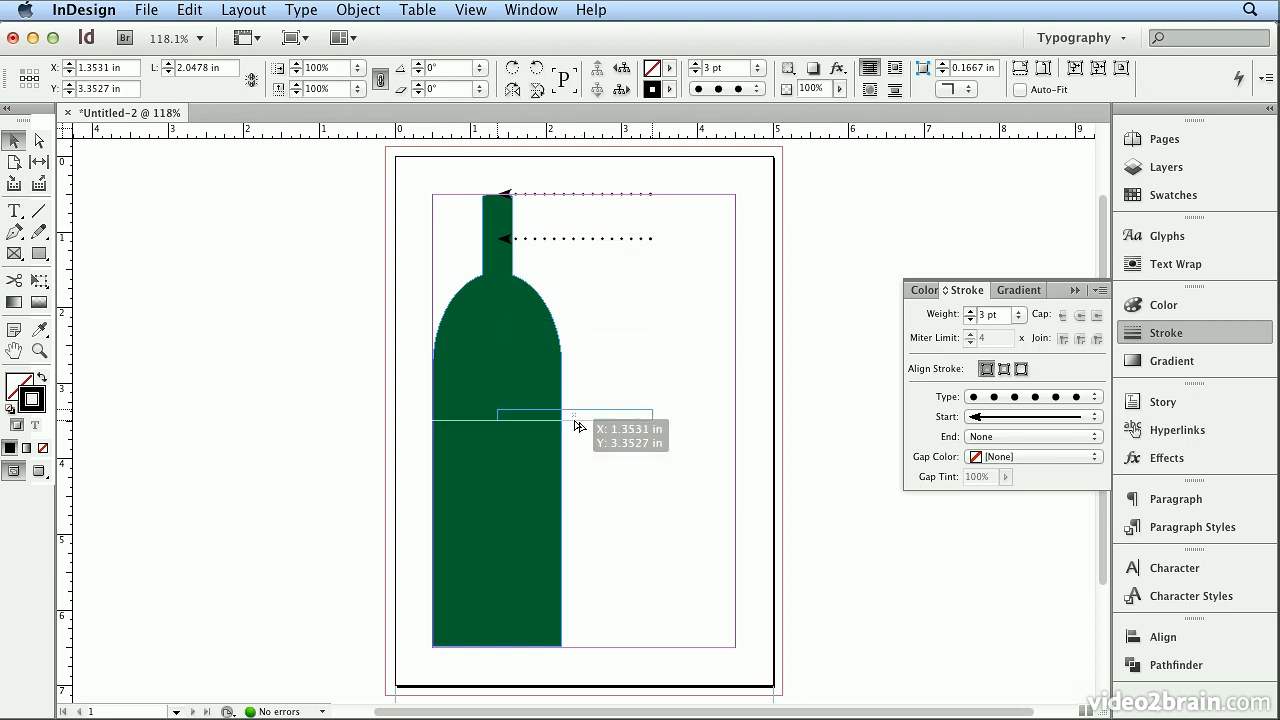
left_click_drag(570, 414, 570, 430)
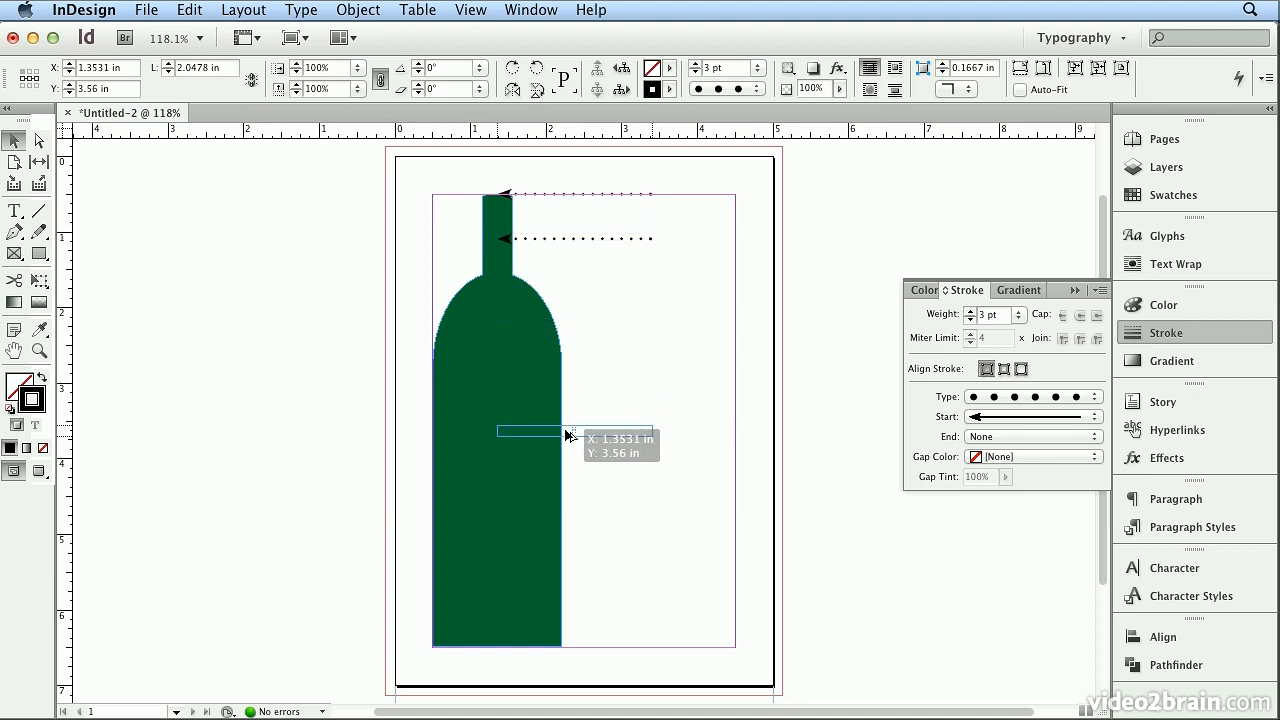
mouse_move(550, 436)
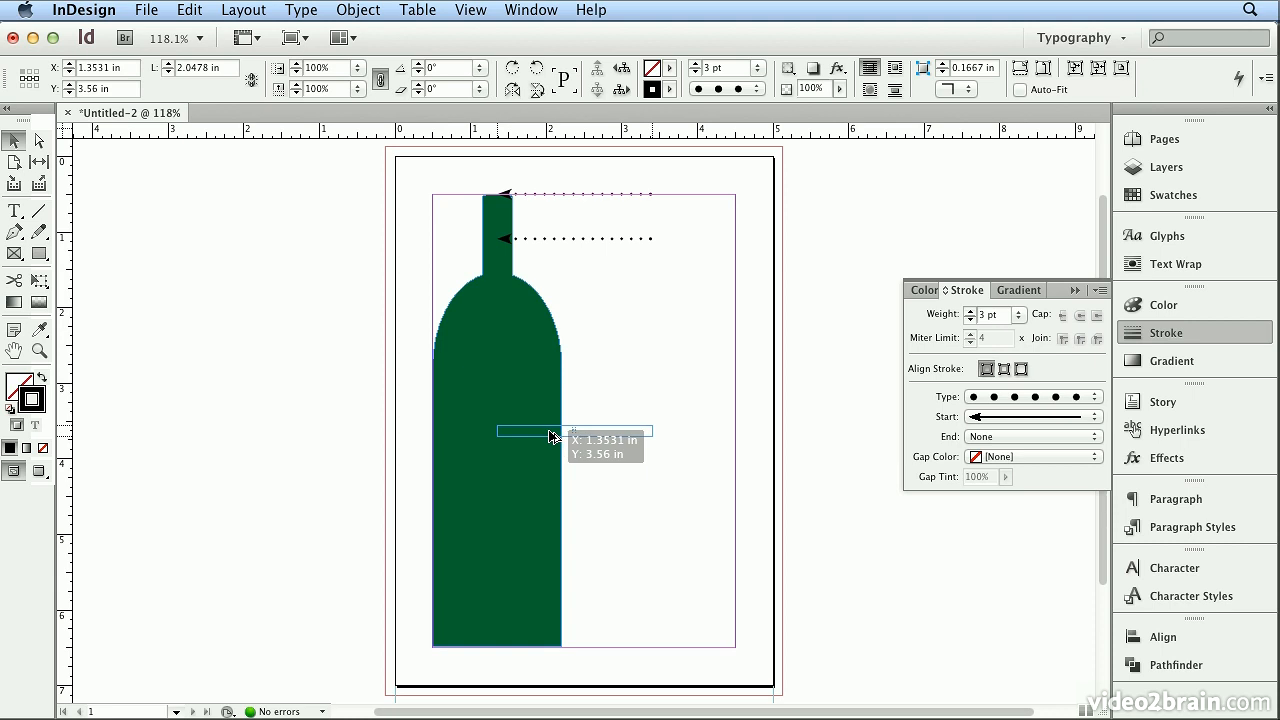
left_click_drag(550, 430, 570, 312)
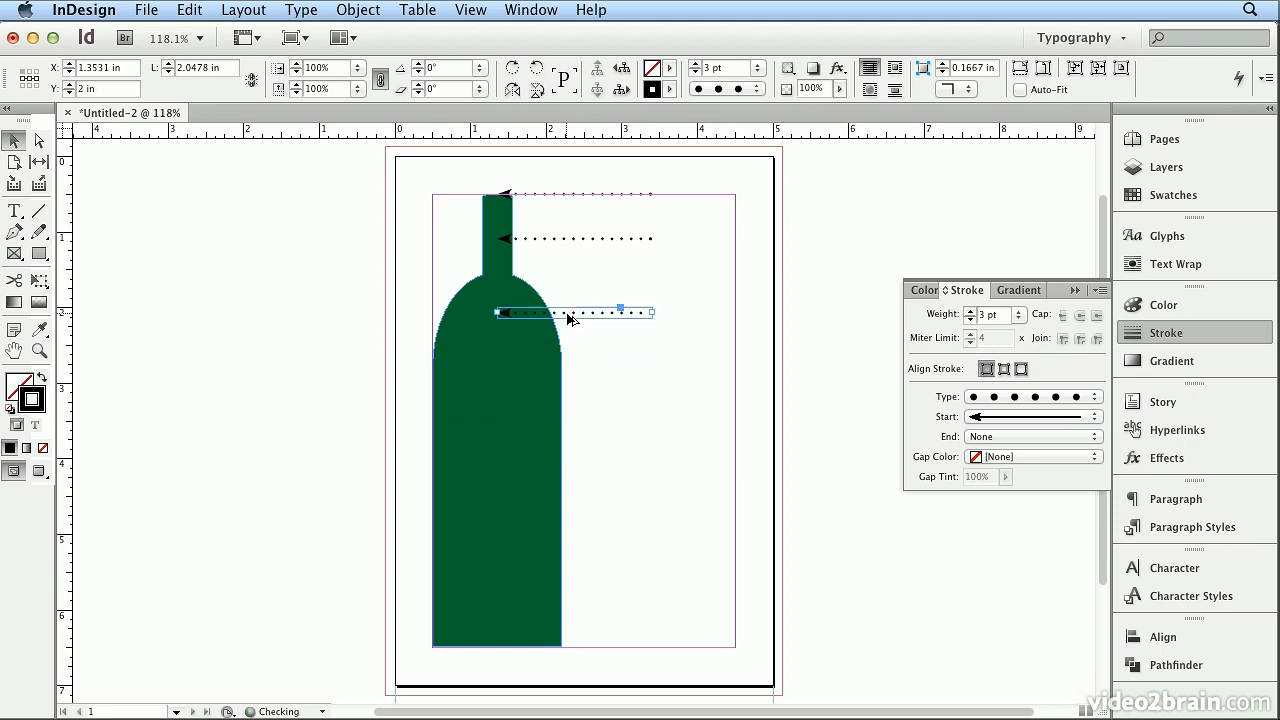
left_click_drag(576, 312, 576, 456)
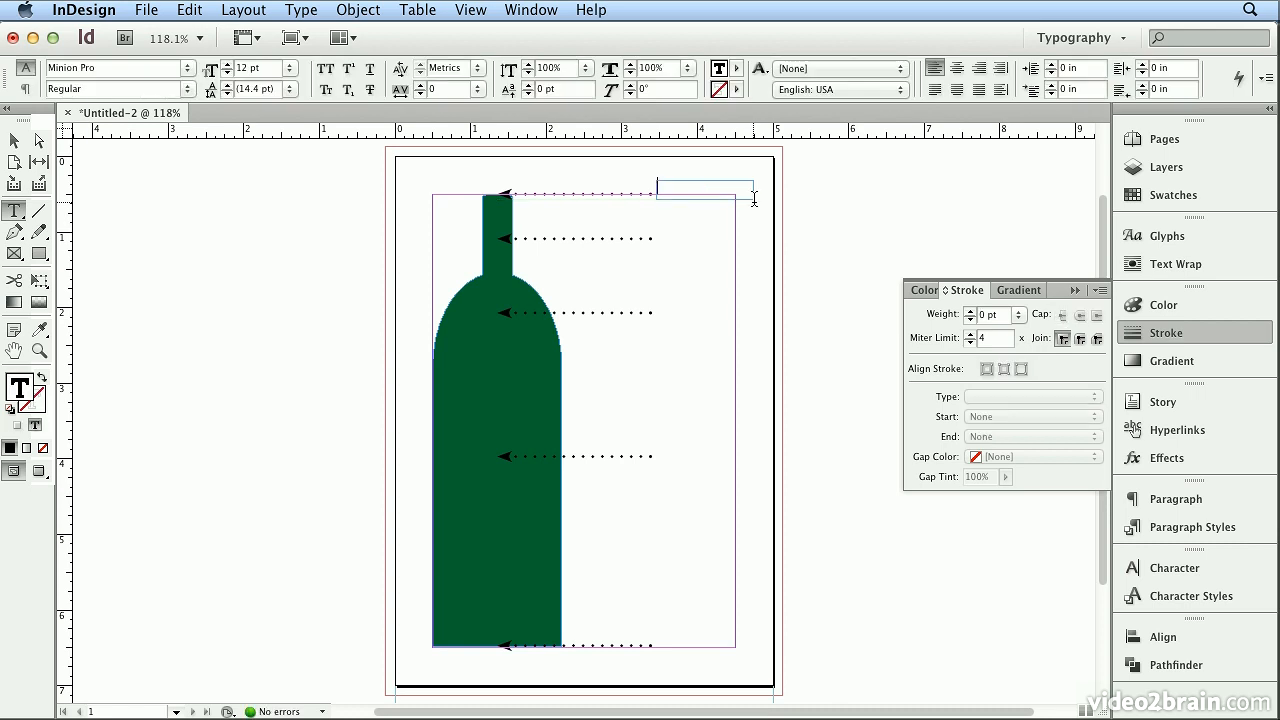
Enter the label 'mouth' in the text frame and set it in Myriad Pro
type("mouth")
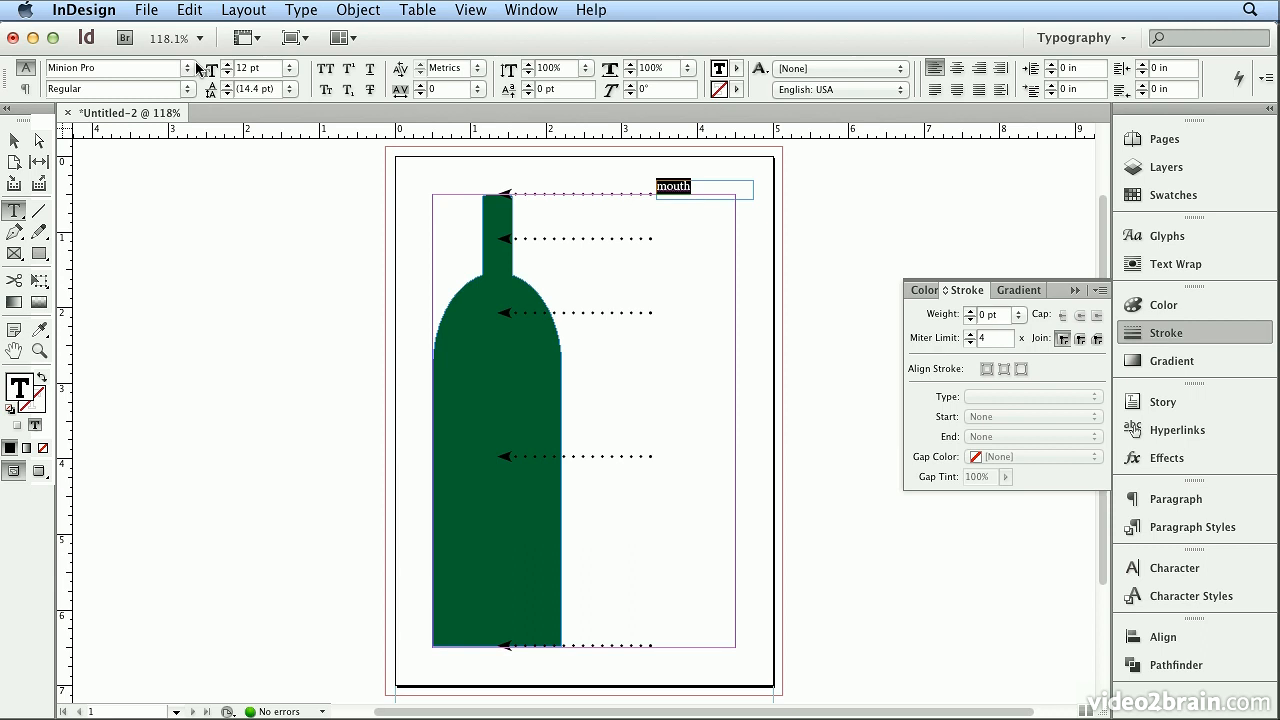
left_click(120, 68)
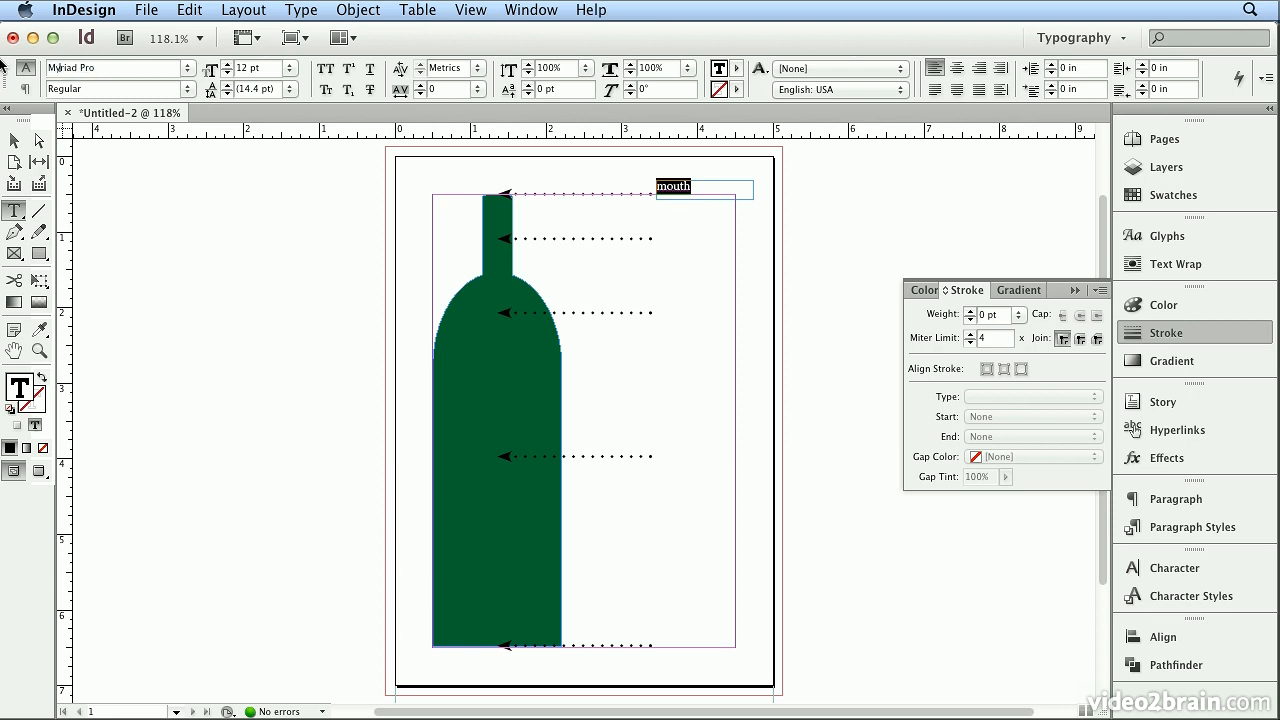
left_click(472, 68)
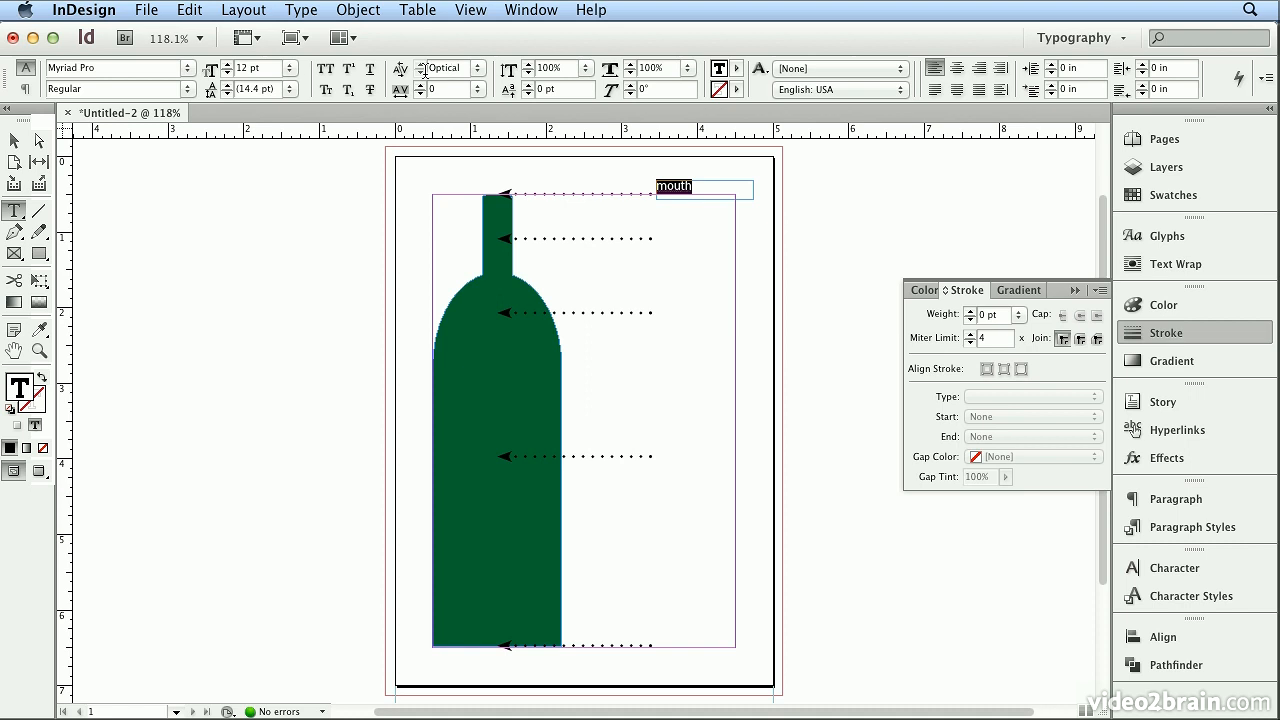
mouse_move(400, 76)
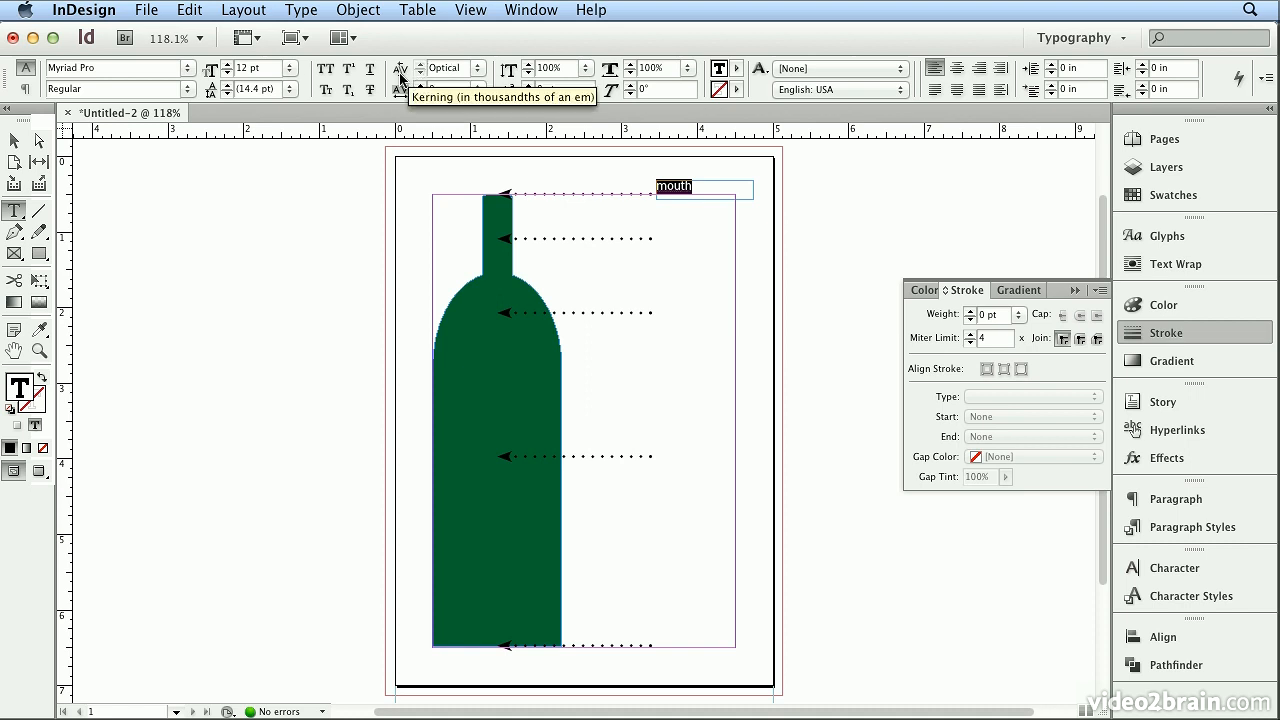
left_click(488, 68)
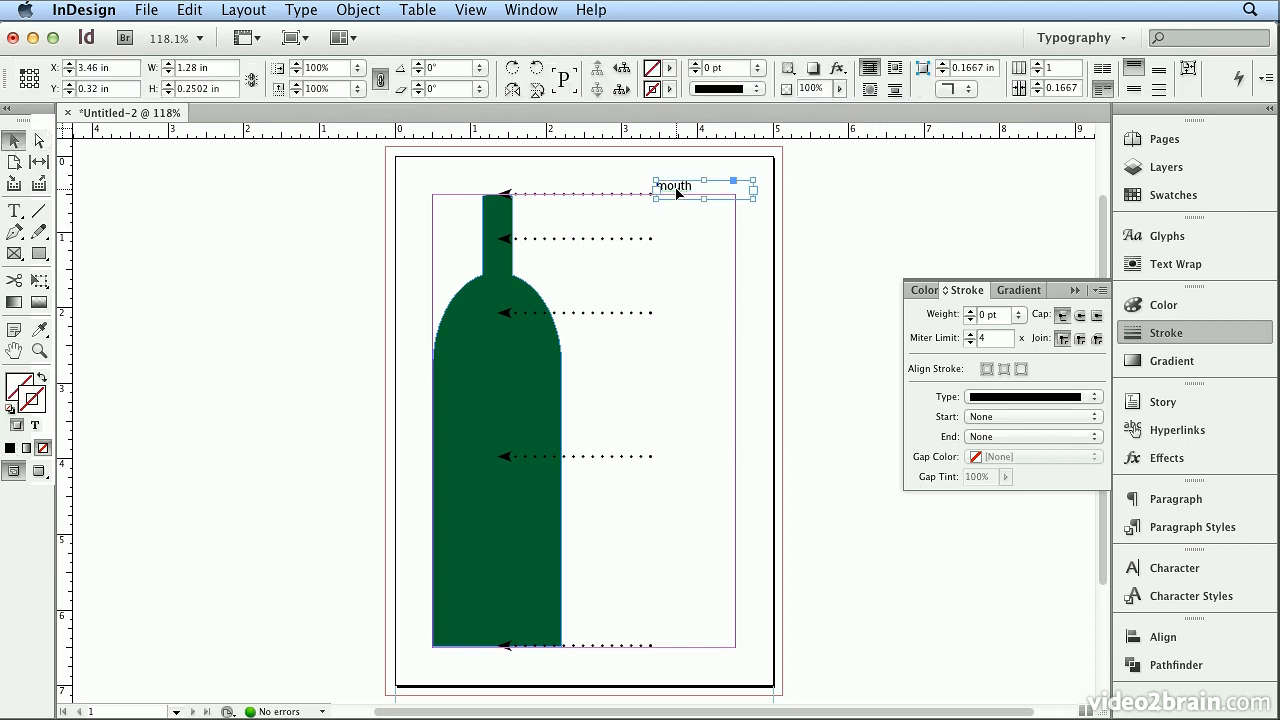
Drag the mouth label to sit beside the end of the top arrow
left_click_drag(700, 184, 676, 196)
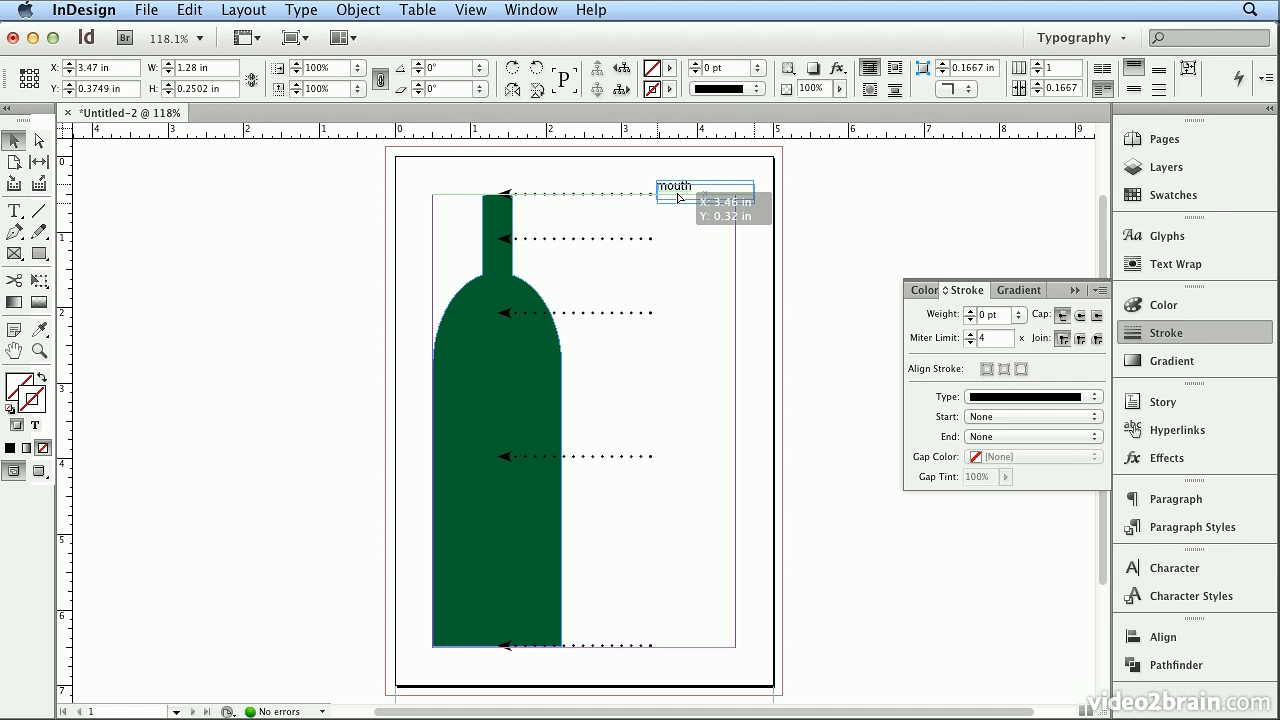
left_click_drag(680, 196, 680, 230)
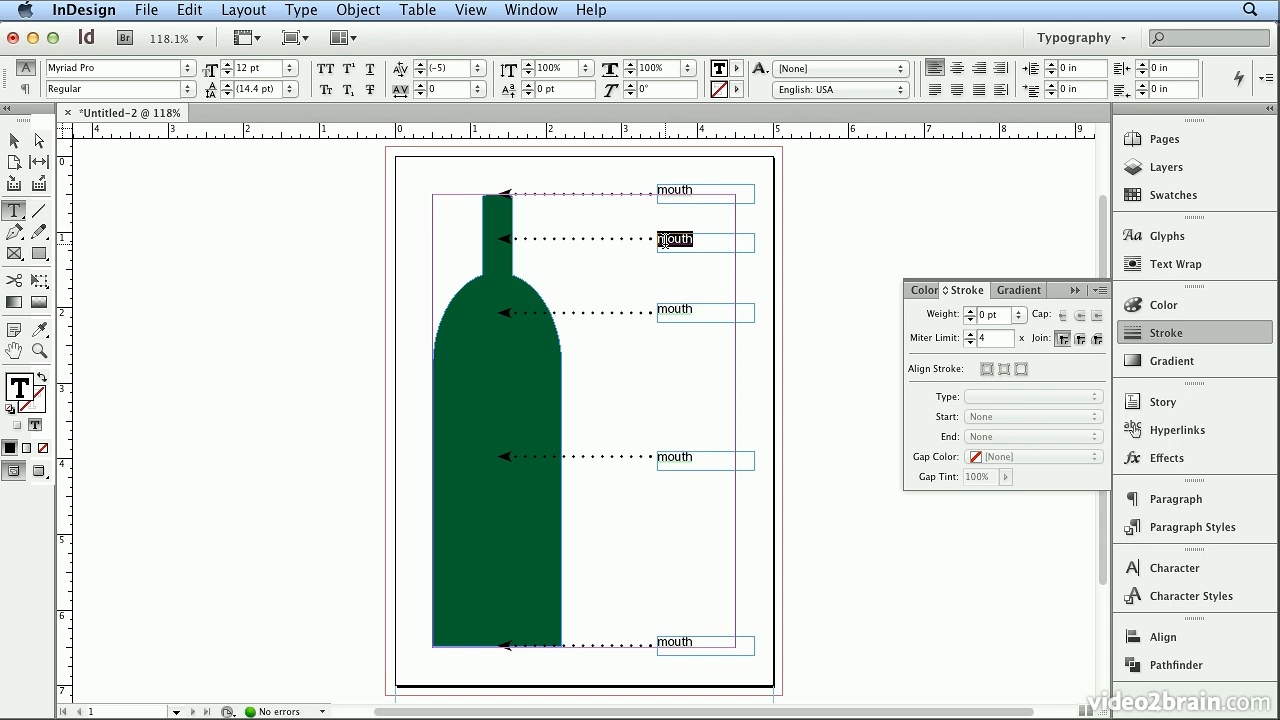
Retype the second and third labels as 'neck' and 'shoulder'
left_click(444, 68)
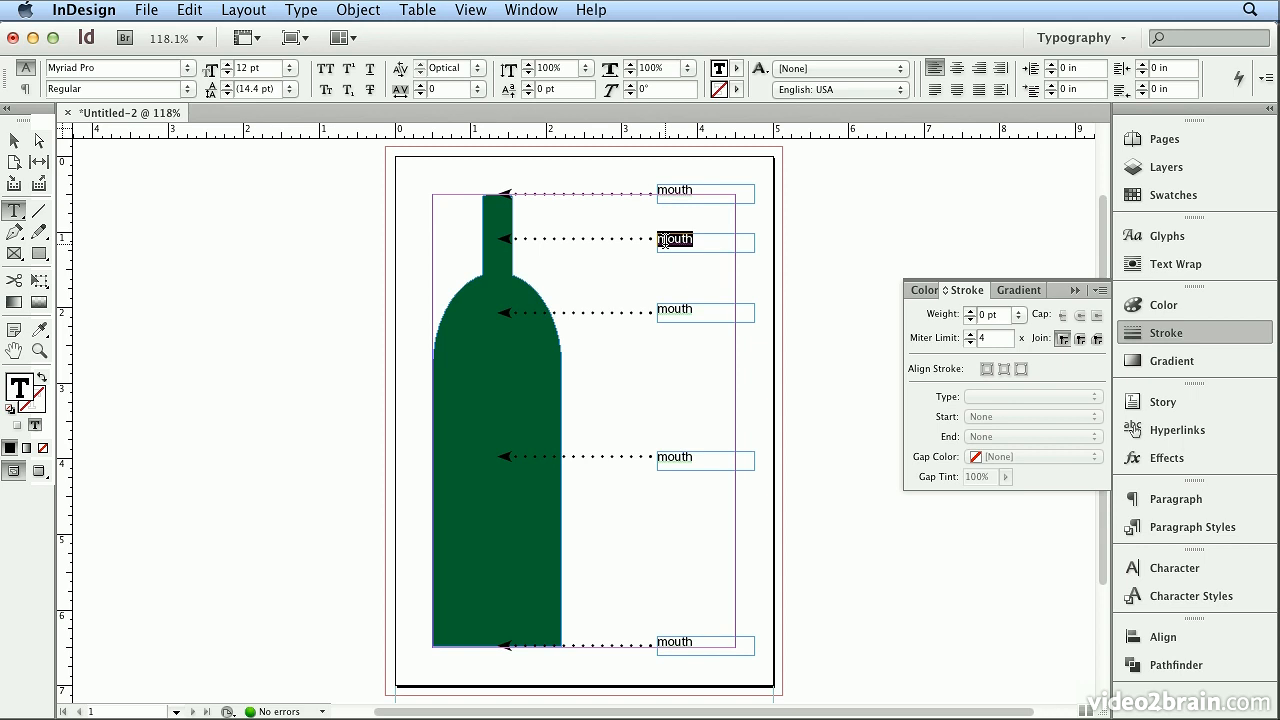
type("neck")
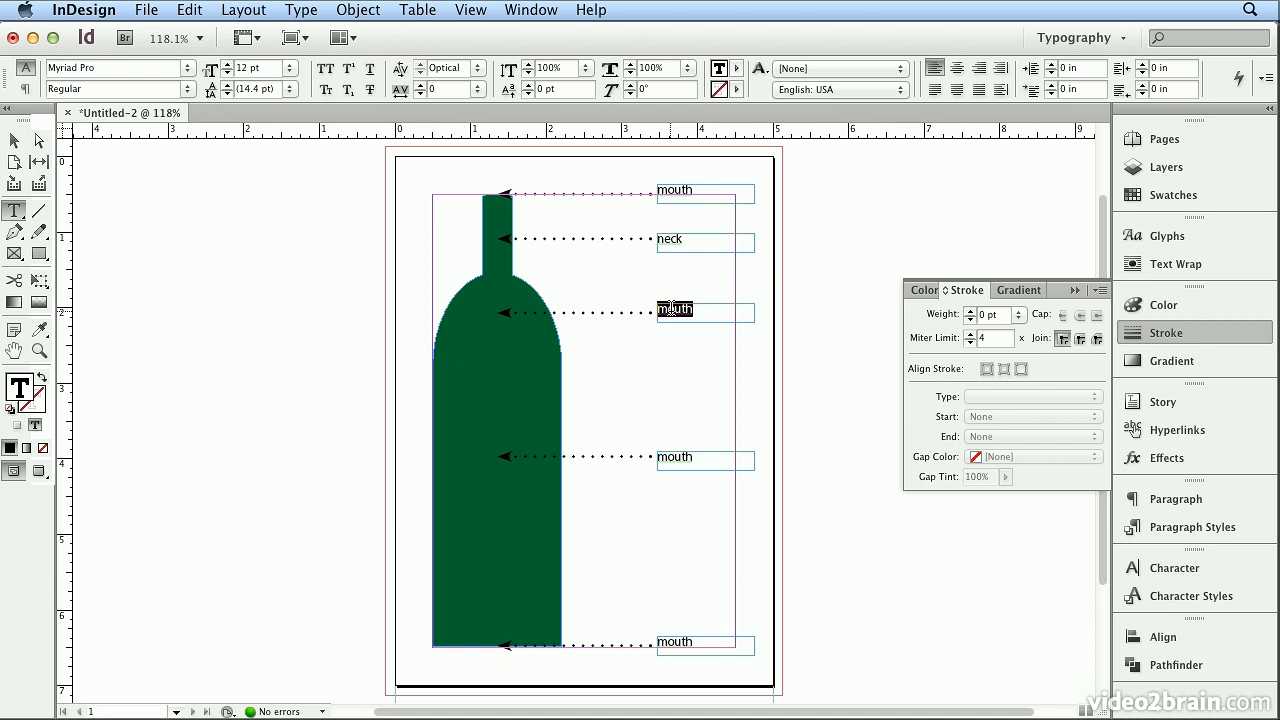
type("s")
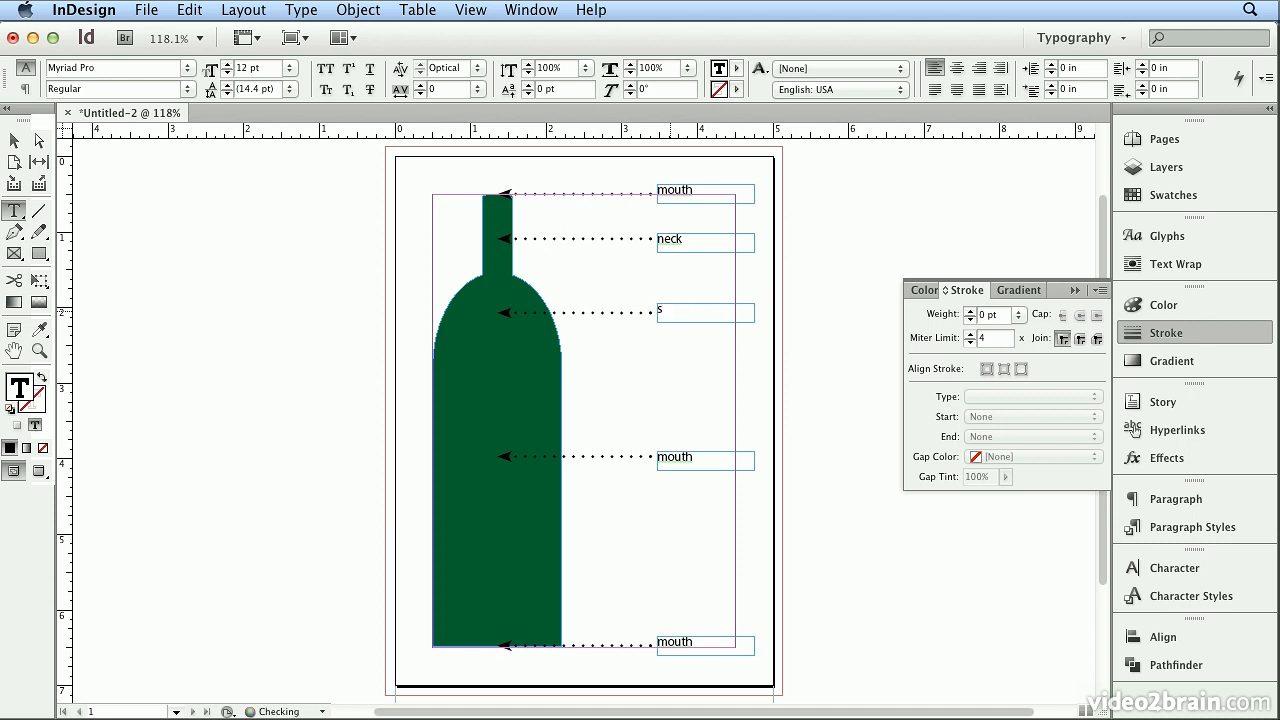
type("houlder")
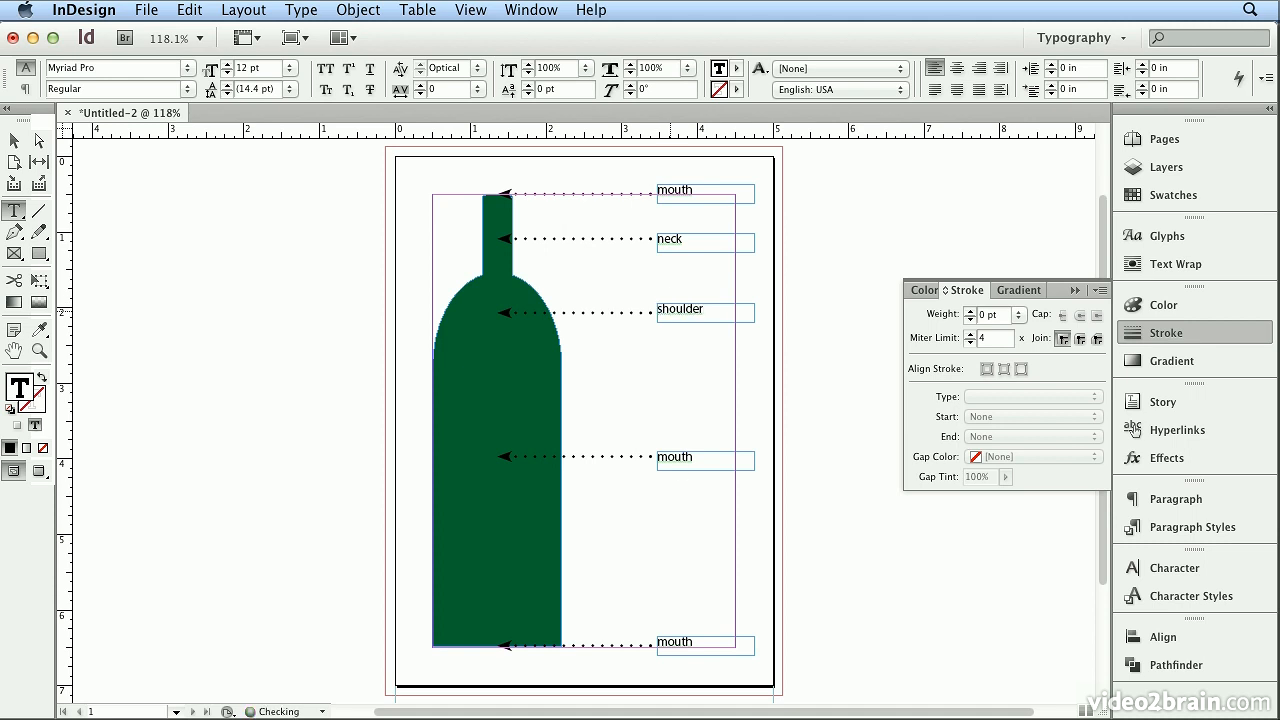
Retype the fourth and fifth labels as 'label panel' and 'seat'
double_click(674, 458)
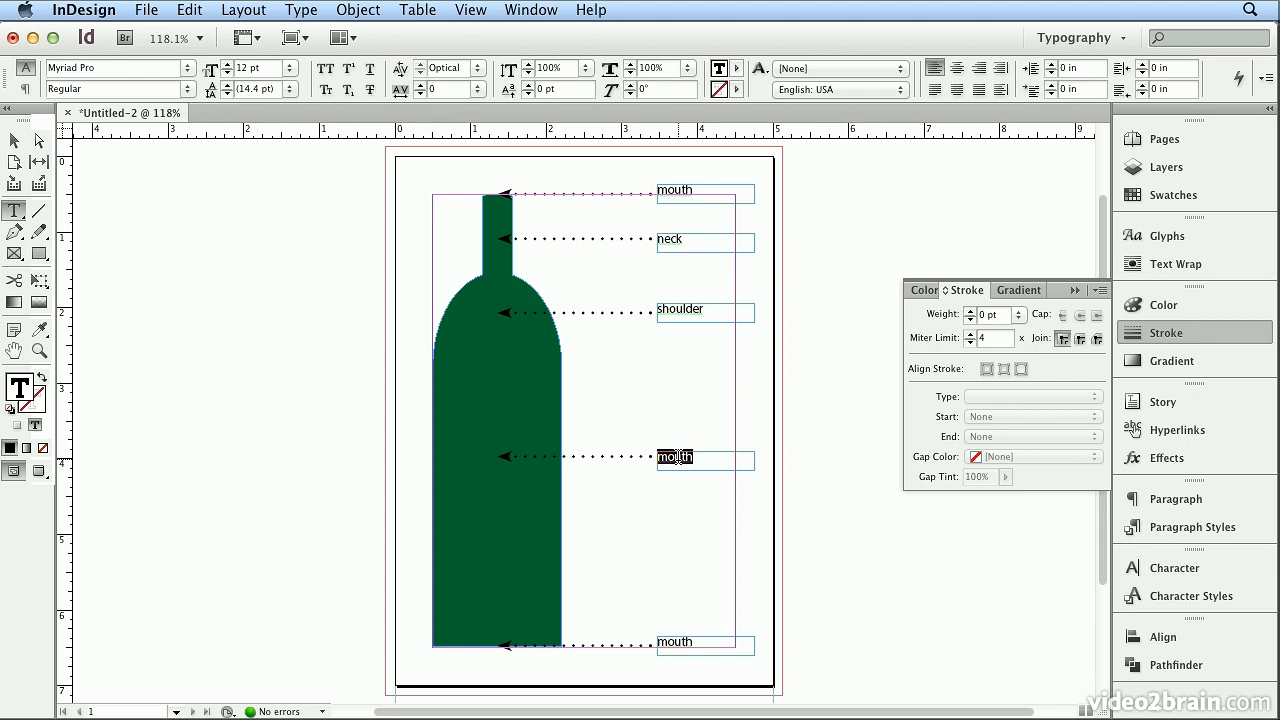
type("label")
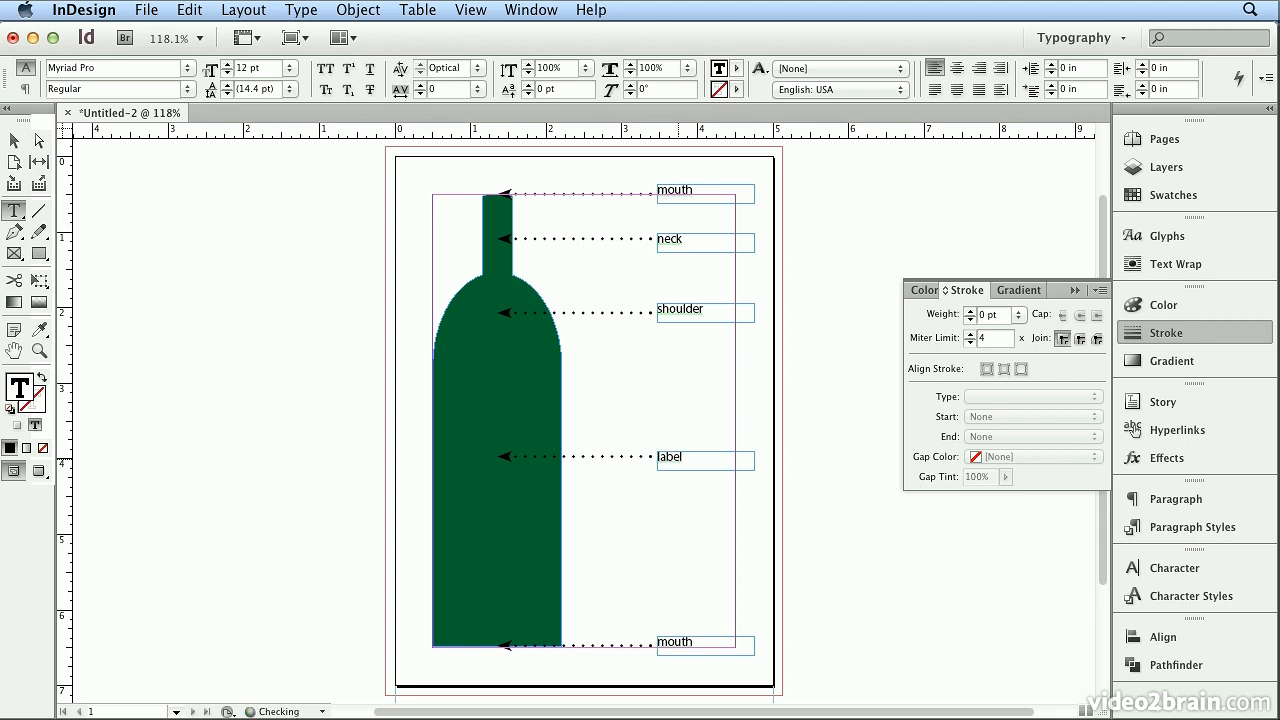
type("panel")
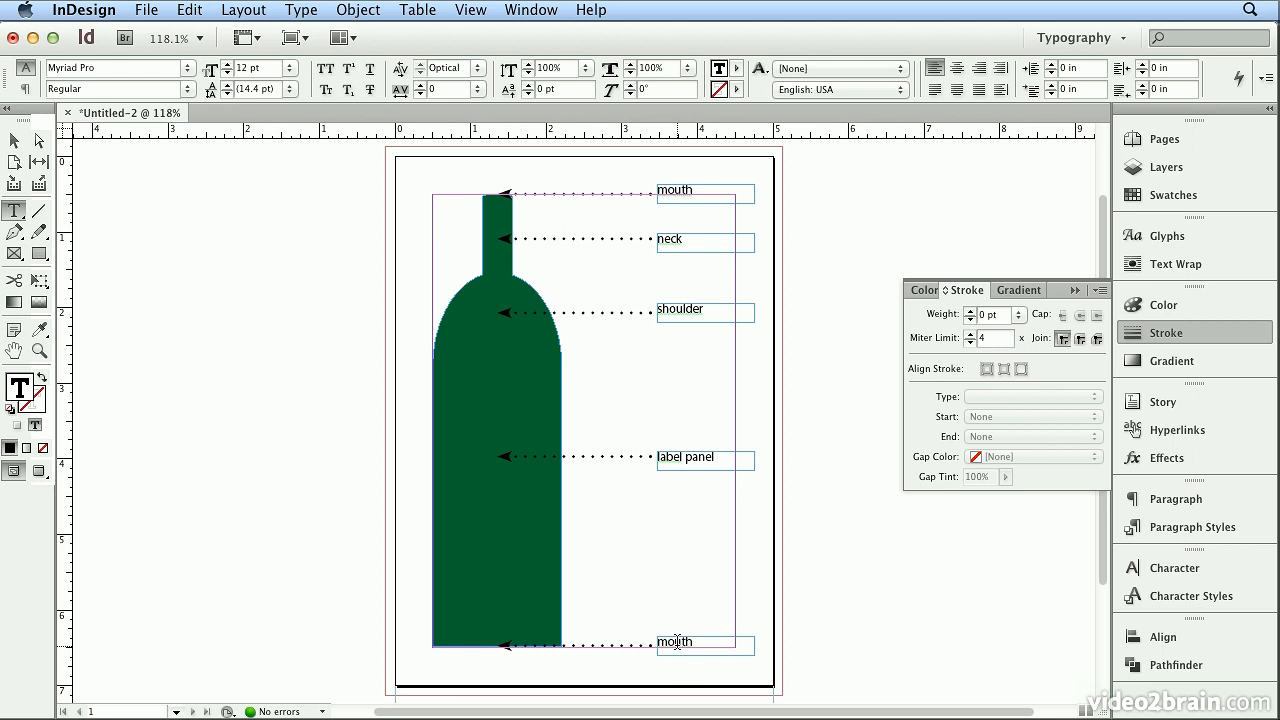
type("seat")
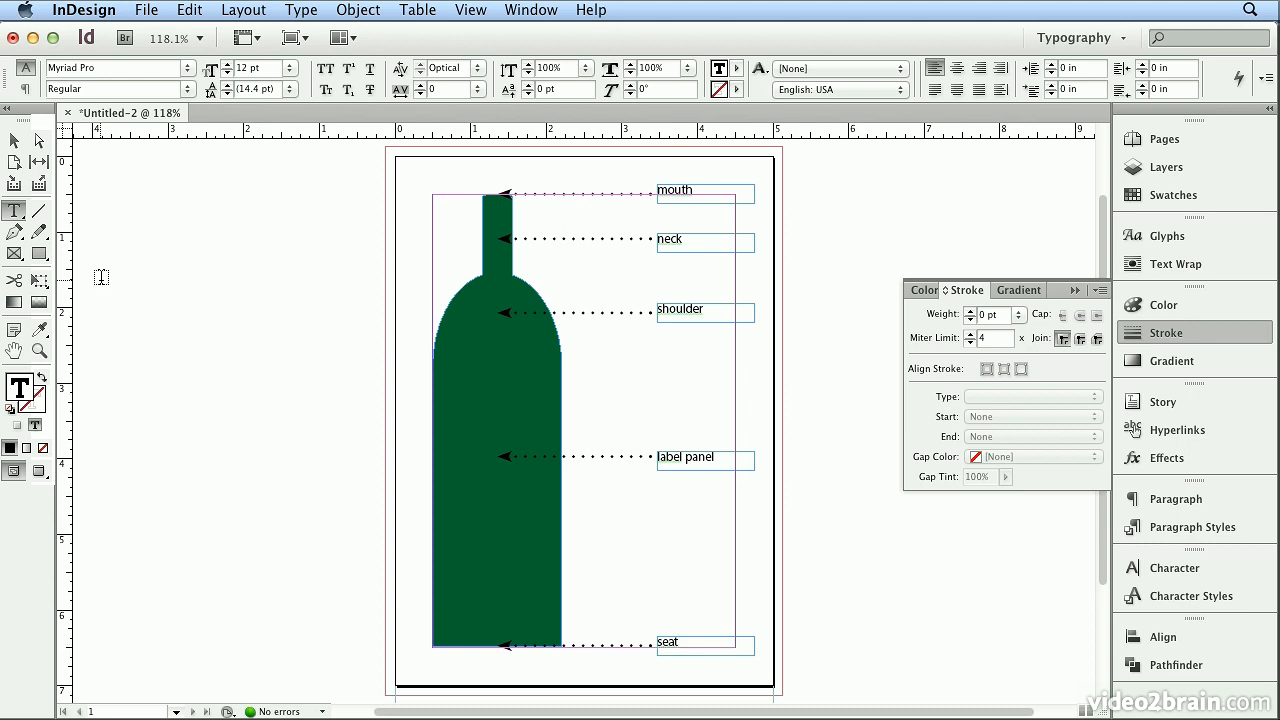
left_click(700, 644)
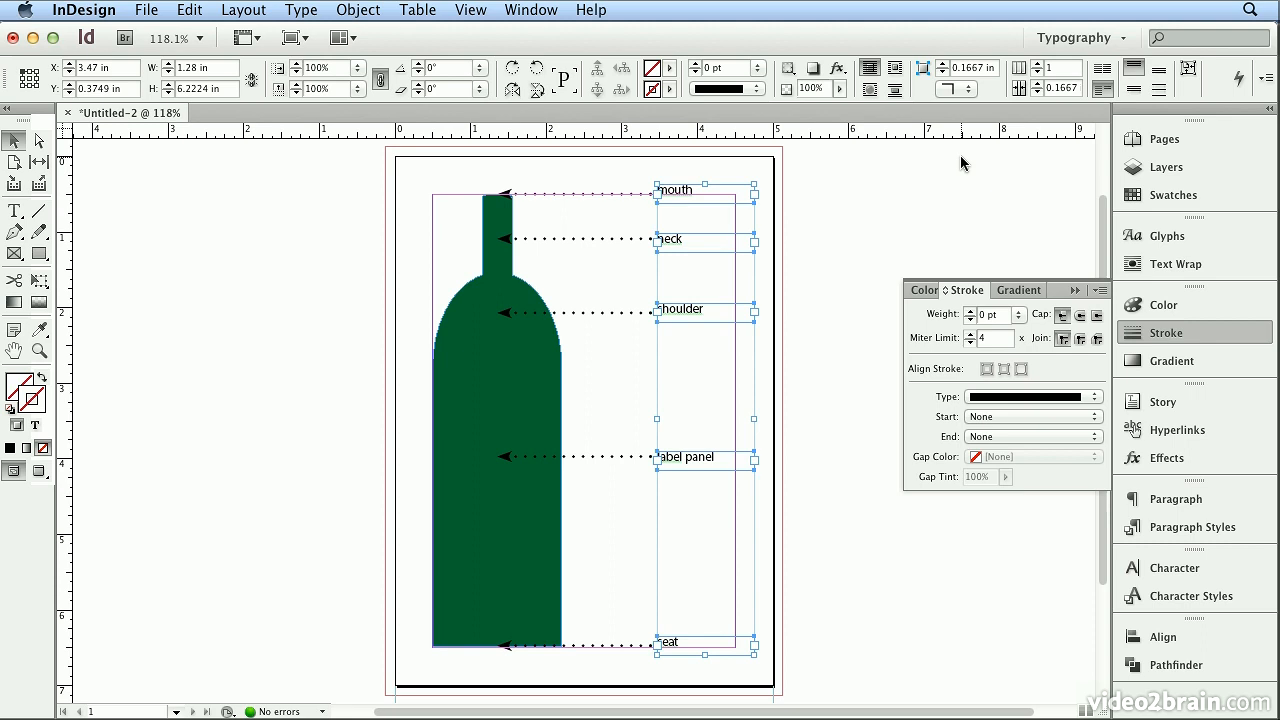
mouse_move(1132, 92)
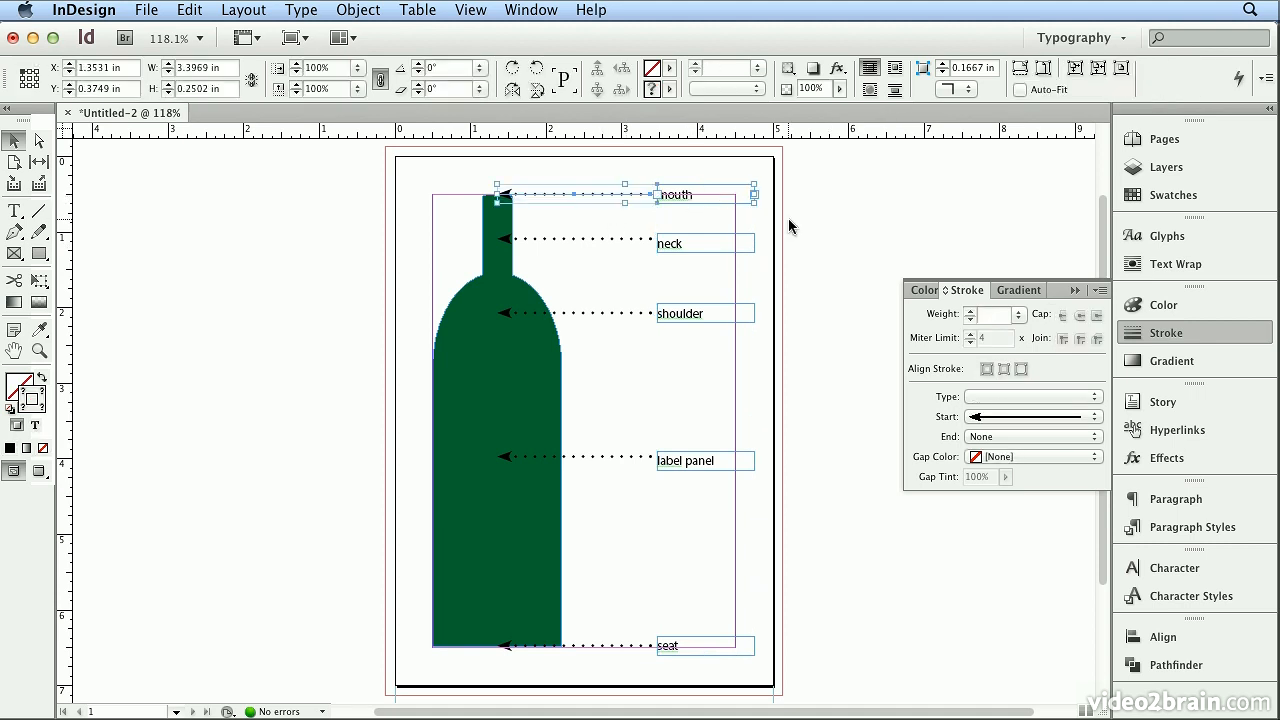
Show the Align panel and select the shoulder label together with its arrow
left_click(1164, 638)
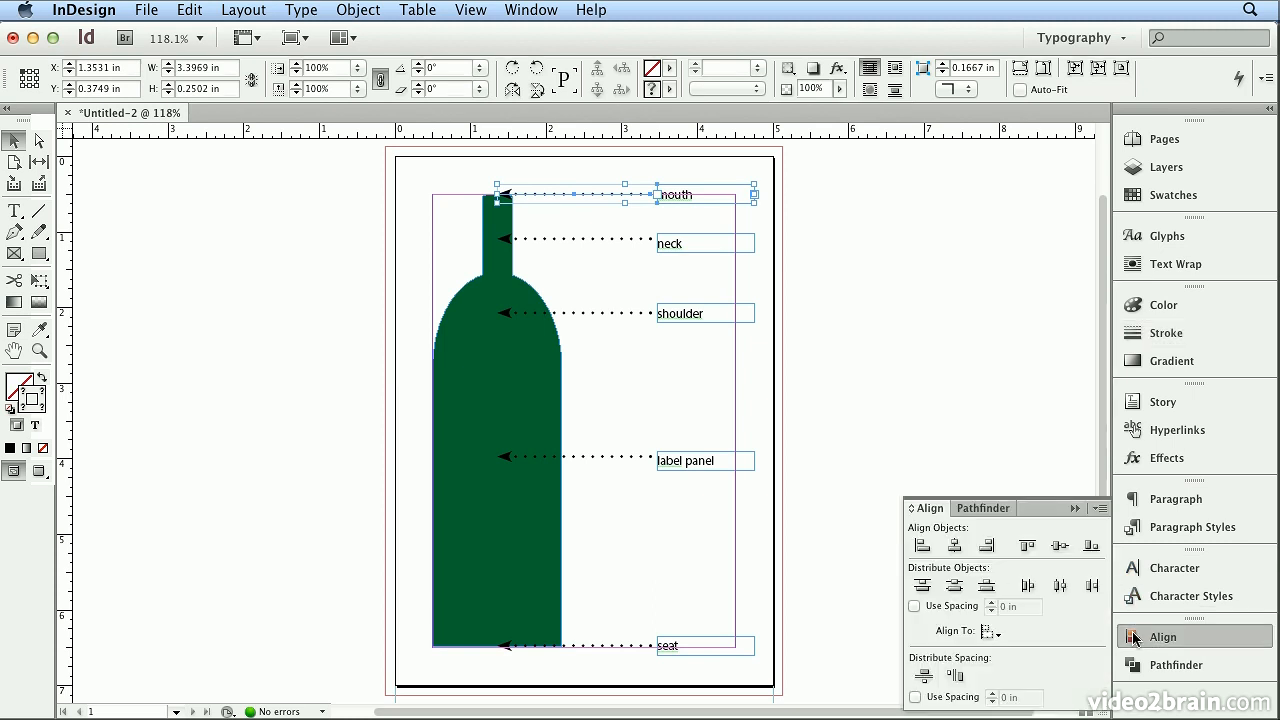
mouse_move(1060, 546)
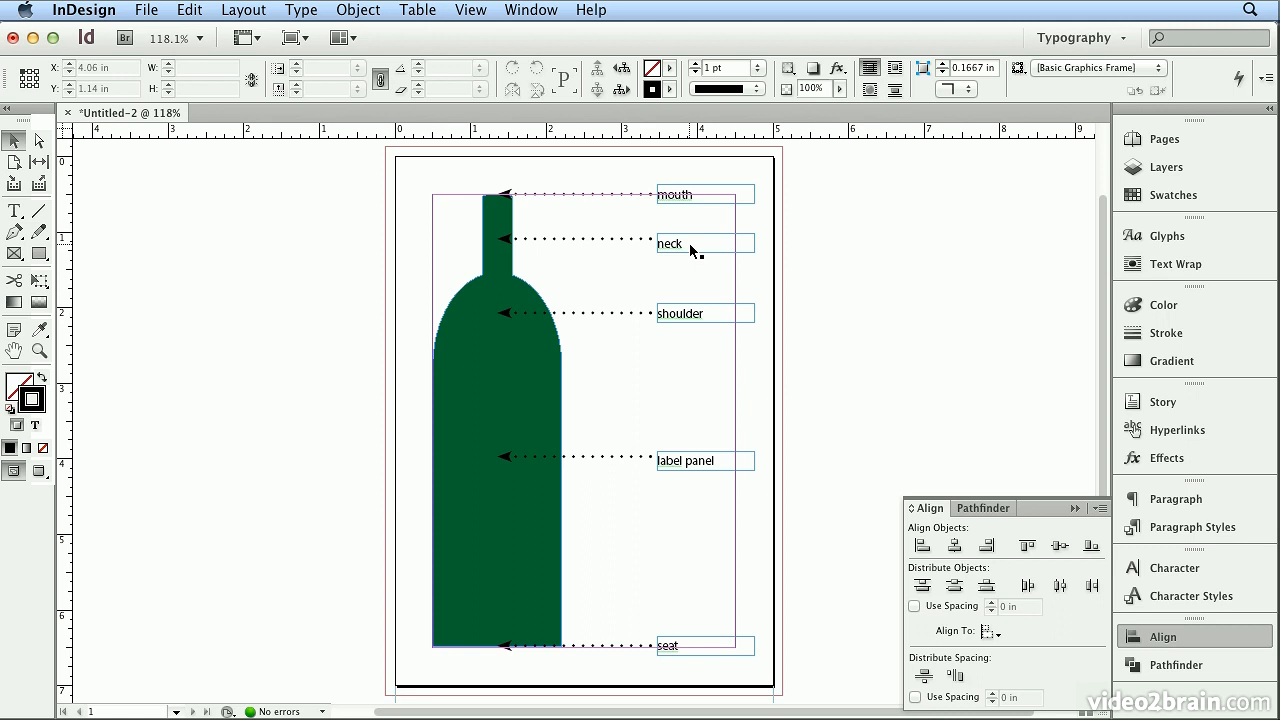
left_click(670, 244)
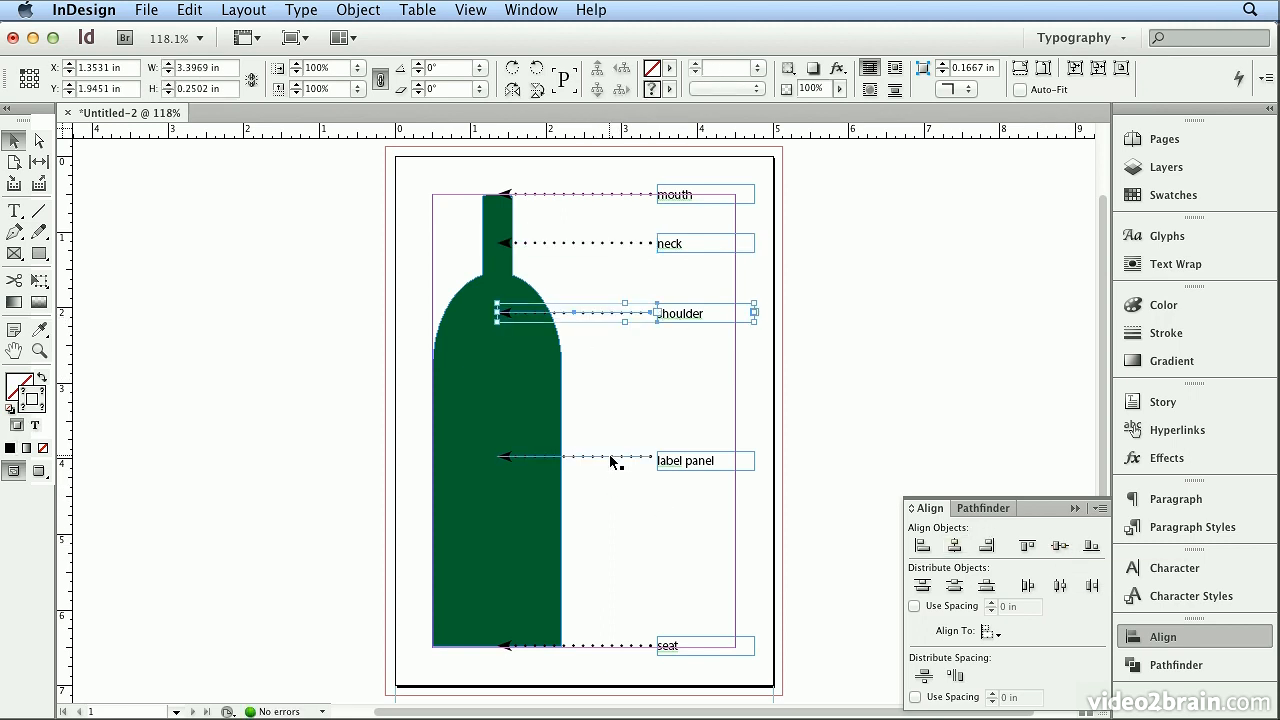
left_click(988, 544)
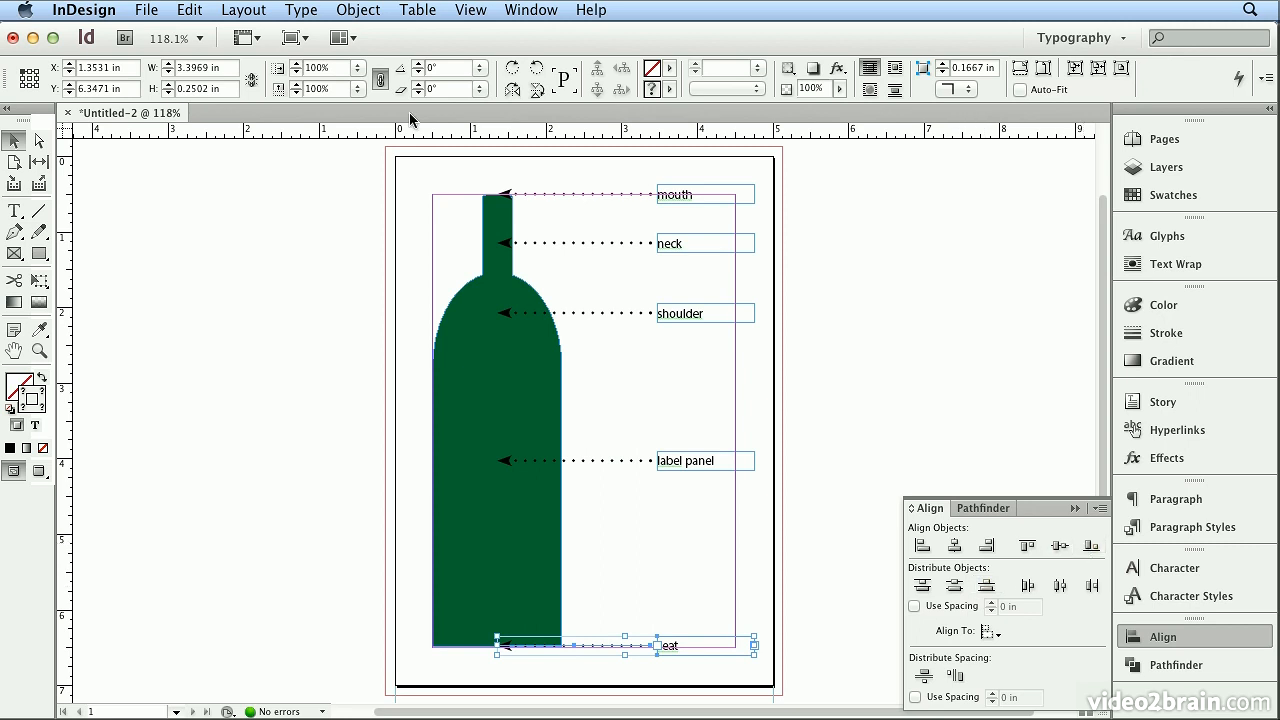
Group the seat label with its arrow via Object > Group, then select the next label-arrow pairs
left_click(358, 8)
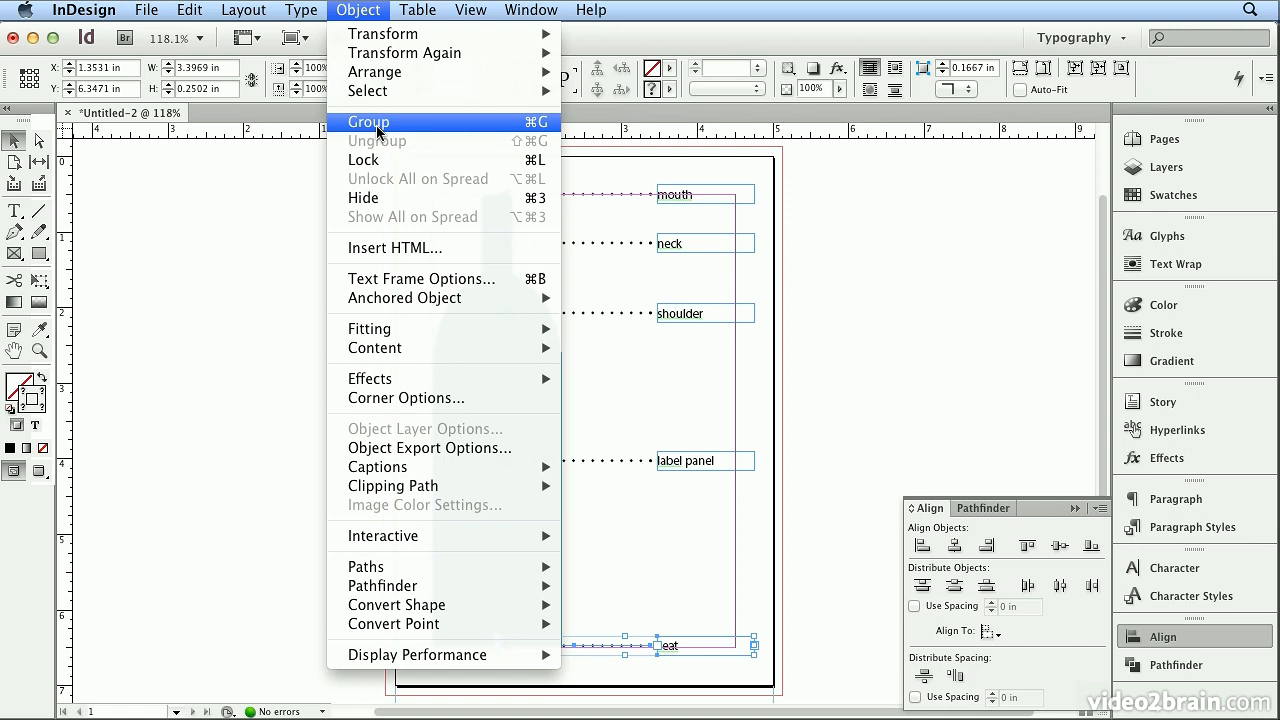
left_click(368, 122)
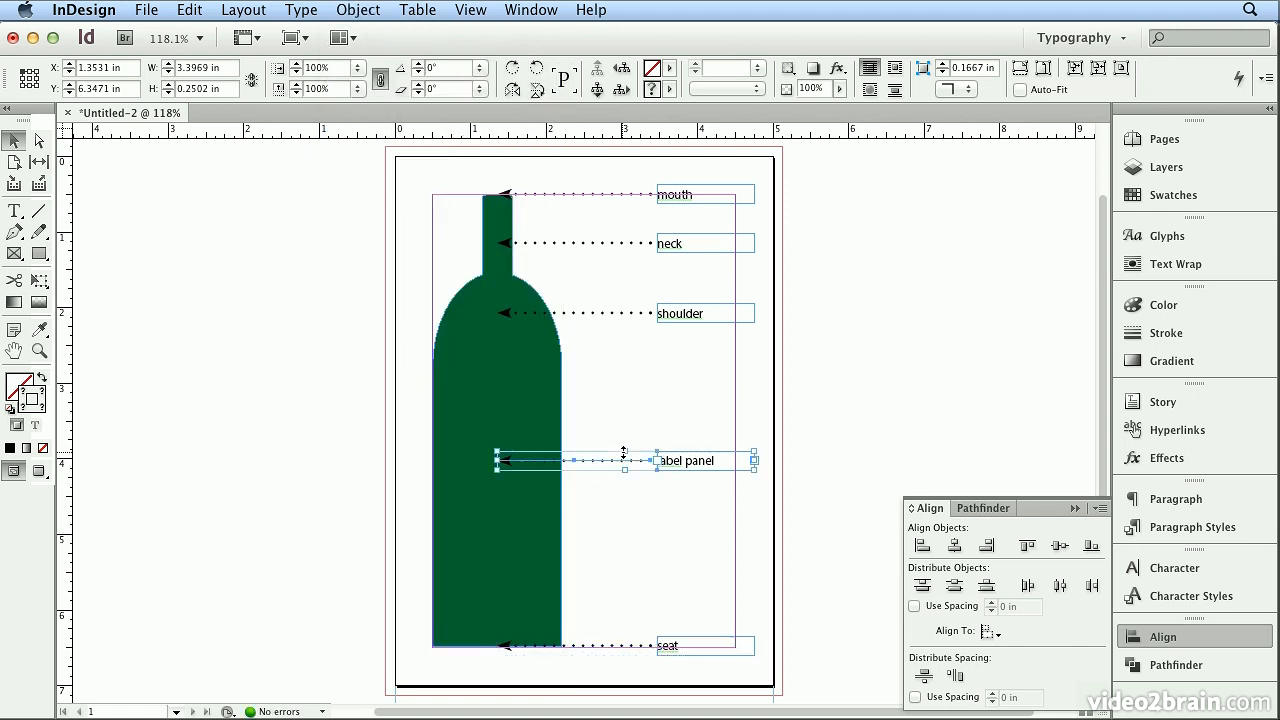
left_click(356, 8)
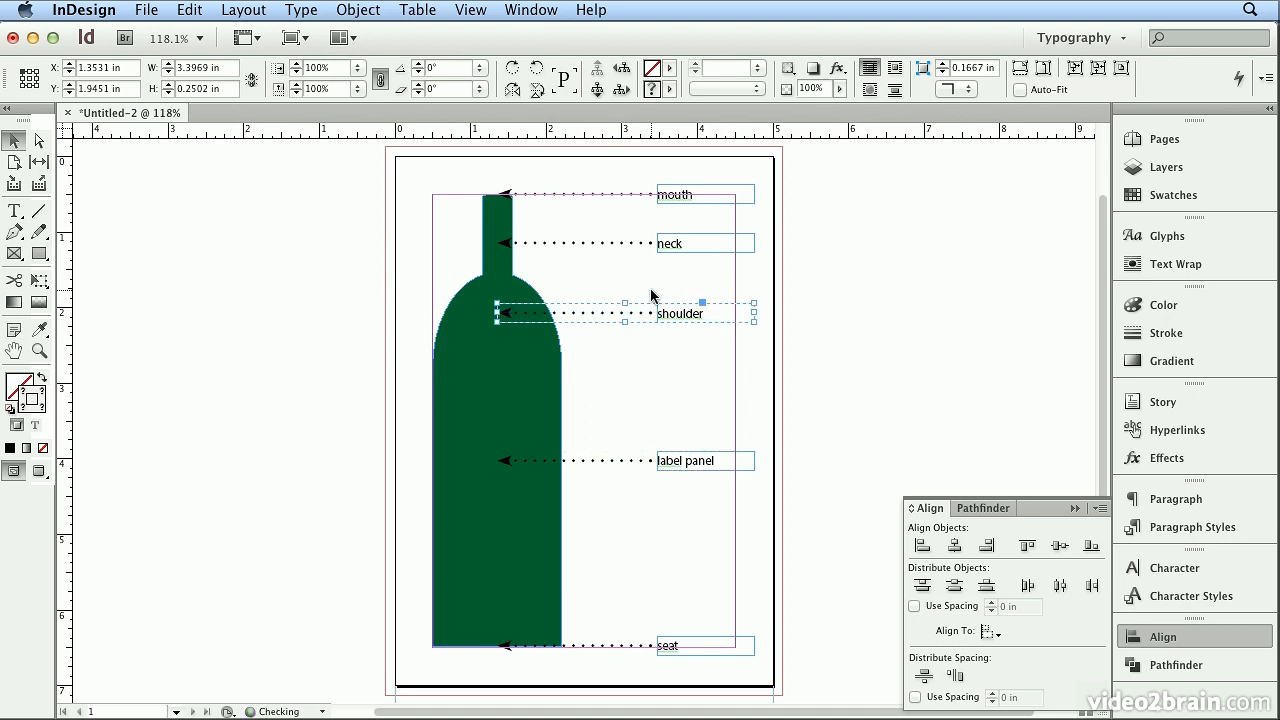
left_click_drag(624, 312, 624, 244)
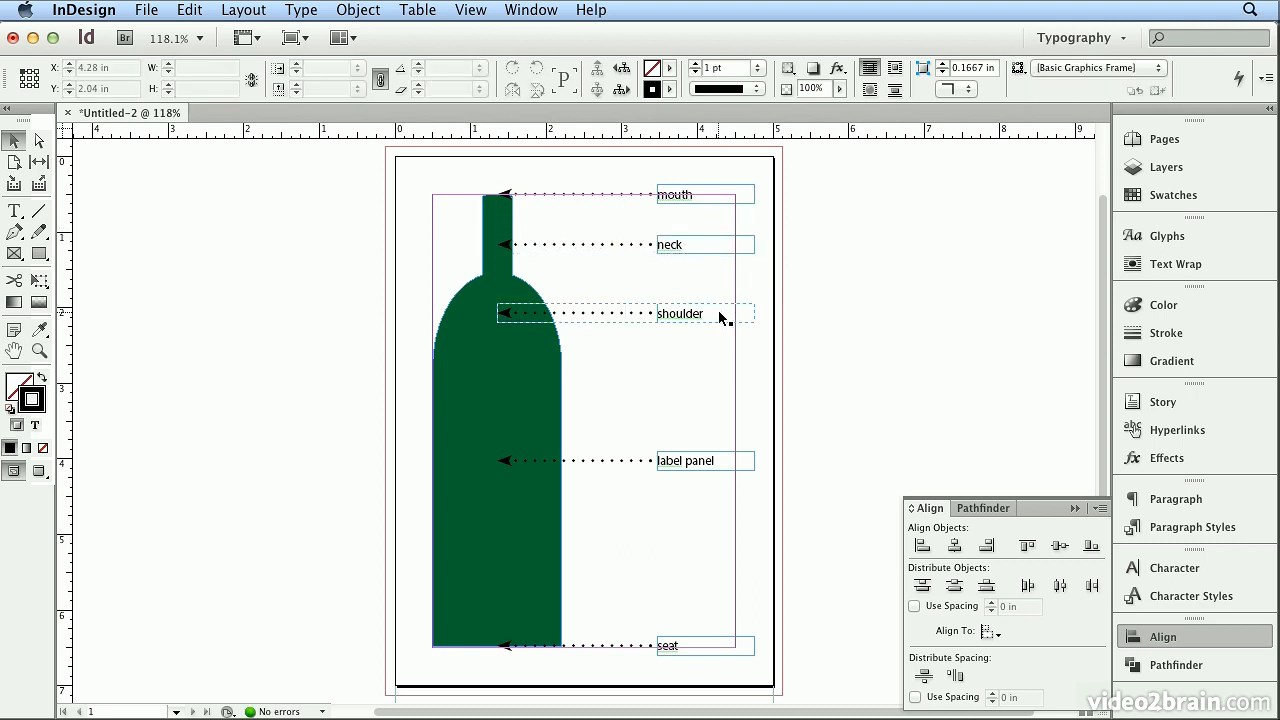
left_click(684, 460)
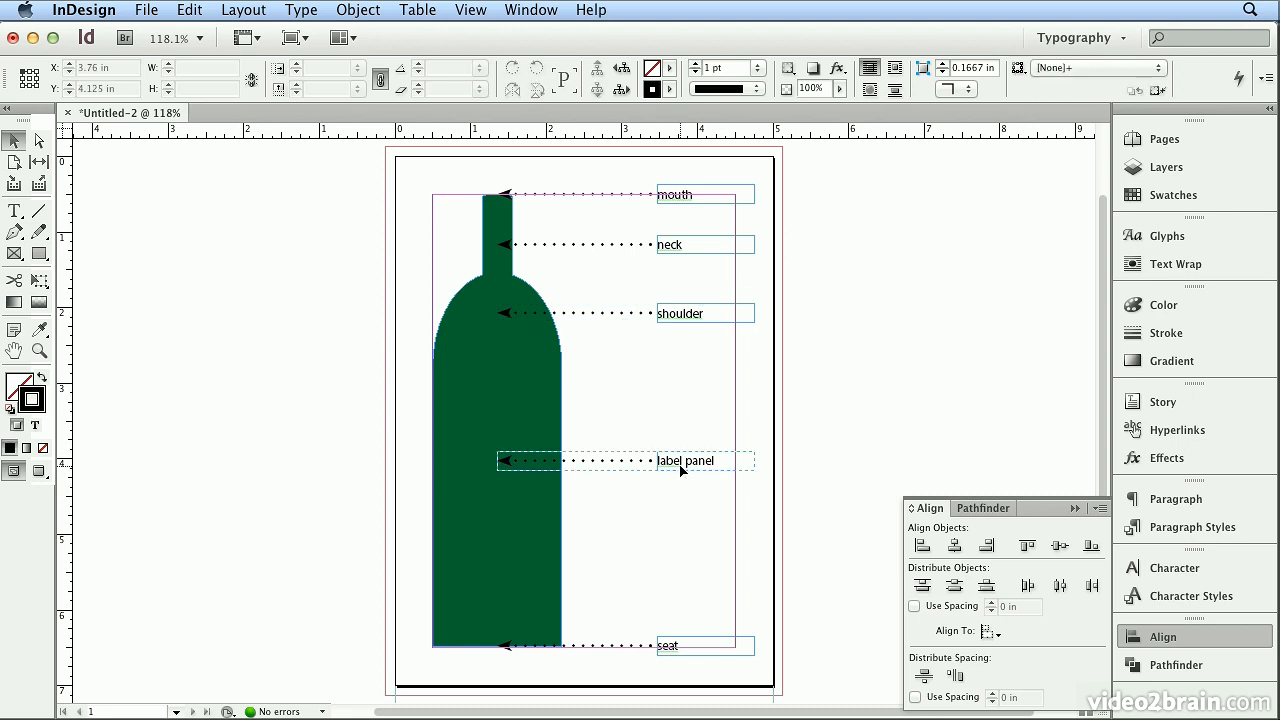